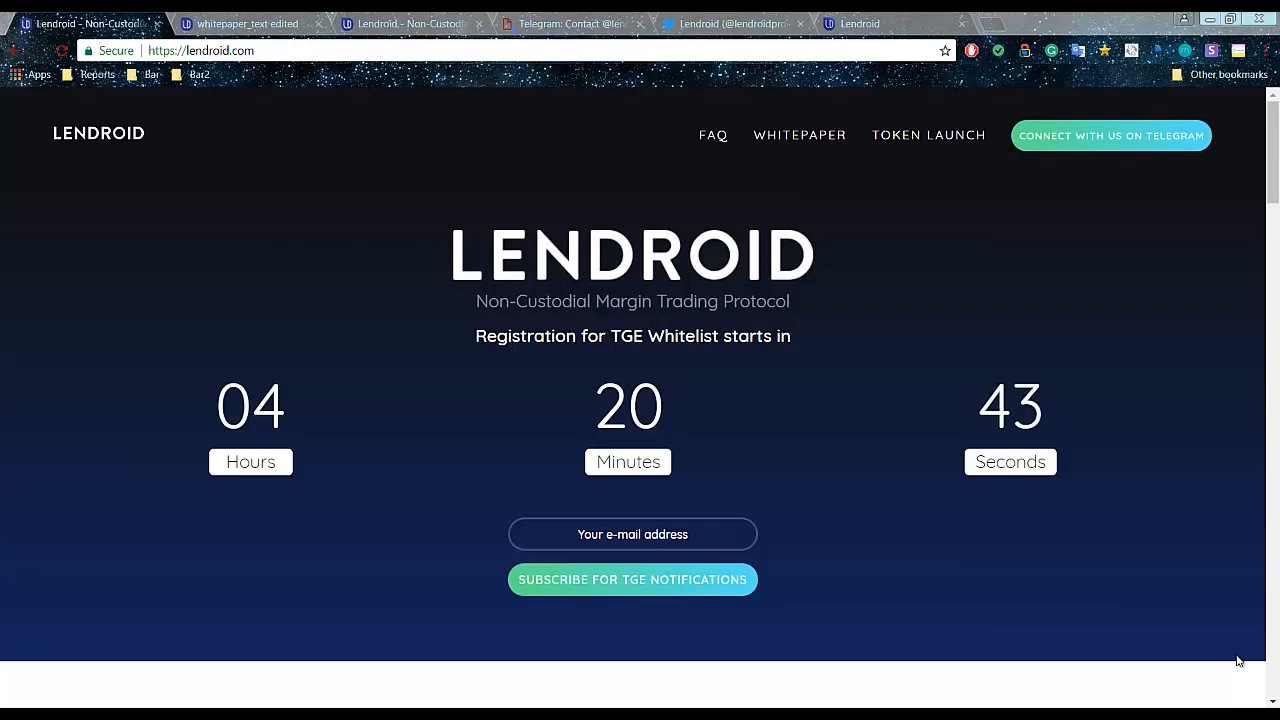
- Close the Telegram contact tab, leaving the Lendroid homepage with its whitelist countdown
{"action": "left_click", "coordinate": [570, 23]}
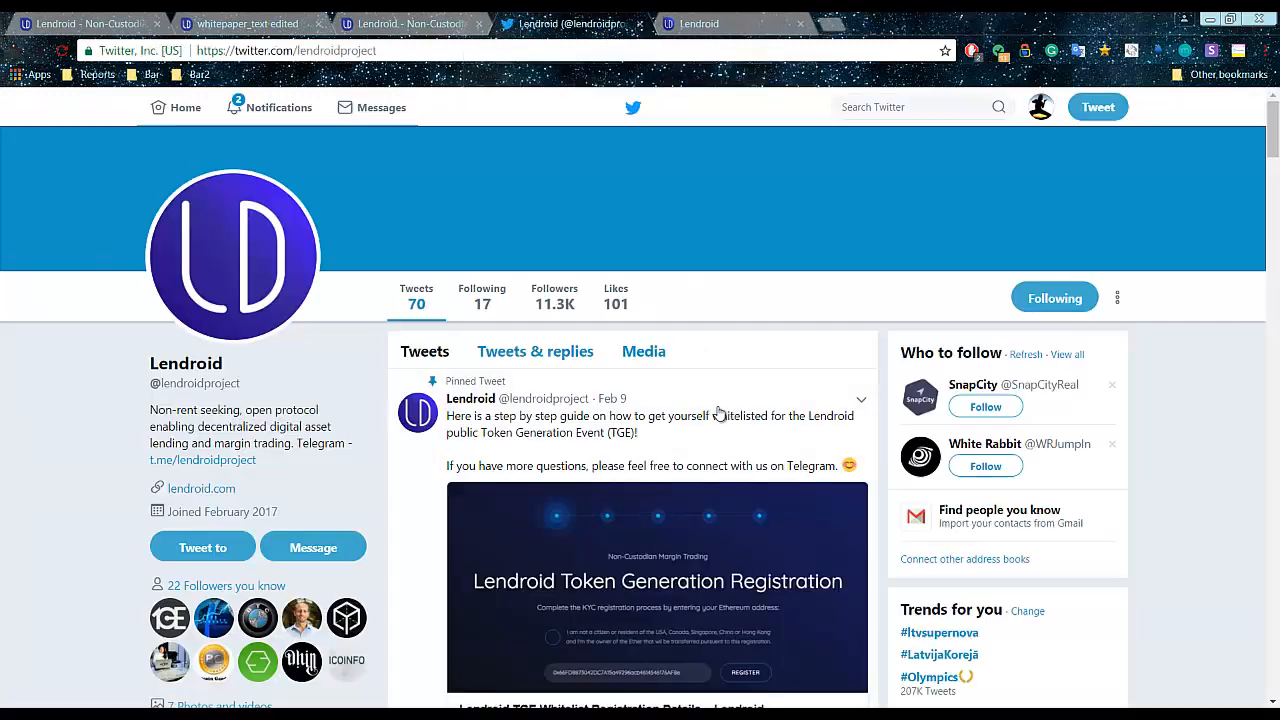
- Scroll past Lendroid's pinned TGE whitelist registration guide tweet on Twitter
{"action": "scroll", "scroll_direction": "down", "scroll_amount": 3}
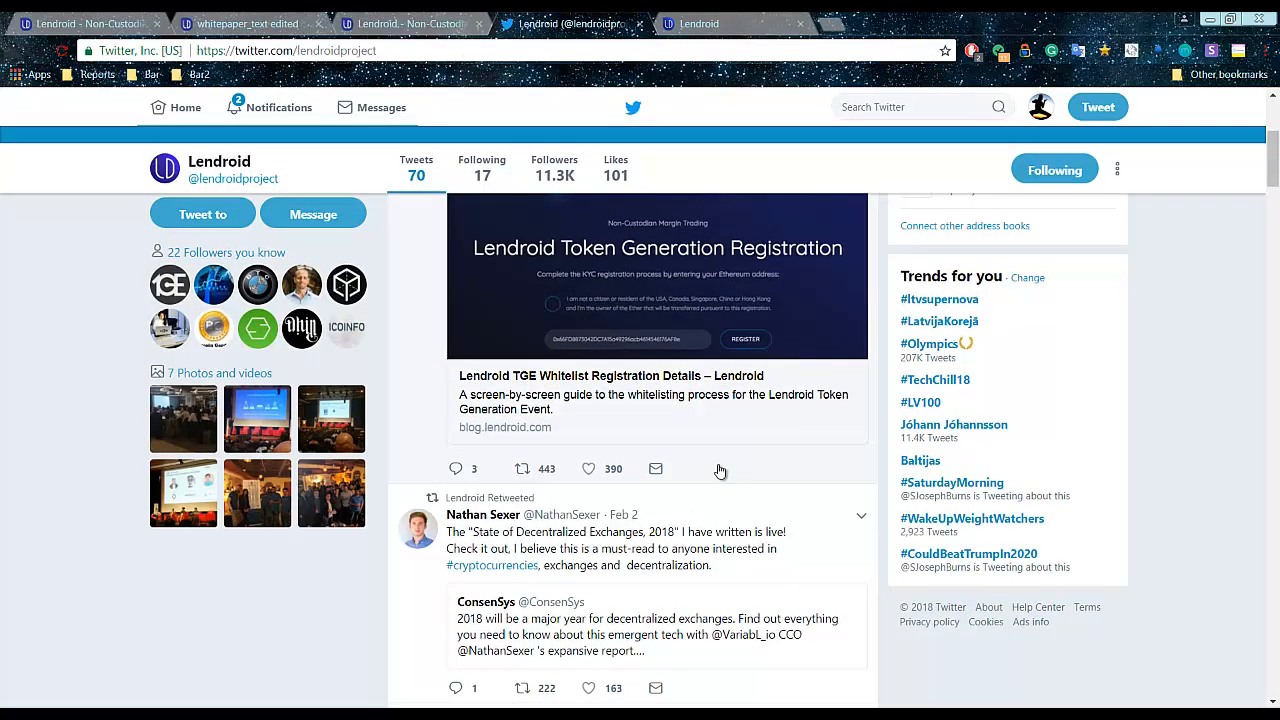
{"action": "mouse_move", "coordinate": [627, 495]}
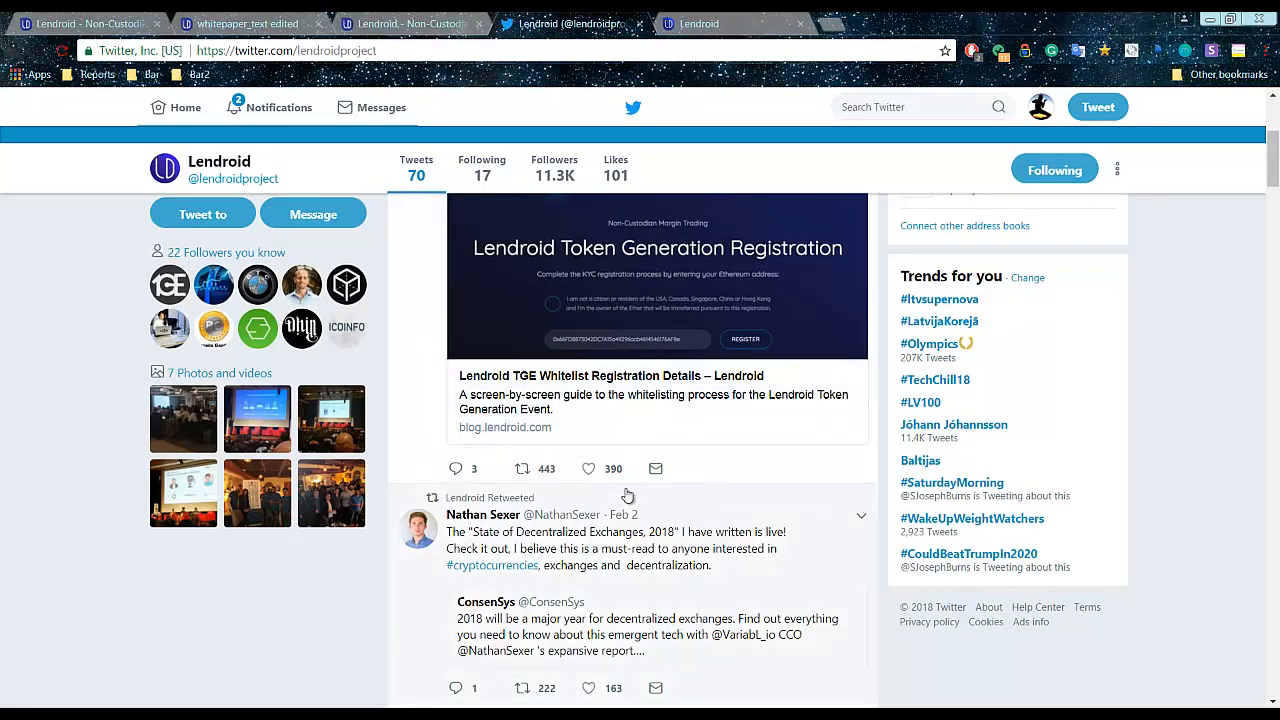
{"action": "mouse_move", "coordinate": [656, 468]}
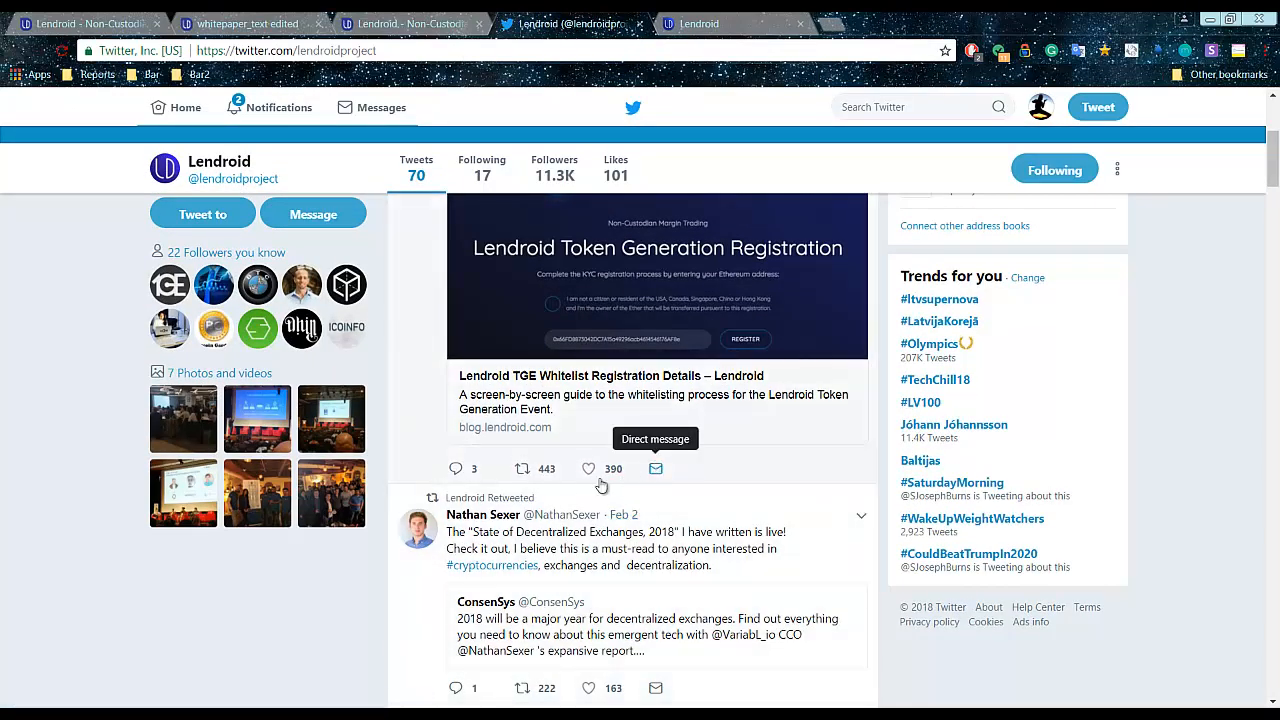
{"action": "scroll", "scroll_direction": "down", "scroll_amount": 3}
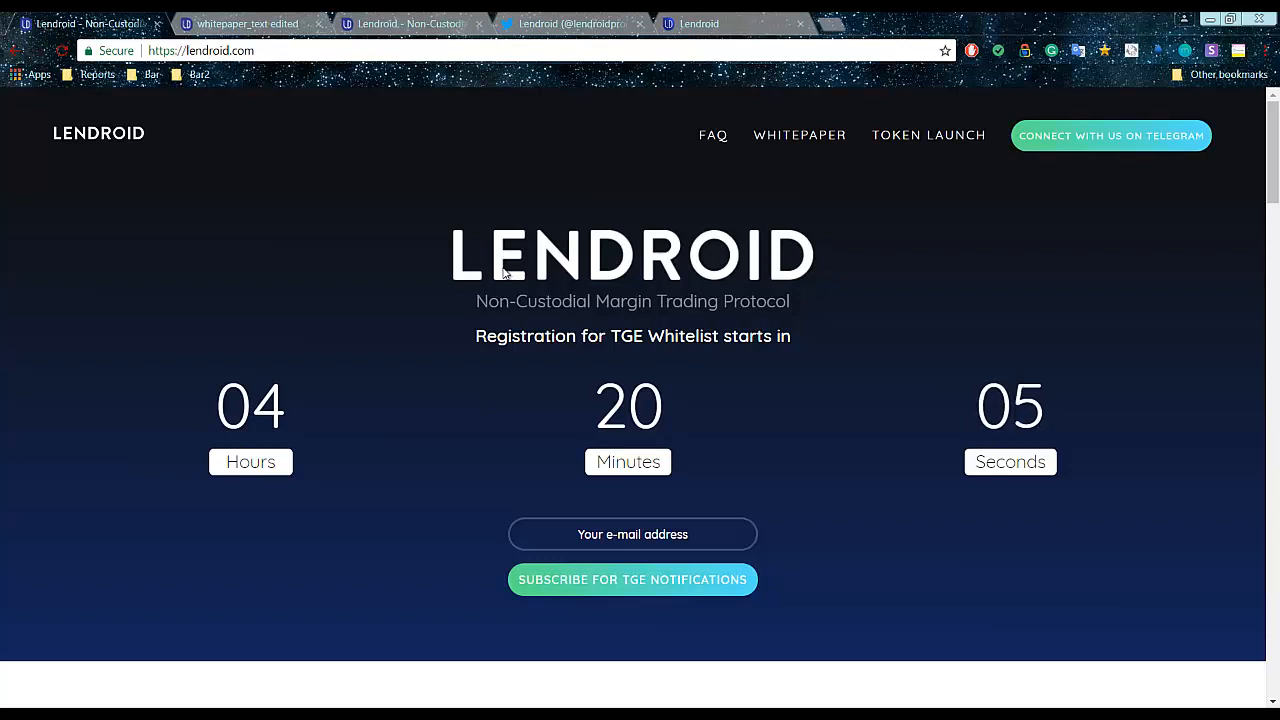
{"action": "mouse_move", "coordinate": [815, 278]}
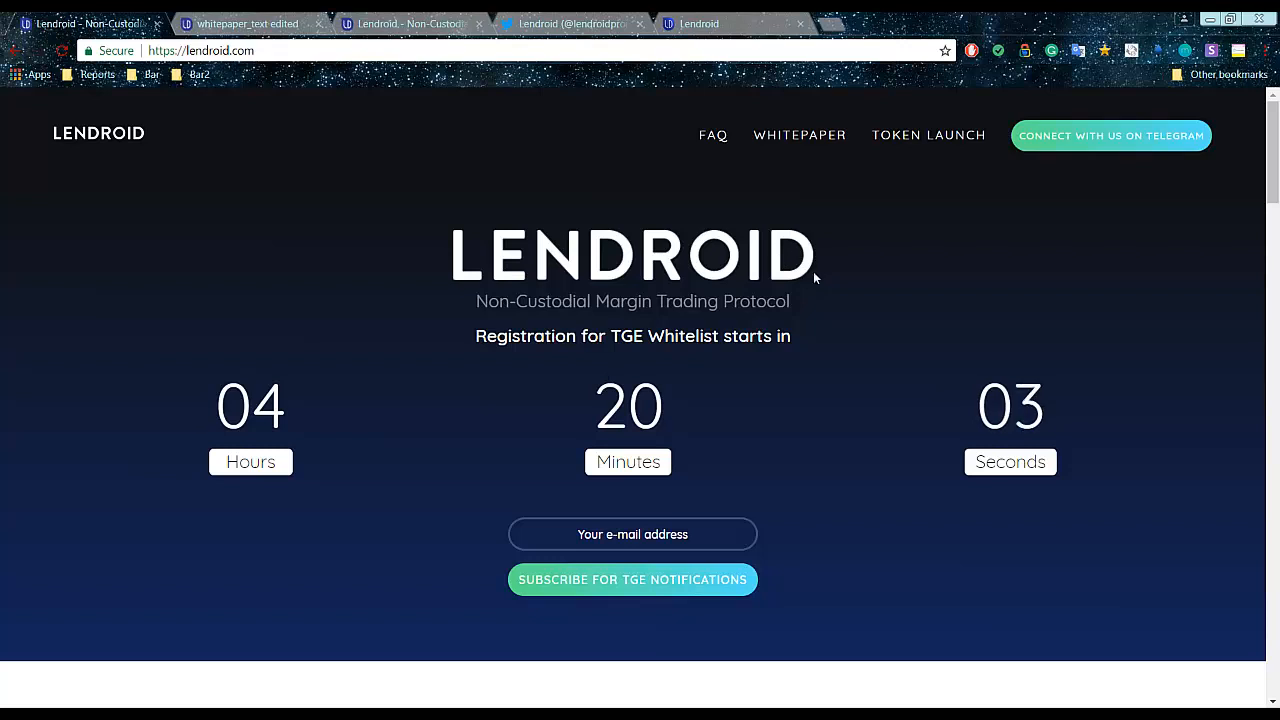
- Scroll the homepage past the feature cards and Timeline down to The Team heading
{"action": "scroll", "scroll_direction": "down", "scroll_amount": 3}
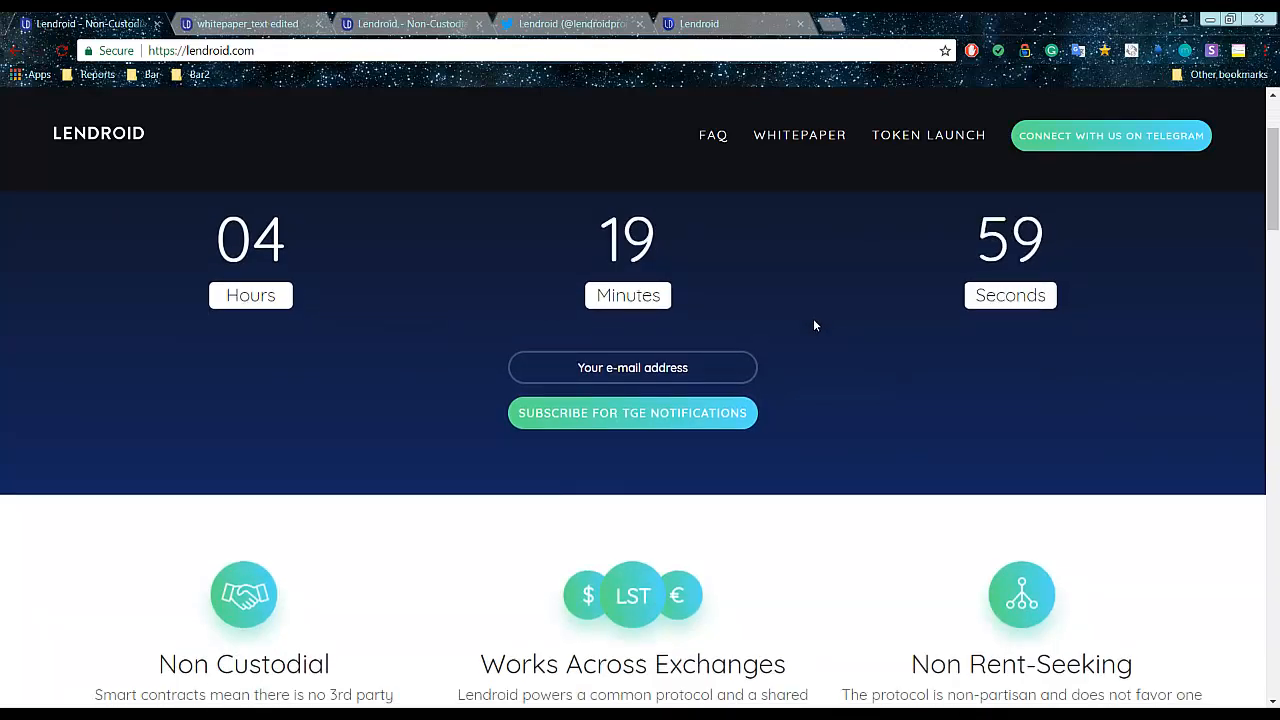
{"action": "scroll", "scroll_direction": "down", "scroll_amount": 3}
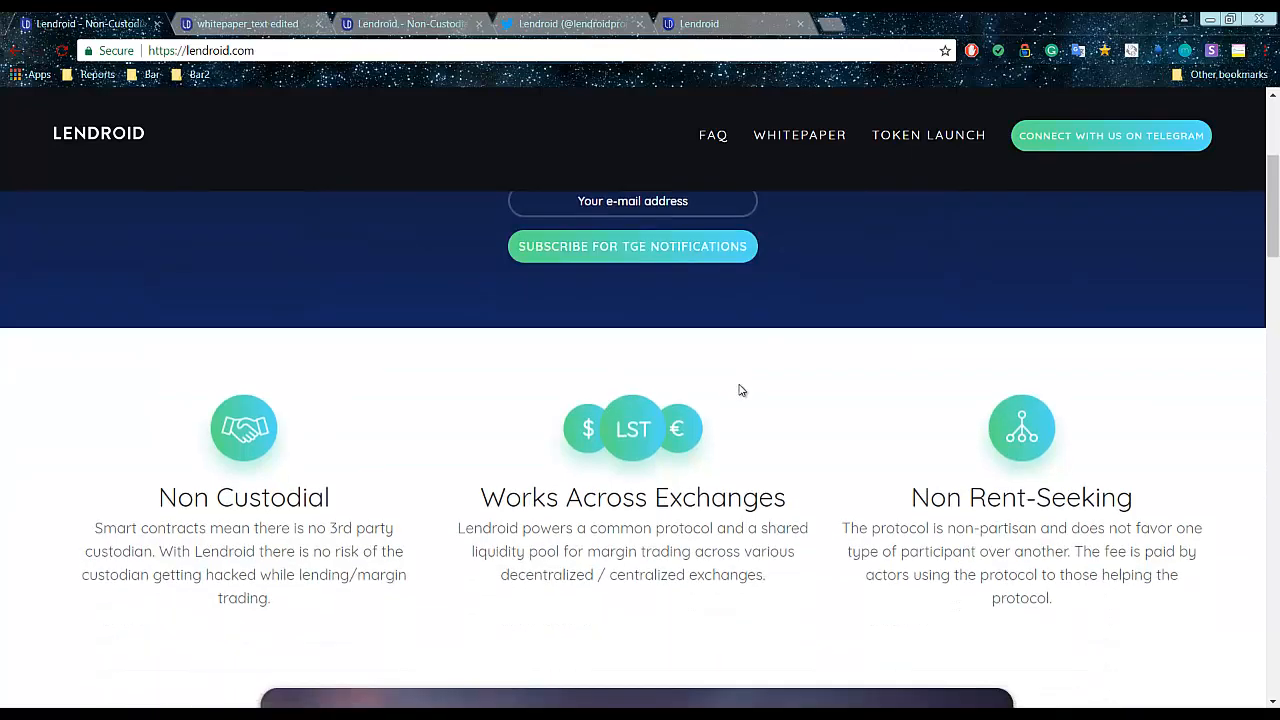
{"action": "scroll", "scroll_direction": "down", "scroll_amount": 3}
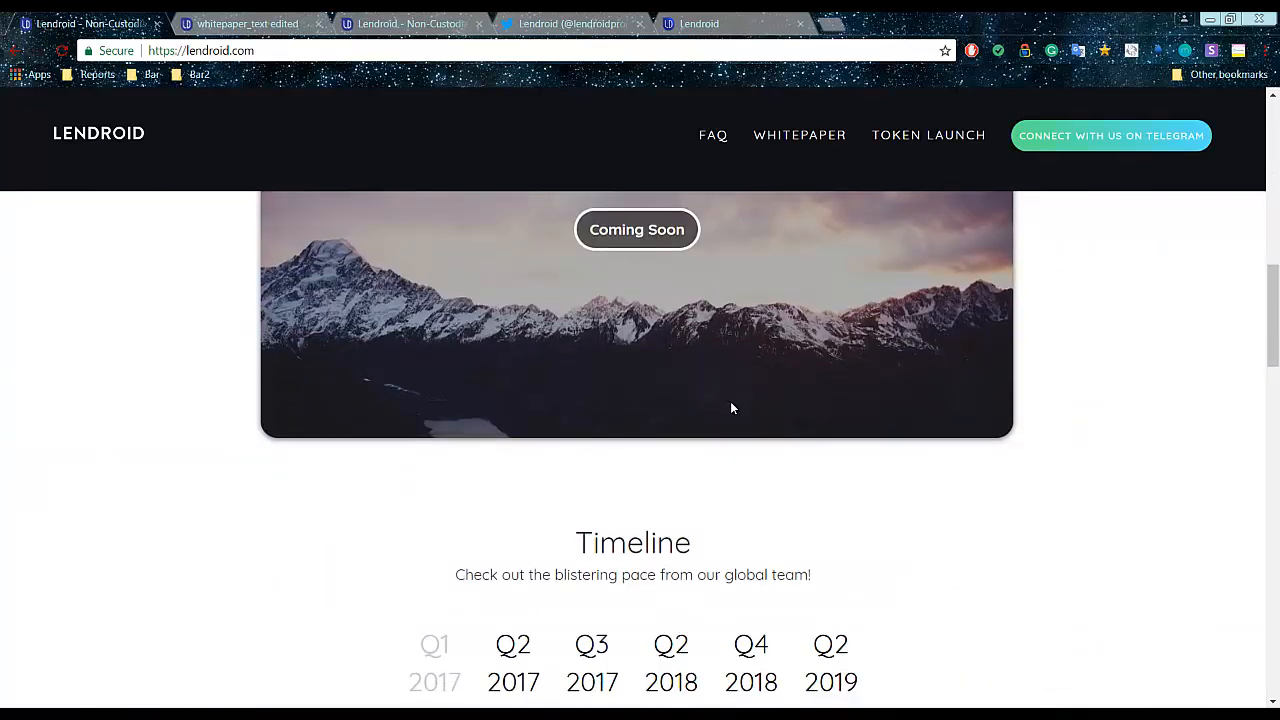
{"action": "mouse_move", "coordinate": [715, 433]}
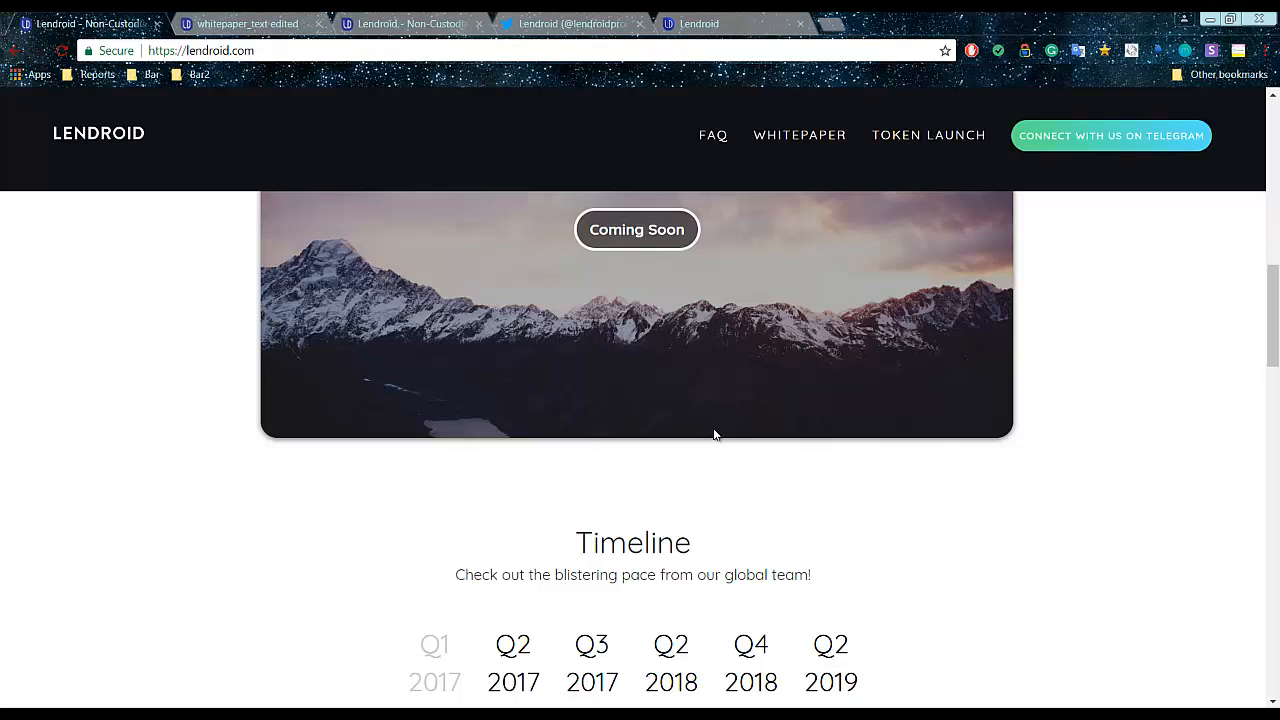
{"action": "scroll", "scroll_direction": "down", "scroll_amount": 3}
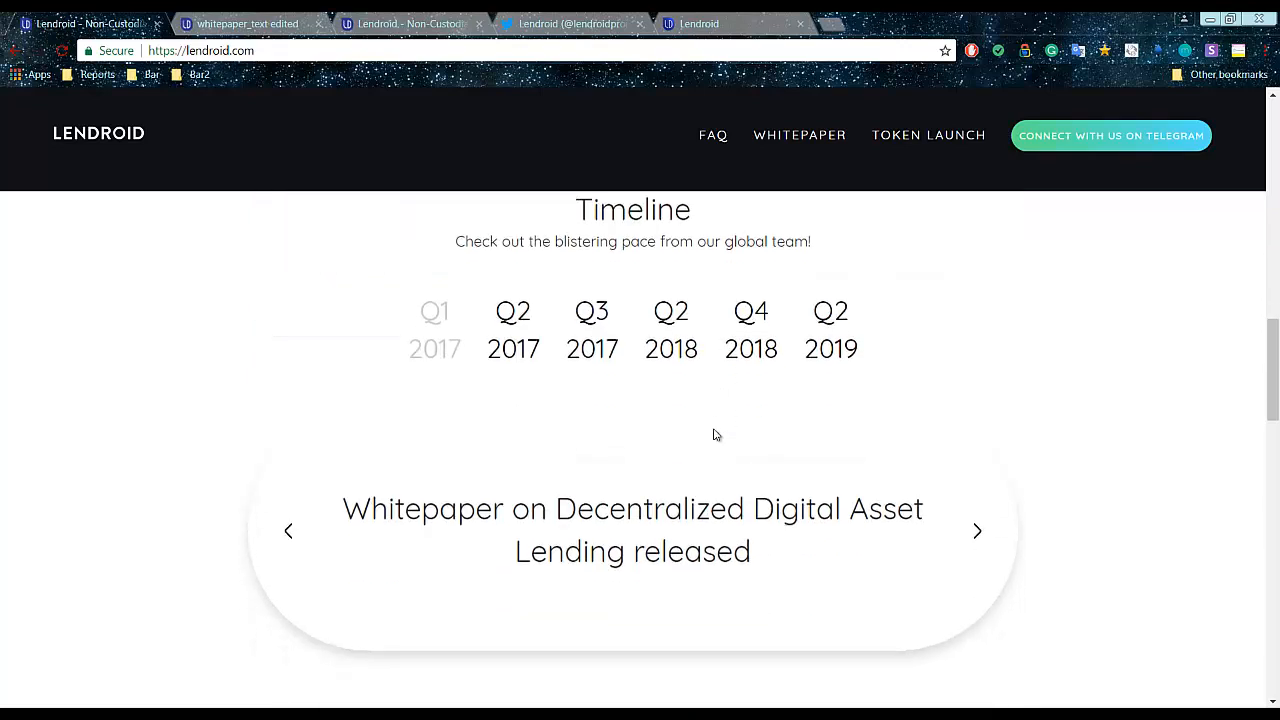
{"action": "scroll", "scroll_direction": "down", "scroll_amount": 3}
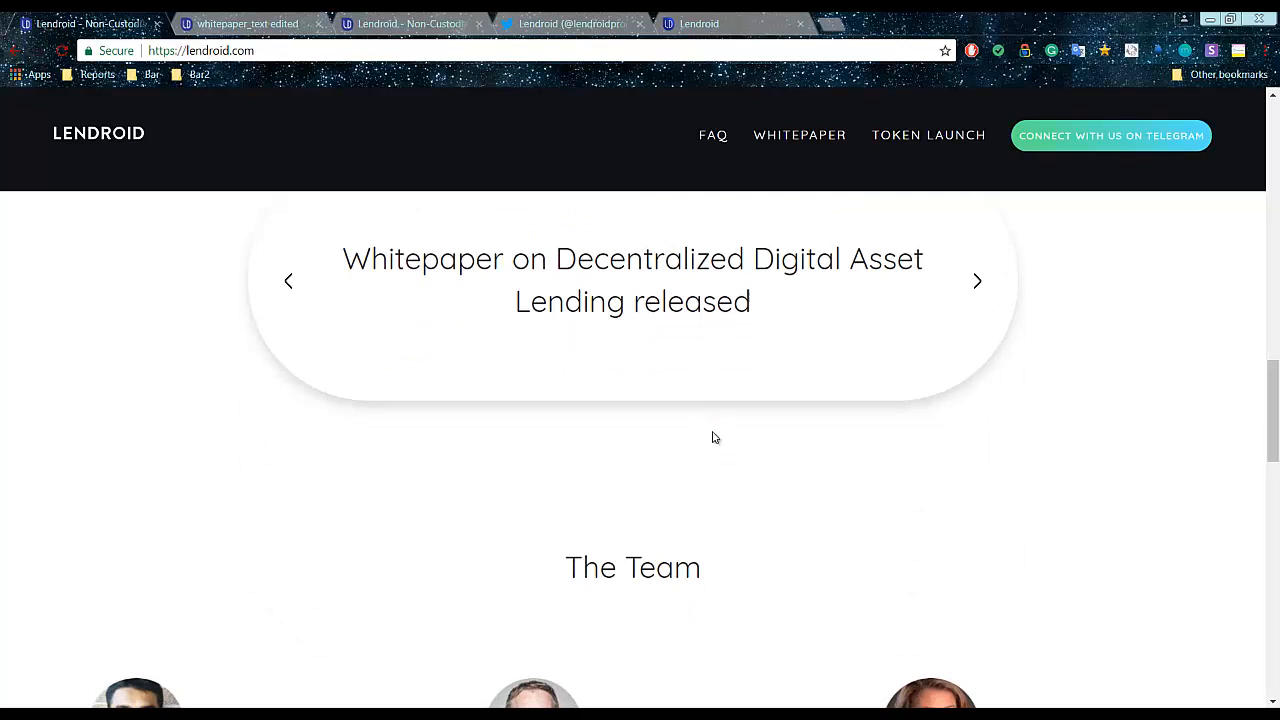
{"action": "mouse_move", "coordinate": [701, 429]}
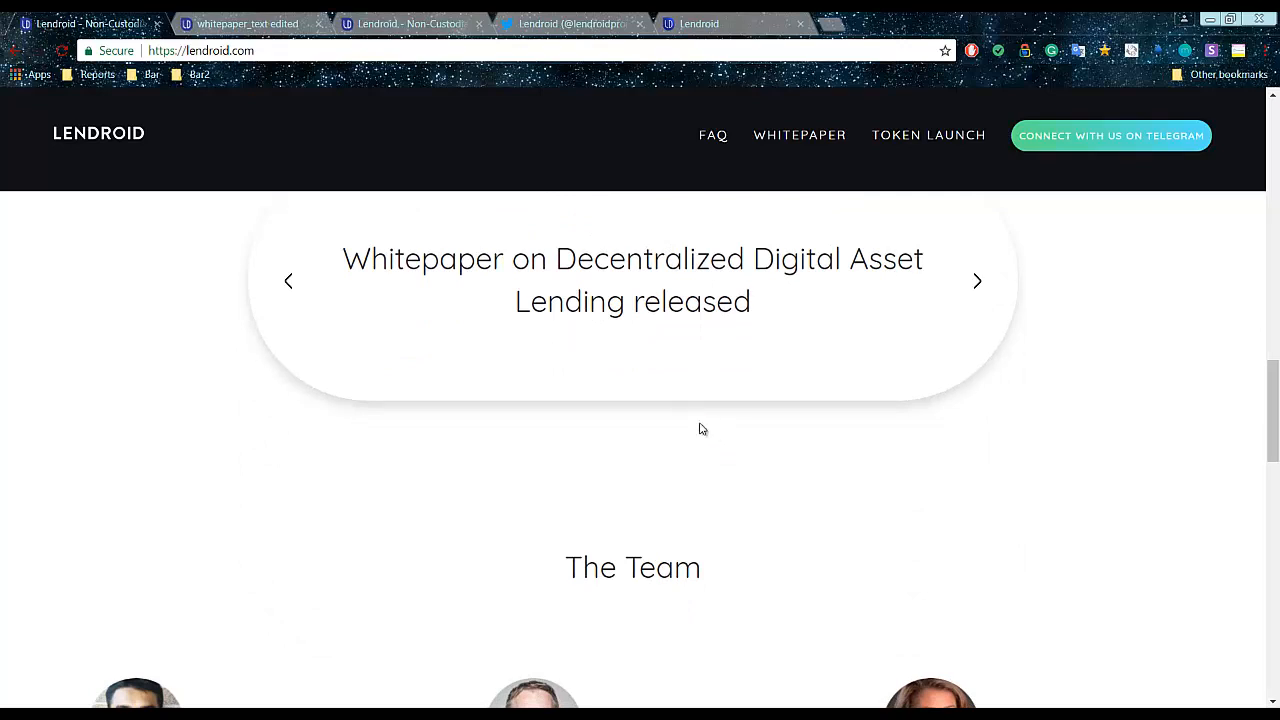
{"action": "mouse_move", "coordinate": [652, 393]}
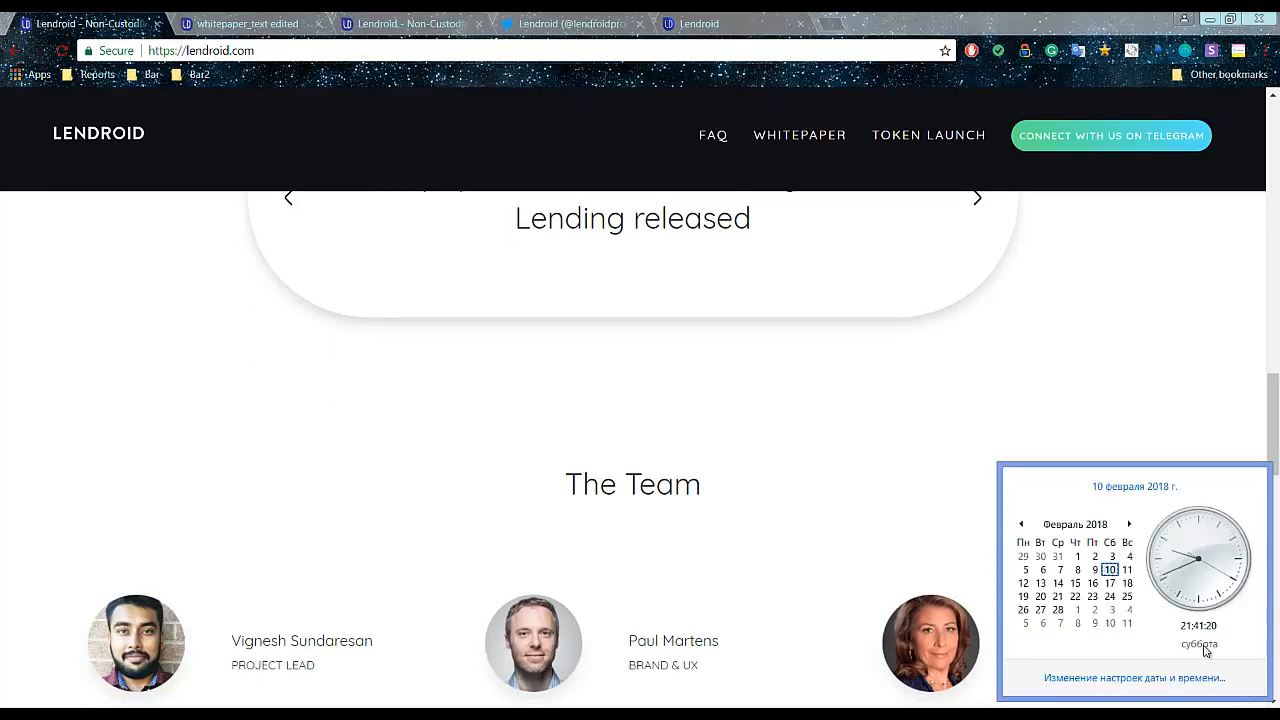
{"action": "mouse_move", "coordinate": [1152, 614]}
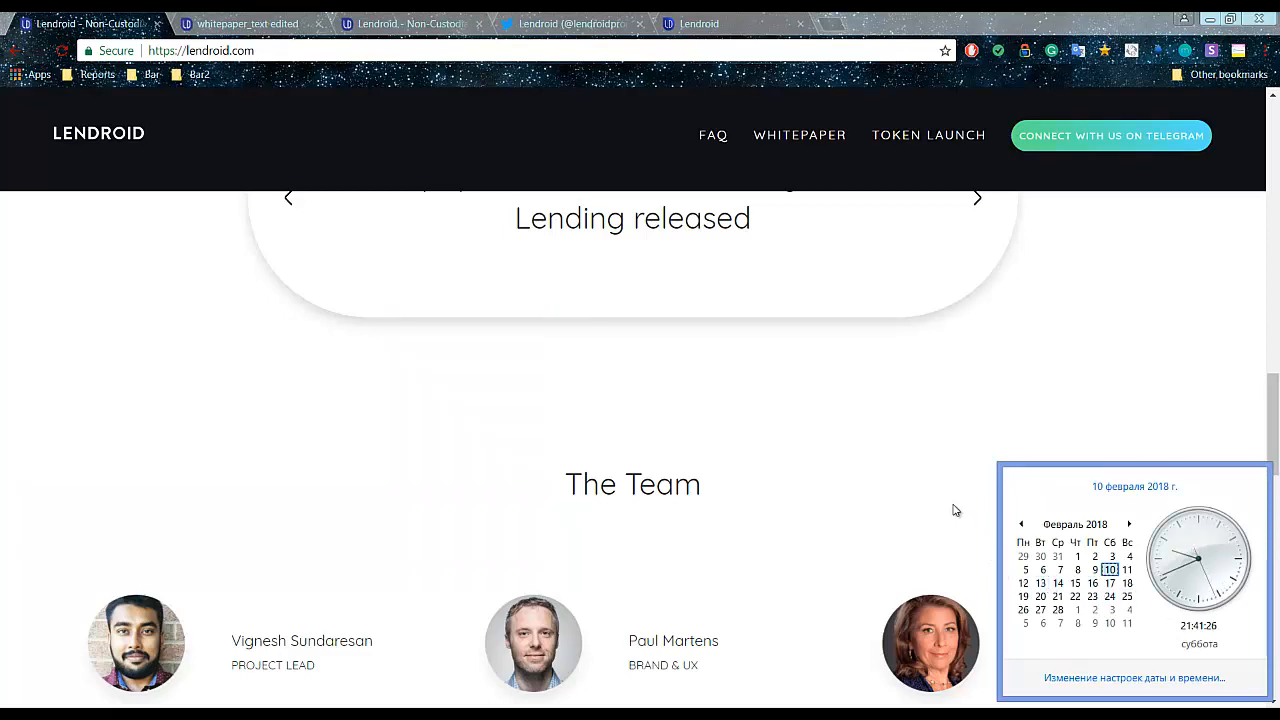
{"action": "mouse_move", "coordinate": [938, 507]}
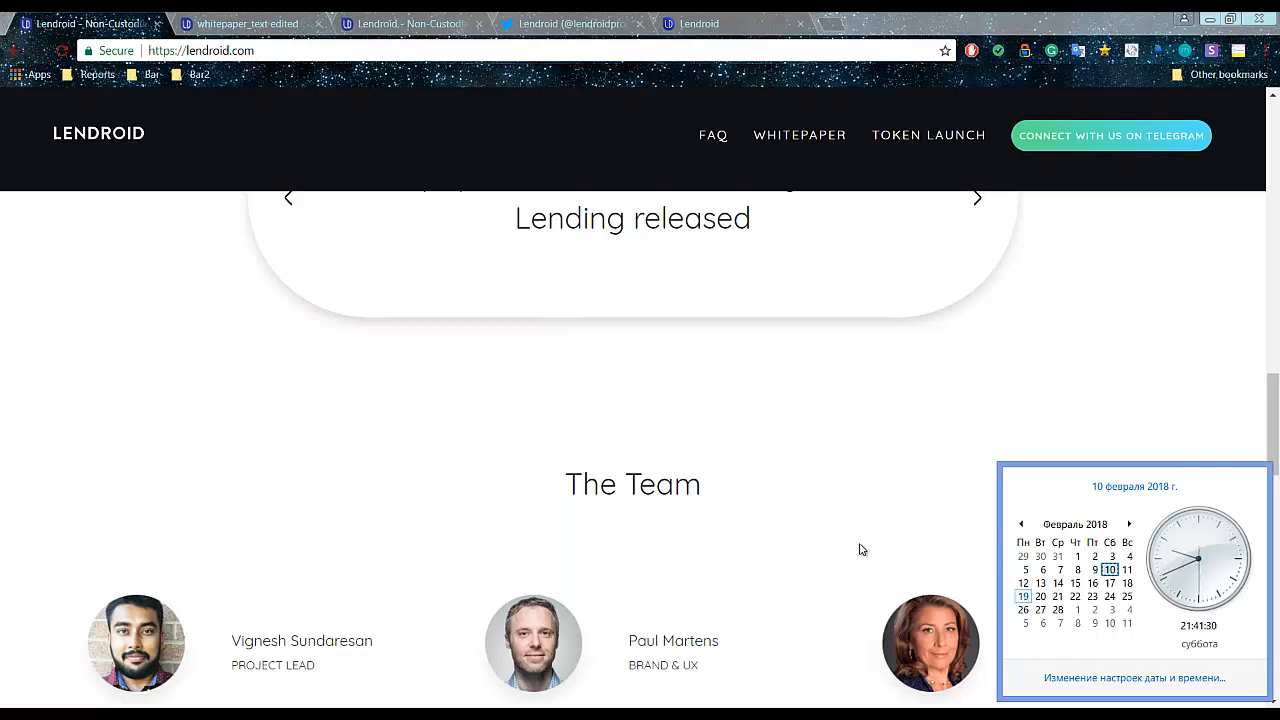
{"action": "mouse_move", "coordinate": [806, 430]}
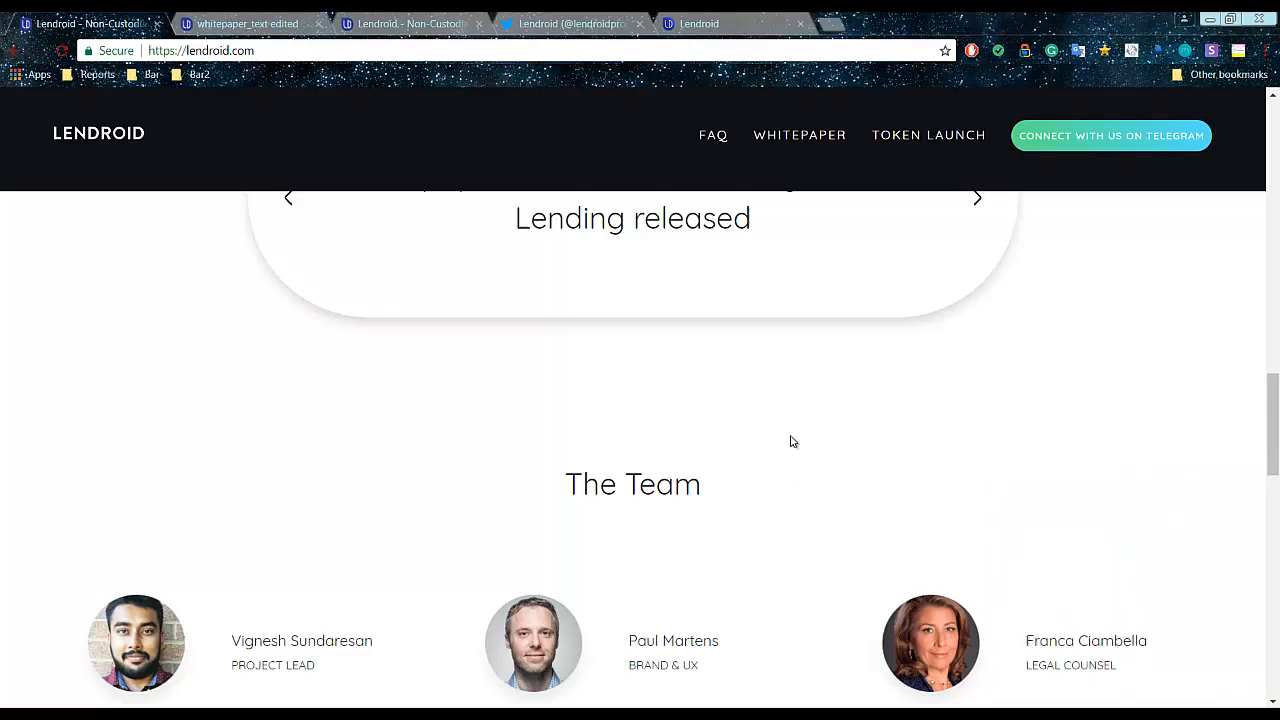
- Scroll through The Team members down to the page footer
{"action": "scroll", "scroll_direction": "down", "scroll_amount": 3}
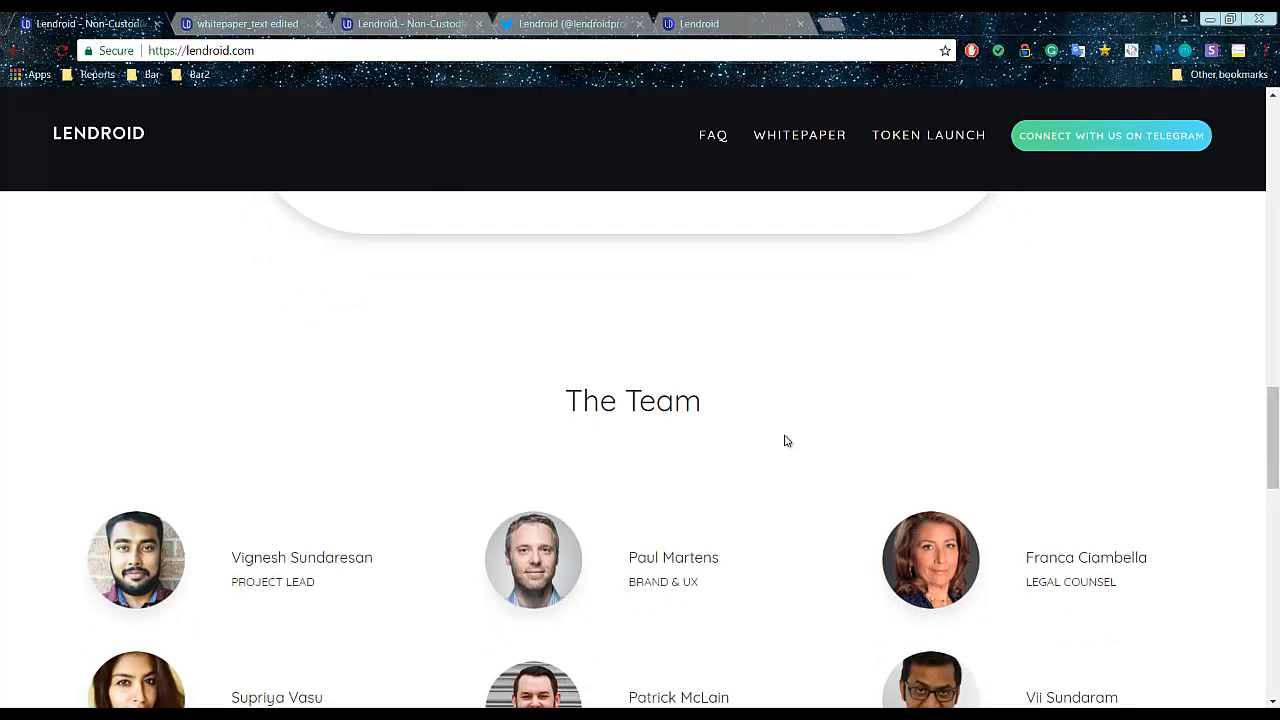
{"action": "scroll", "scroll_direction": "down", "scroll_amount": 3}
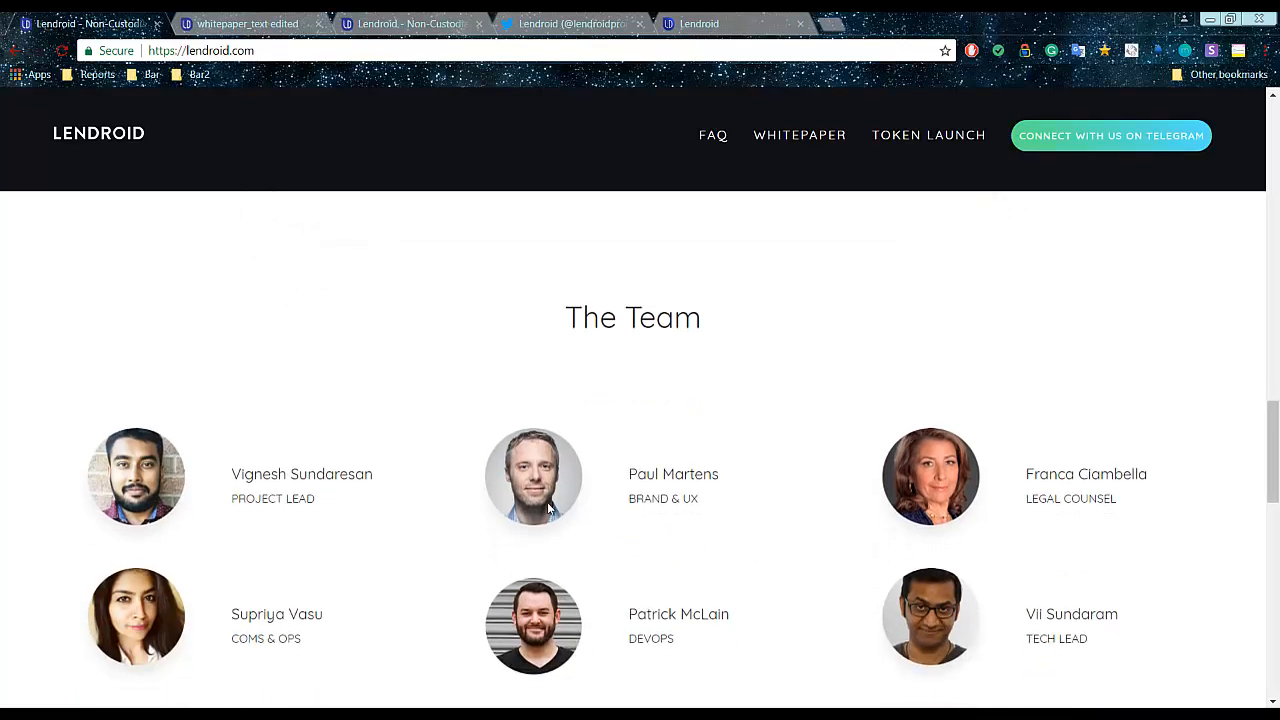
{"action": "scroll", "scroll_direction": "down", "scroll_amount": 3}
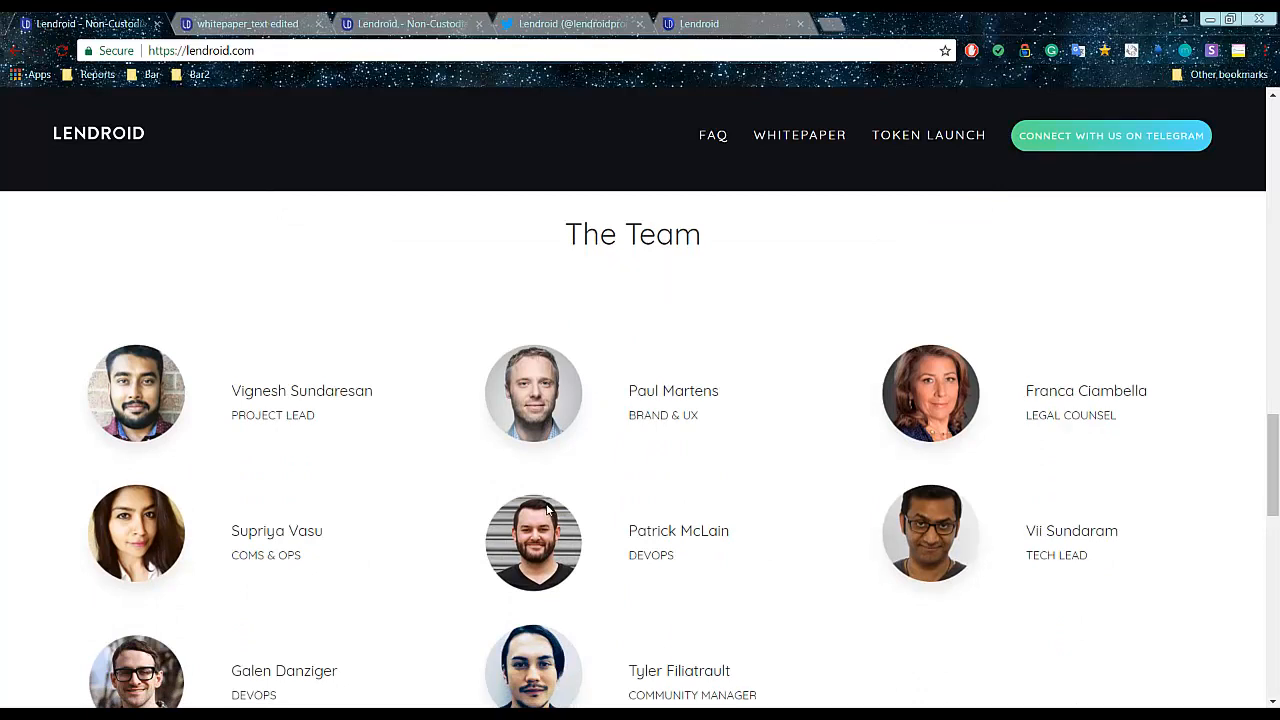
{"action": "scroll", "scroll_direction": "down", "scroll_amount": 3}
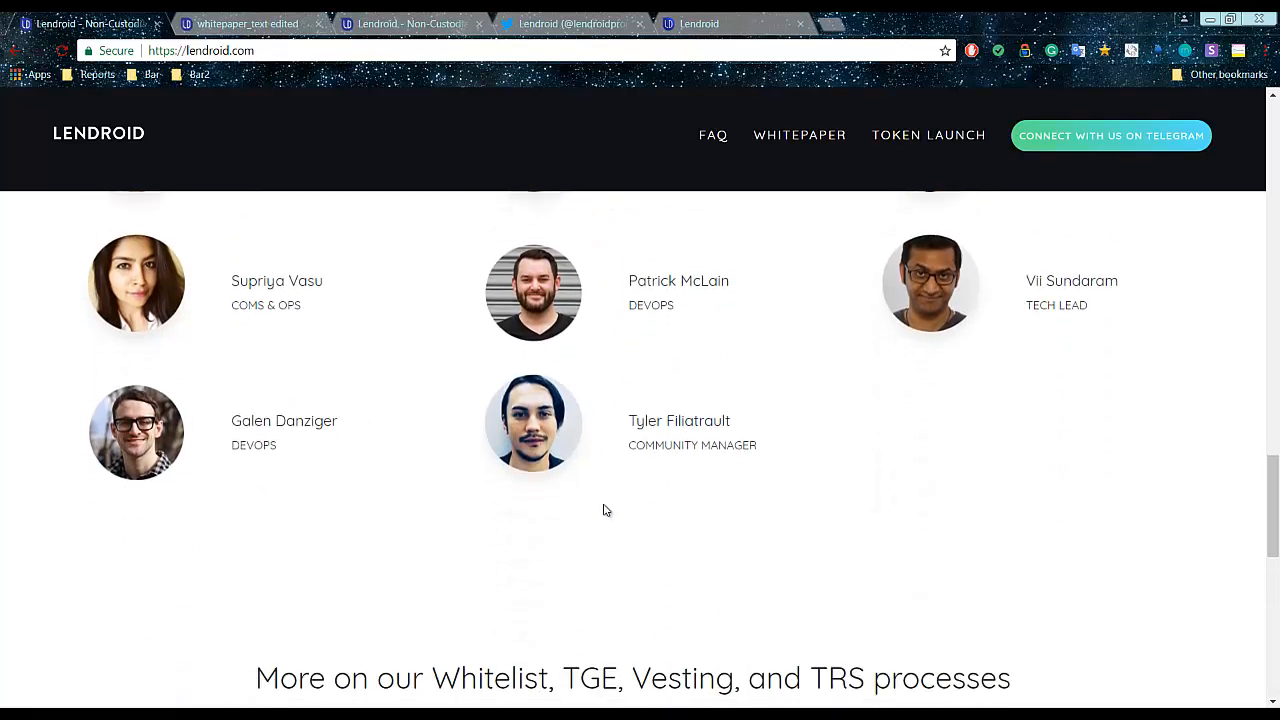
- Scroll back up to the 'More on our Whitelist, TGE, Vesting and TRS' section
{"action": "scroll", "scroll_direction": "up", "scroll_amount": 3}
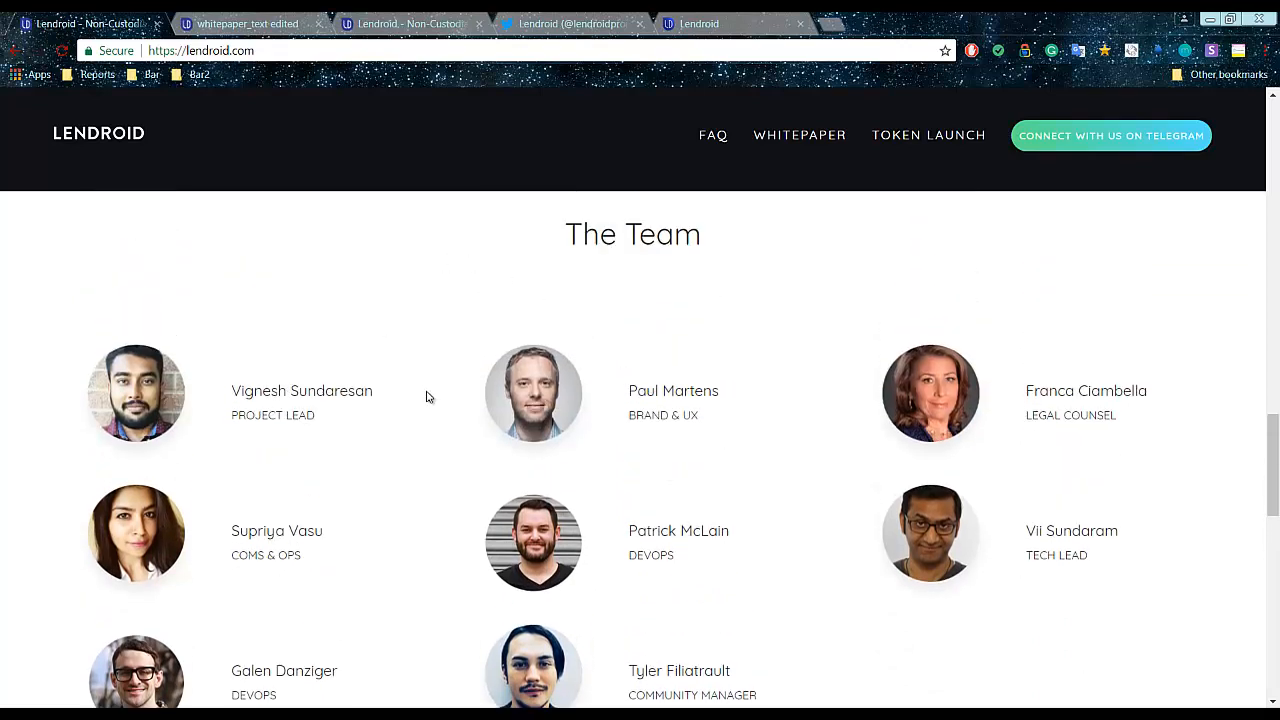
{"action": "scroll", "scroll_direction": "down", "scroll_amount": 3}
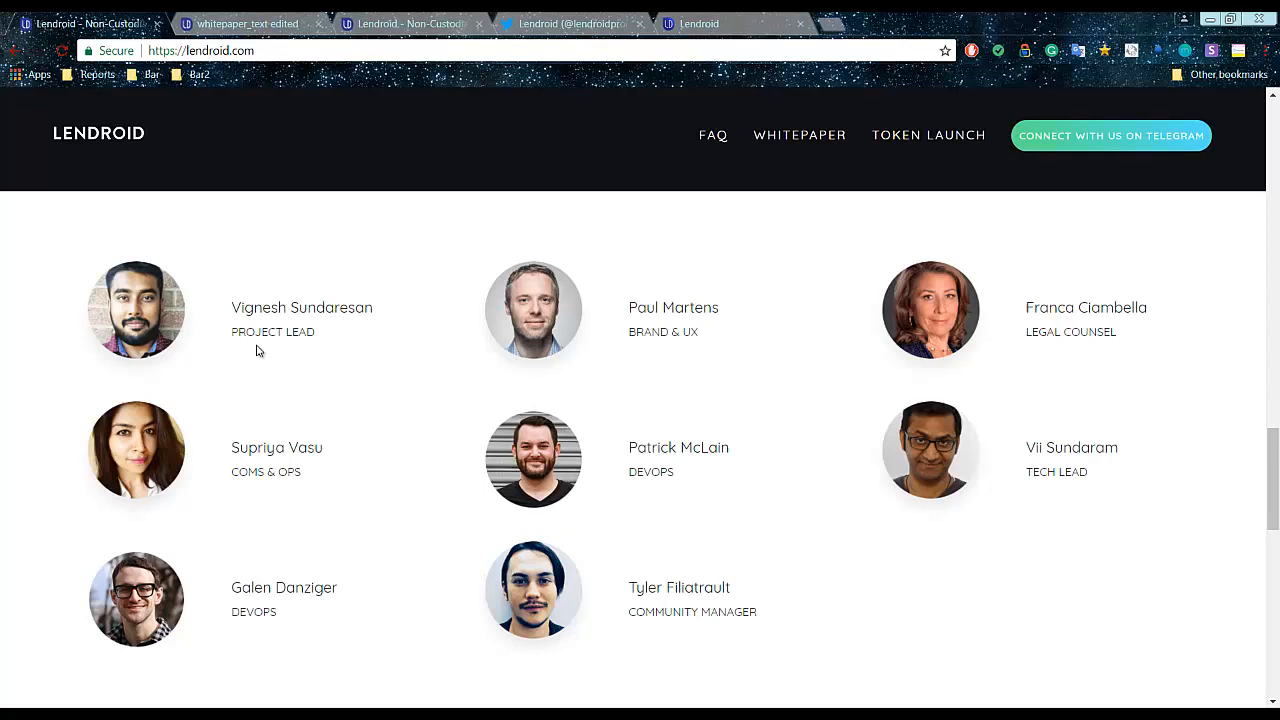
{"action": "scroll", "scroll_direction": "up", "scroll_amount": 3}
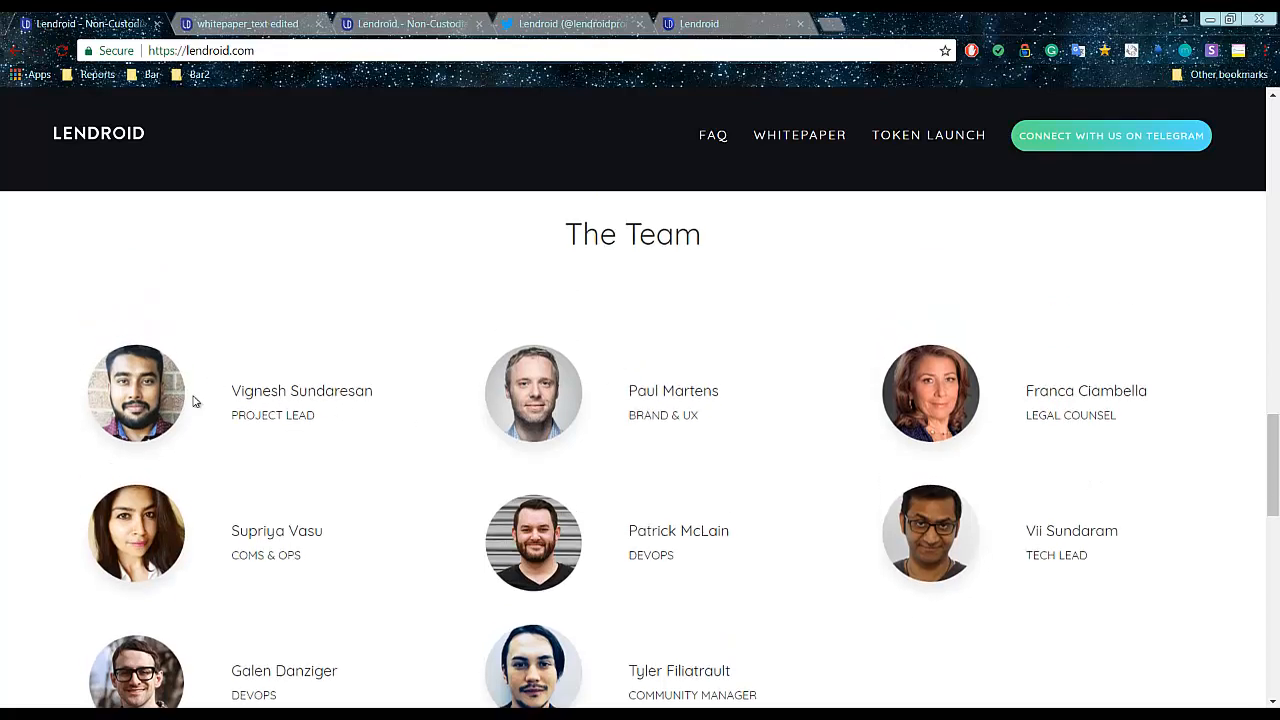
{"action": "scroll", "scroll_direction": "down", "scroll_amount": 3}
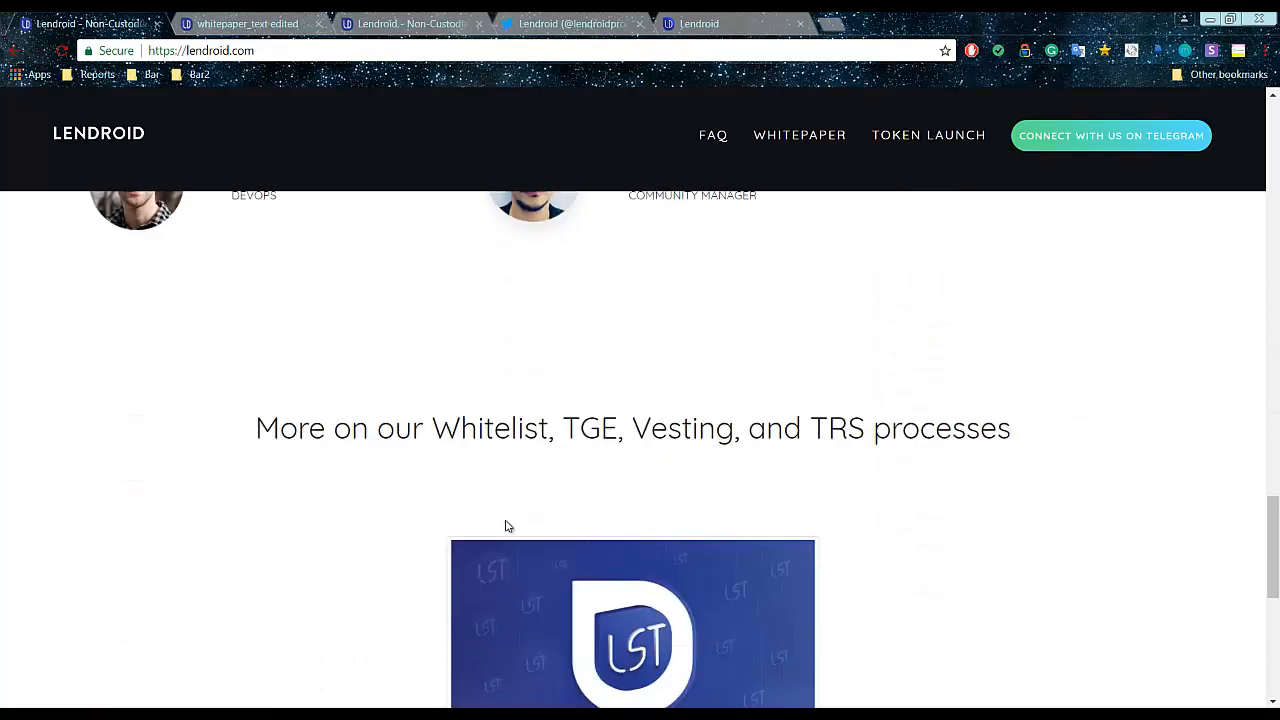
{"action": "scroll", "scroll_direction": "down", "scroll_amount": 3}
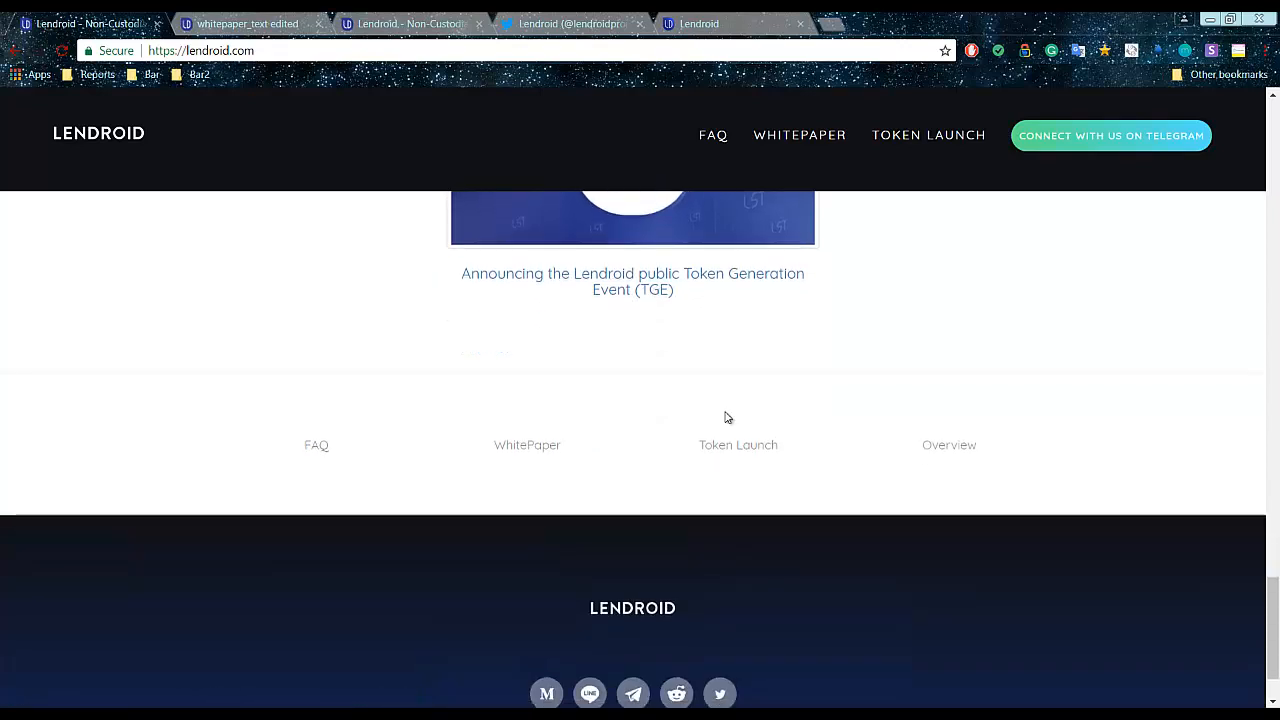
{"action": "mouse_move", "coordinate": [519, 393]}
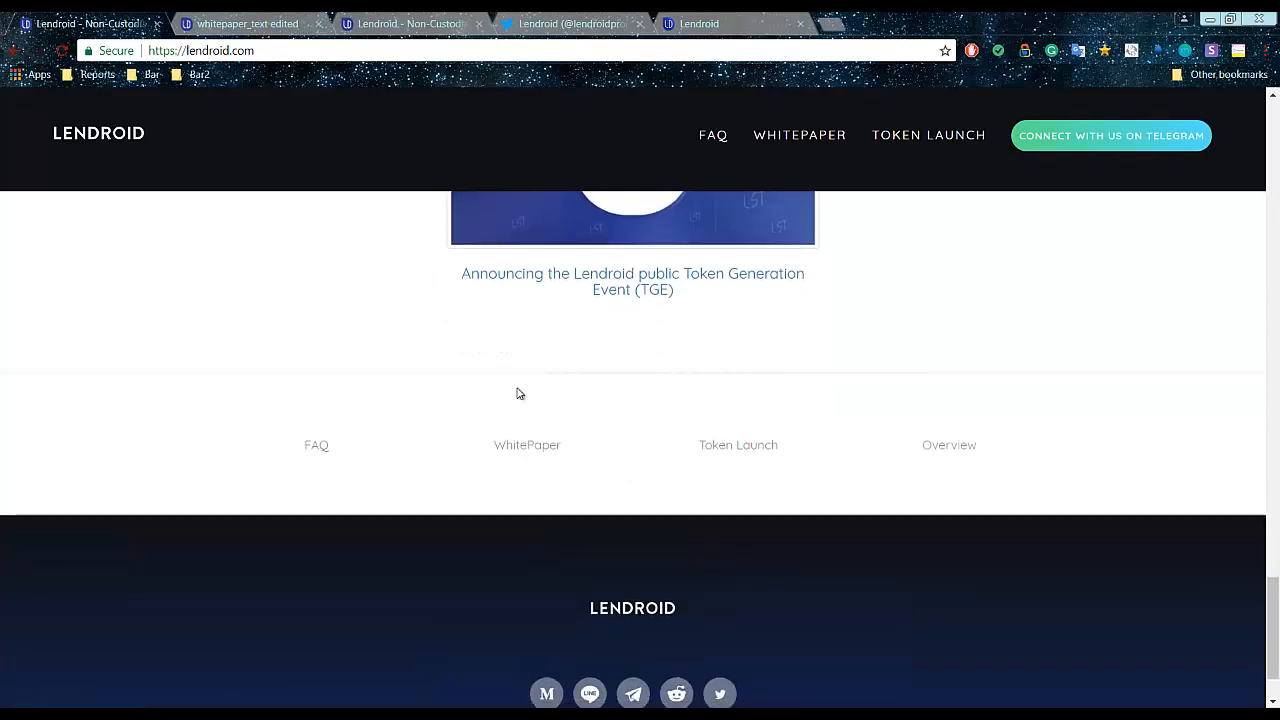
{"action": "scroll", "scroll_direction": "down", "scroll_amount": 3}
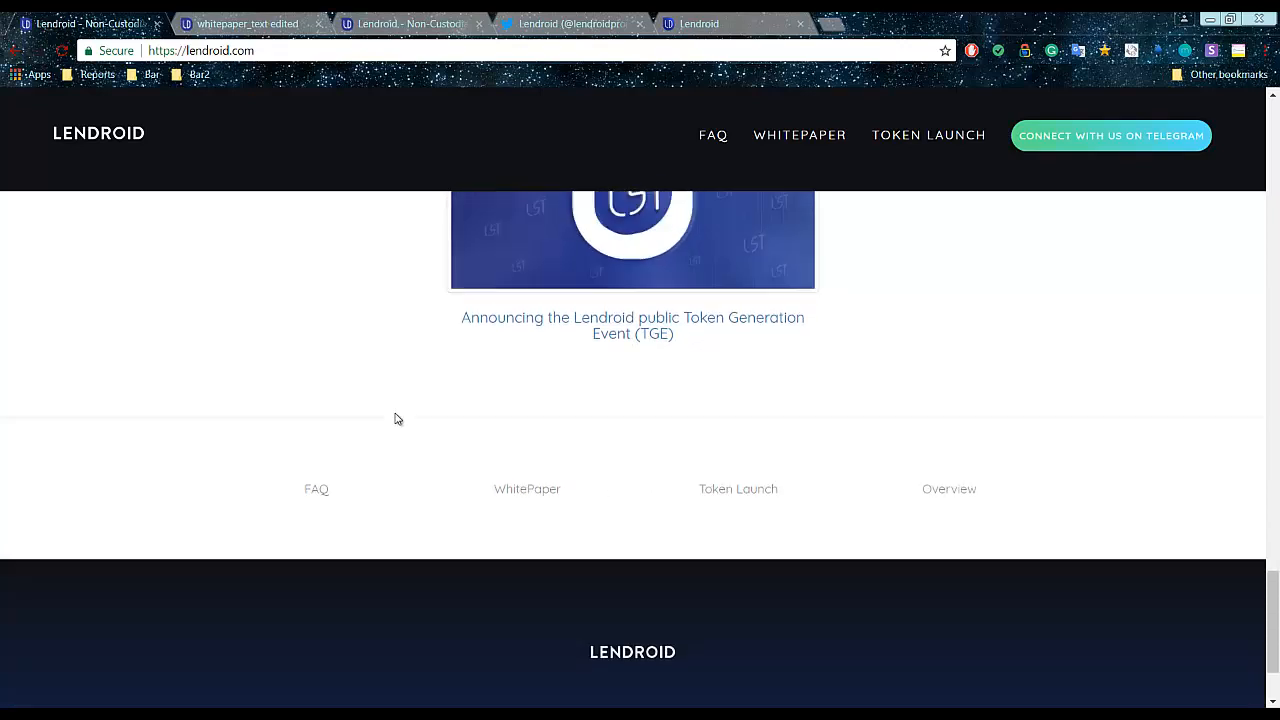
{"action": "scroll", "scroll_direction": "up", "scroll_amount": 3}
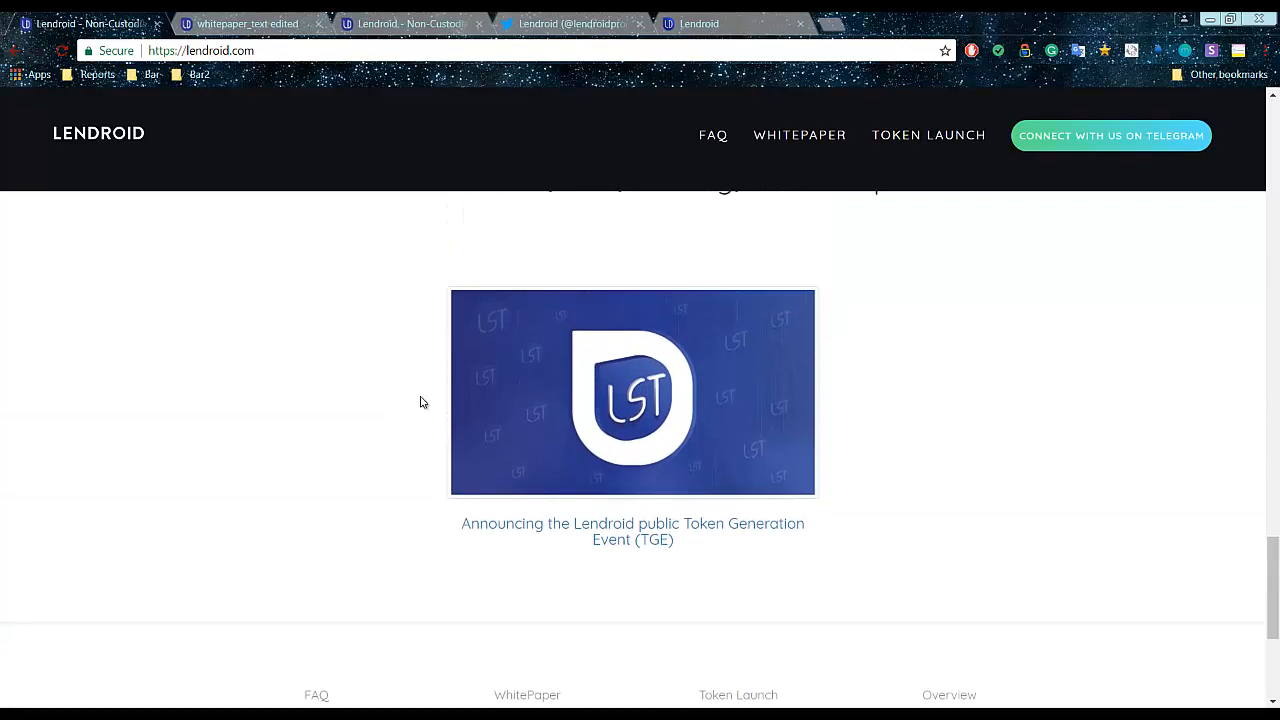
{"action": "mouse_move", "coordinate": [600, 432]}
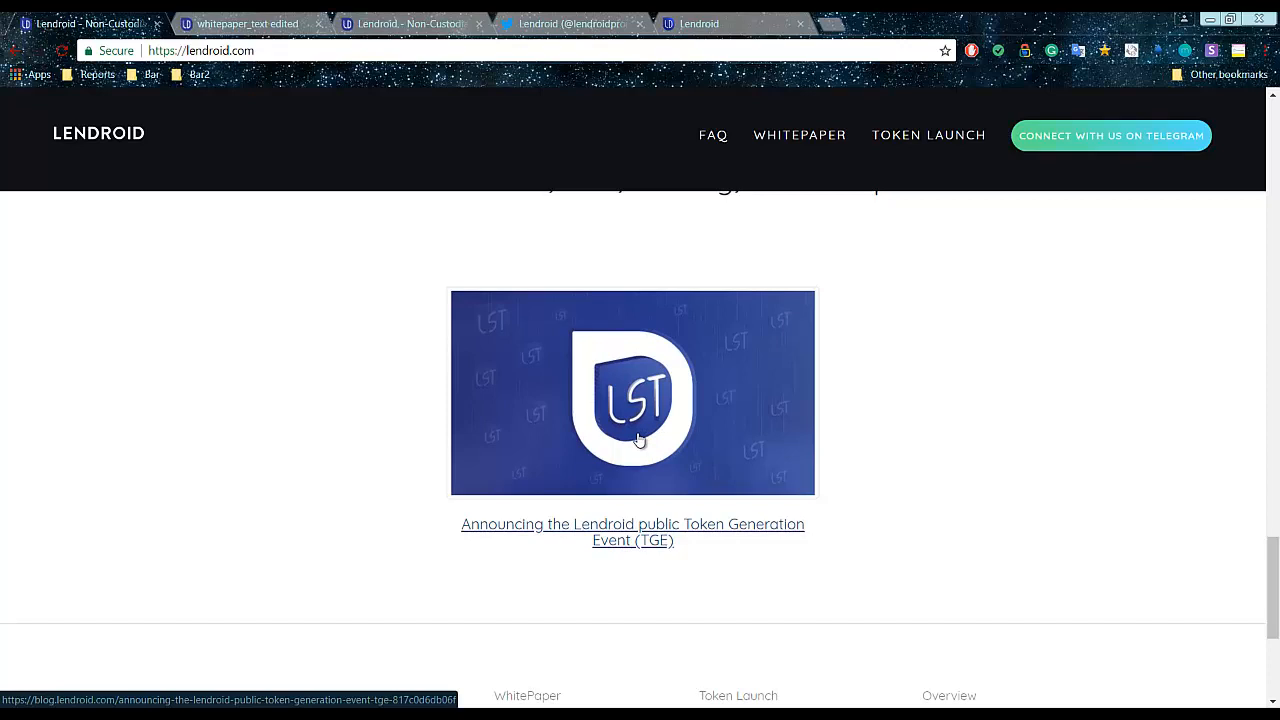
{"action": "scroll", "scroll_direction": "up", "scroll_amount": 3}
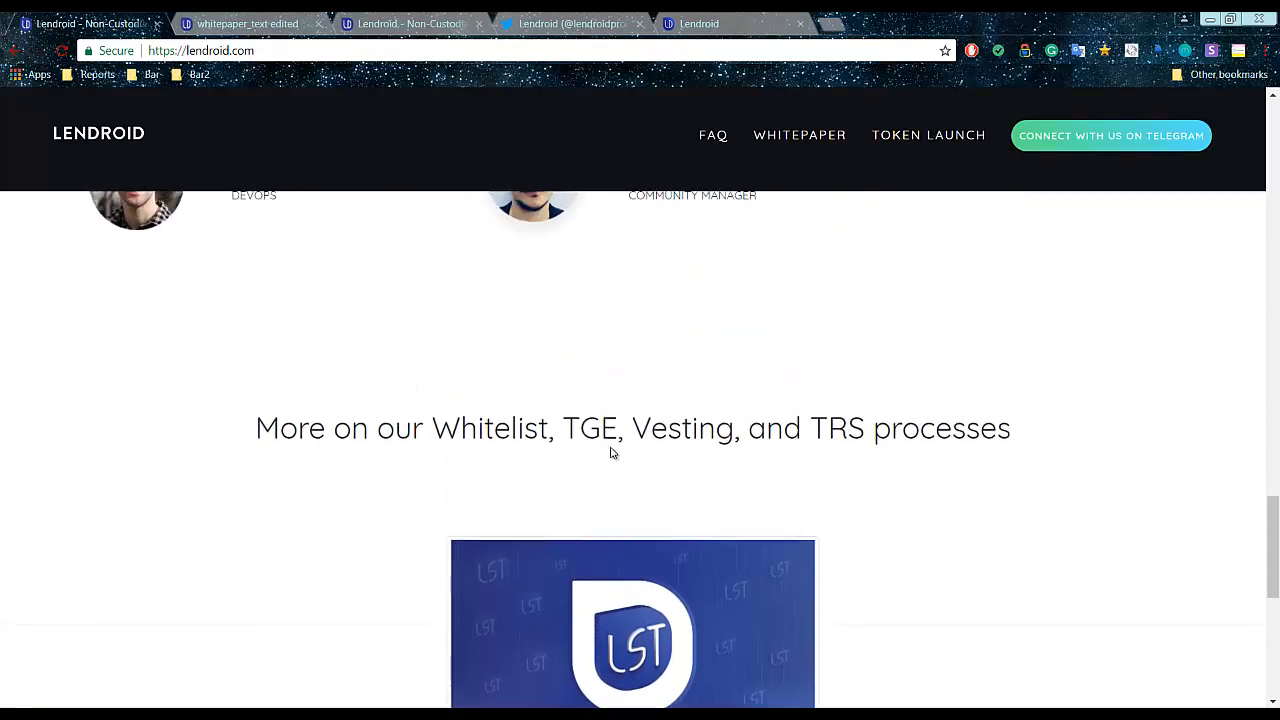
{"action": "mouse_move", "coordinate": [619, 495]}
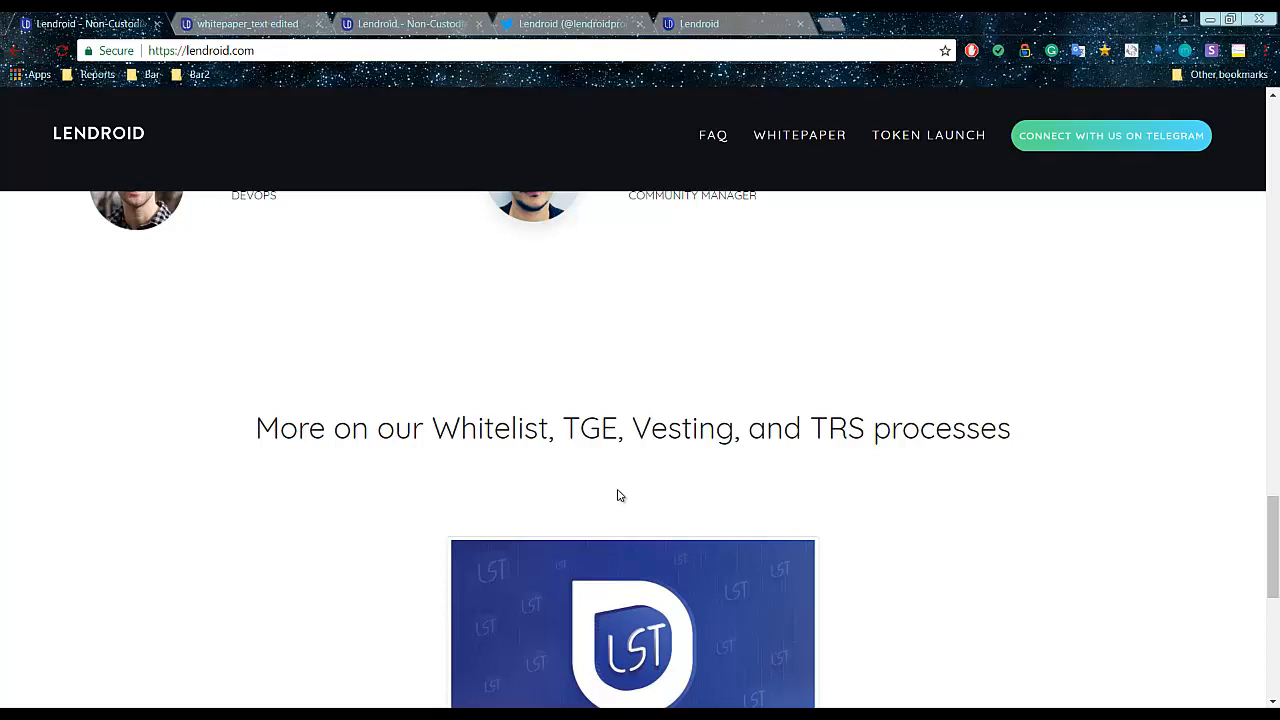
{"action": "mouse_move", "coordinate": [617, 476]}
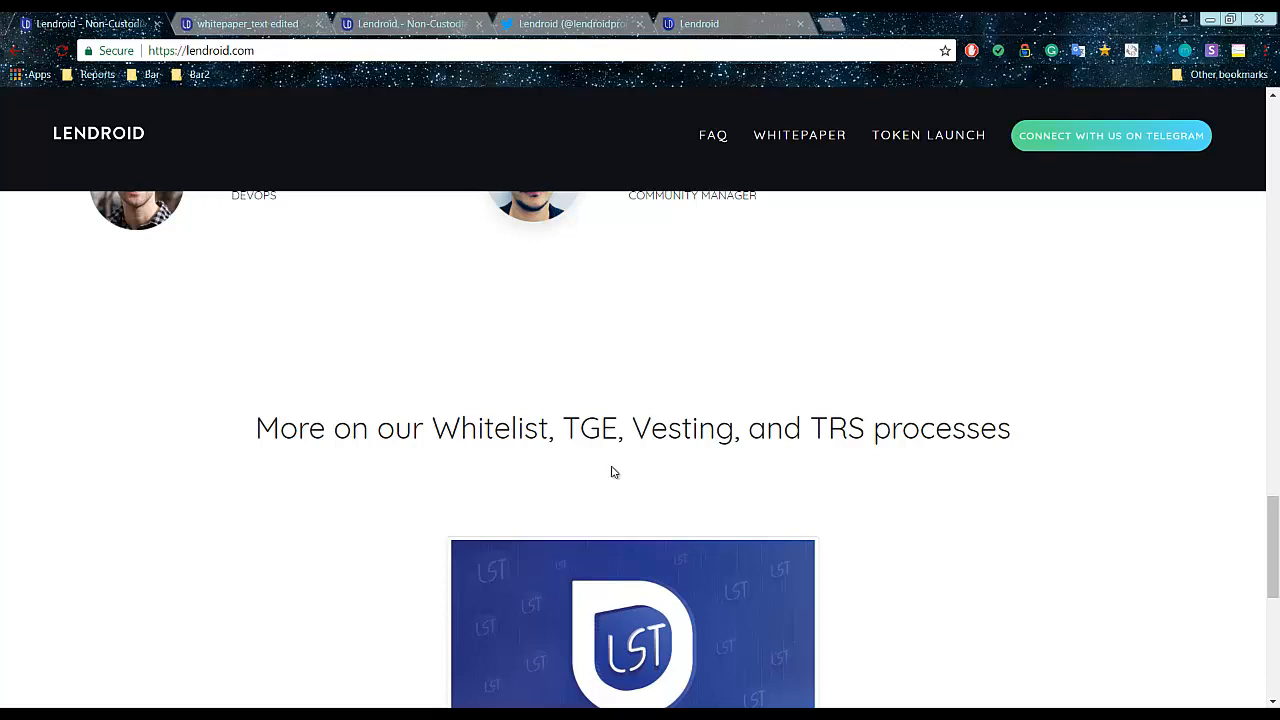
{"action": "mouse_move", "coordinate": [650, 521]}
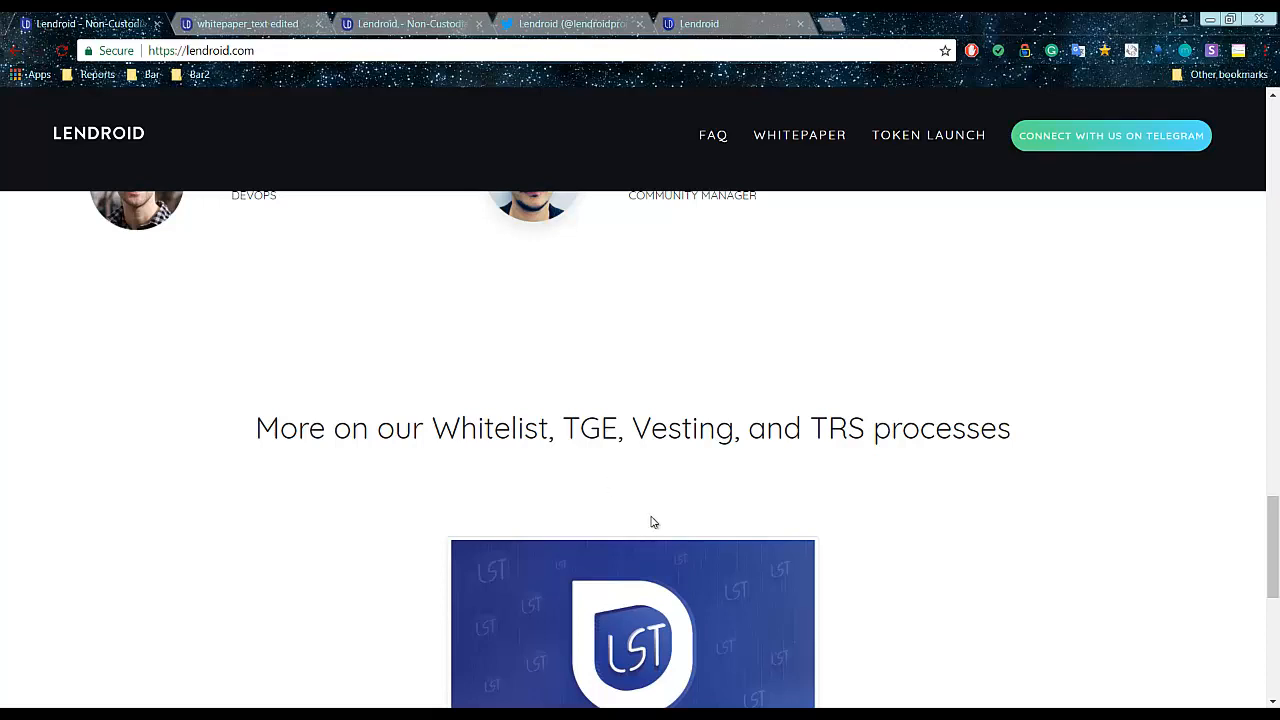
{"action": "mouse_move", "coordinate": [690, 466]}
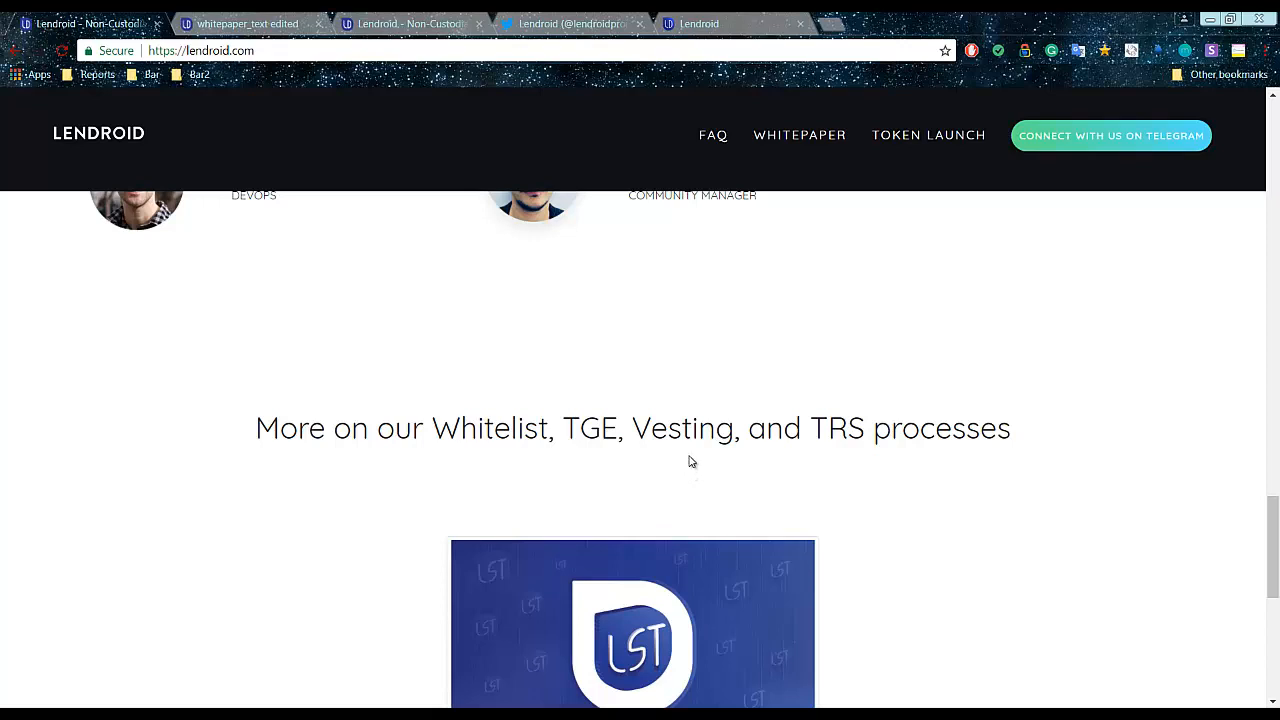
{"action": "mouse_move", "coordinate": [880, 469]}
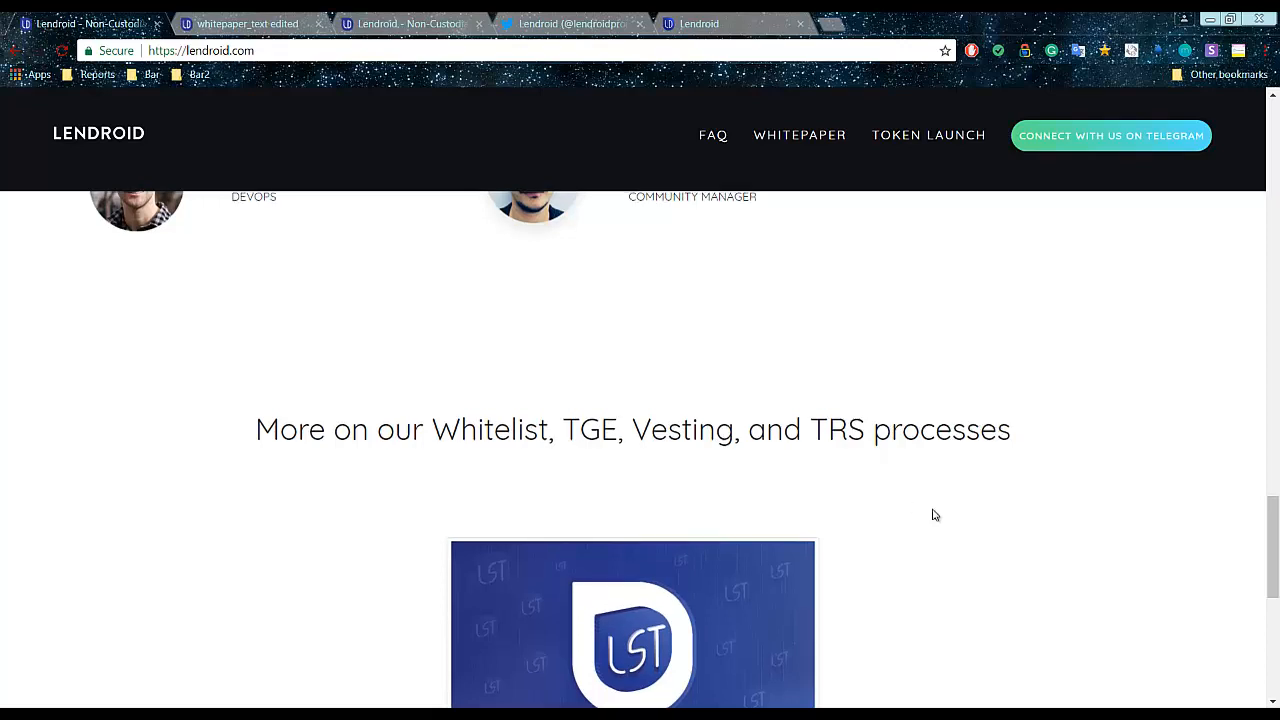
- Scroll up slightly to bring the lower team member cards back into view
{"action": "scroll", "scroll_direction": "up", "scroll_amount": 3}
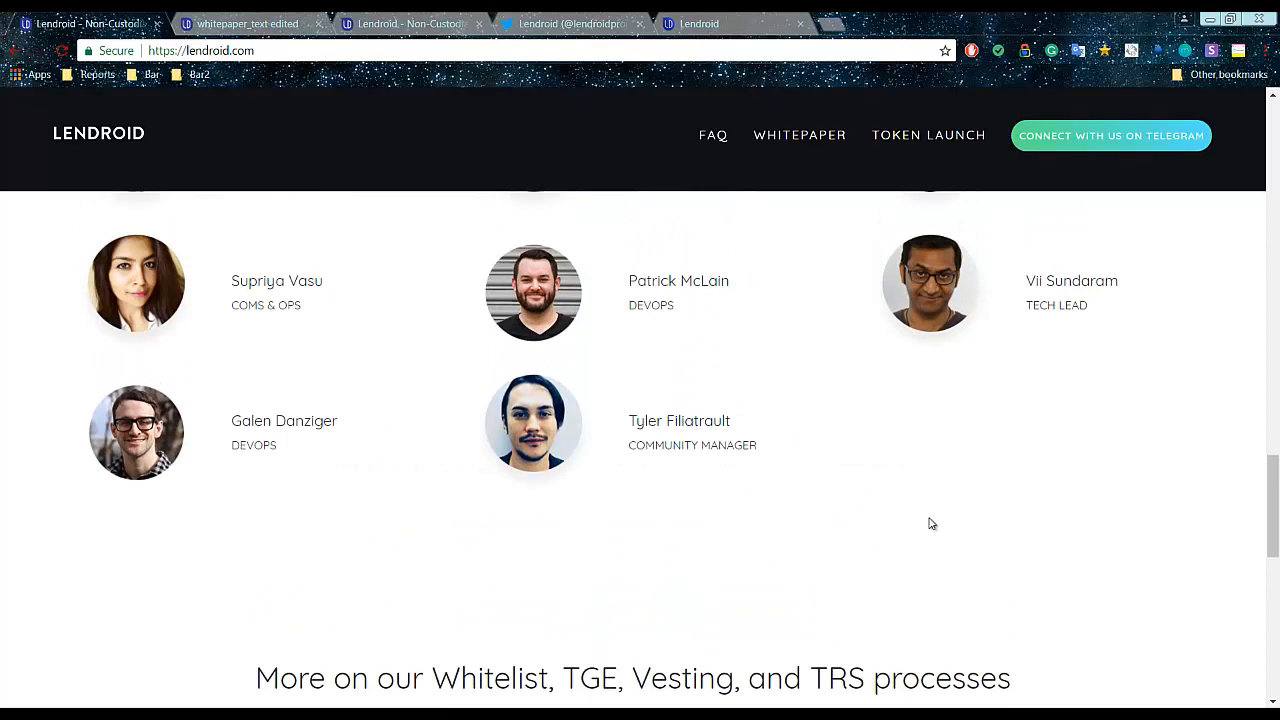
{"action": "mouse_move", "coordinate": [857, 540]}
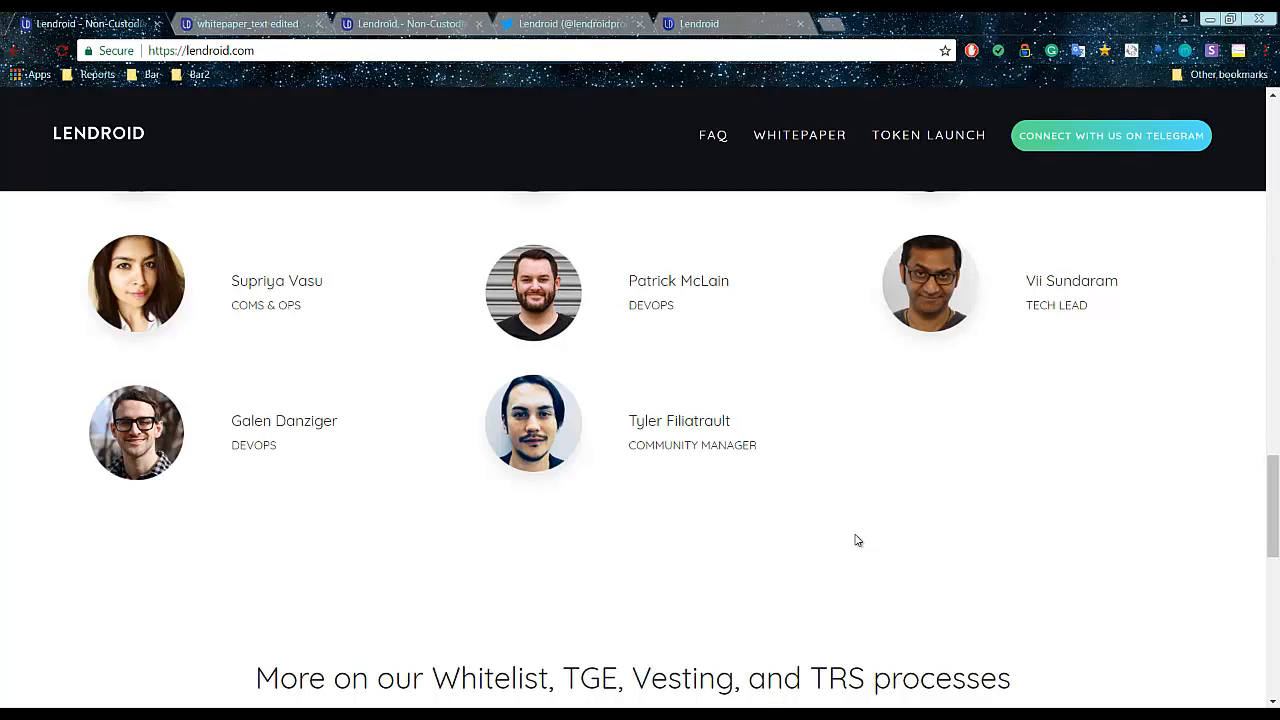
- Scroll up through Team, Timeline and features to the whitelist registration countdown at the top
{"action": "scroll", "scroll_direction": "up", "scroll_amount": 3}
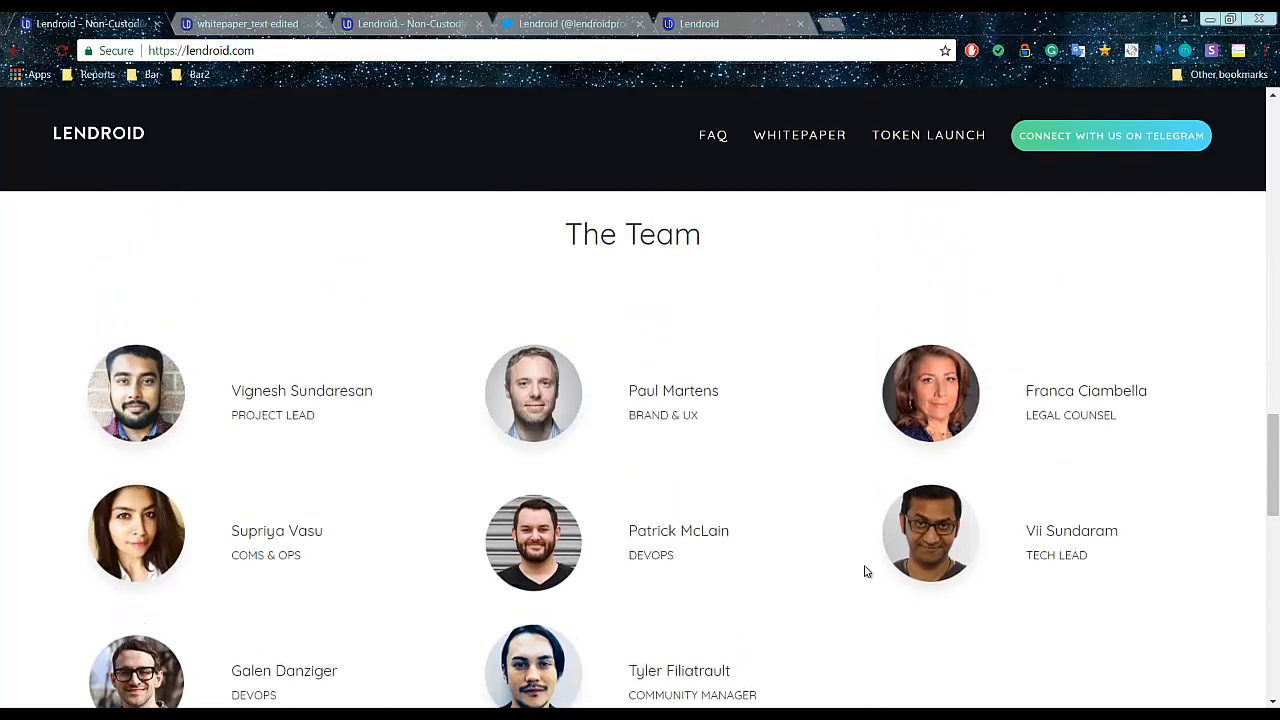
{"action": "scroll", "scroll_direction": "up", "scroll_amount": 3}
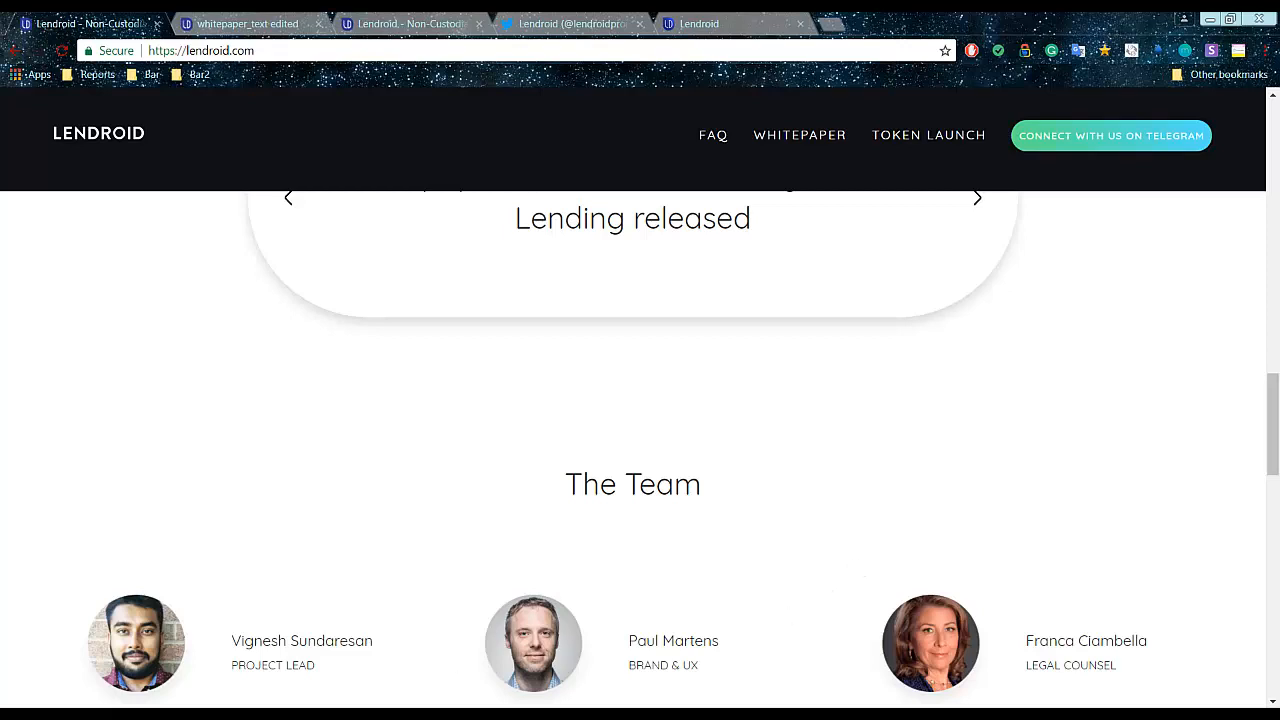
{"action": "mouse_move", "coordinate": [910, 466]}
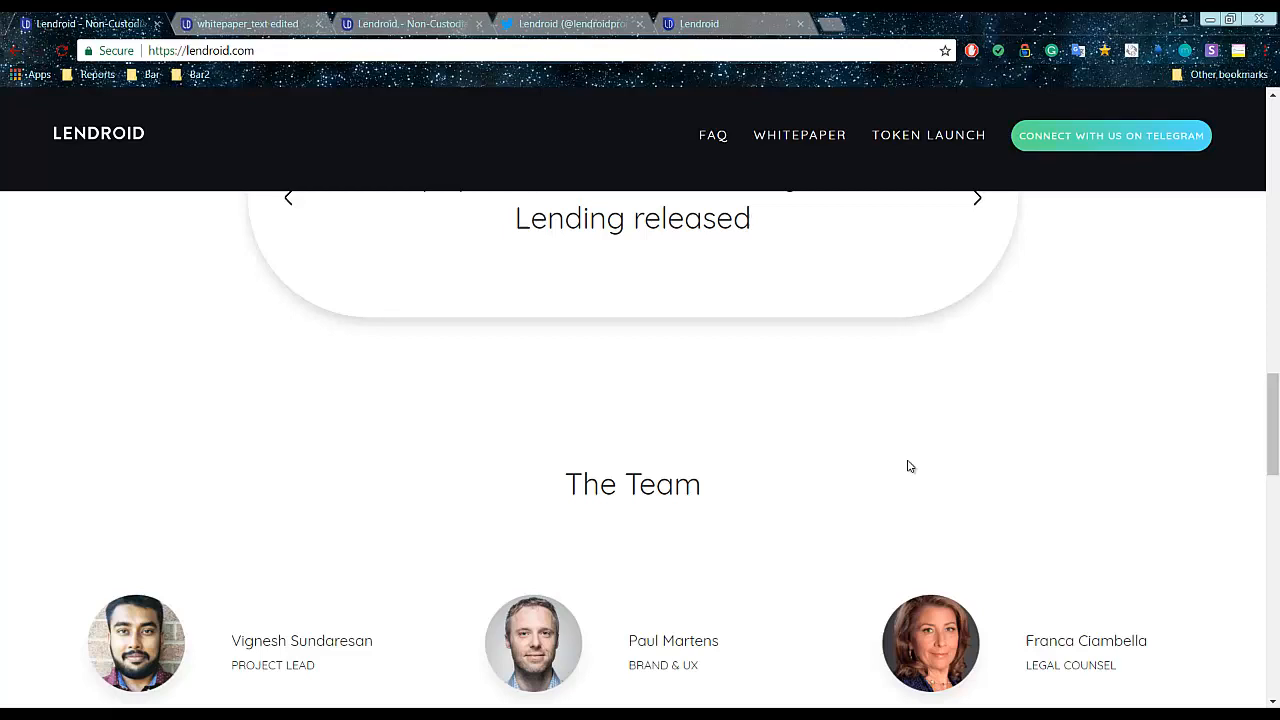
{"action": "scroll", "scroll_direction": "down", "scroll_amount": 3}
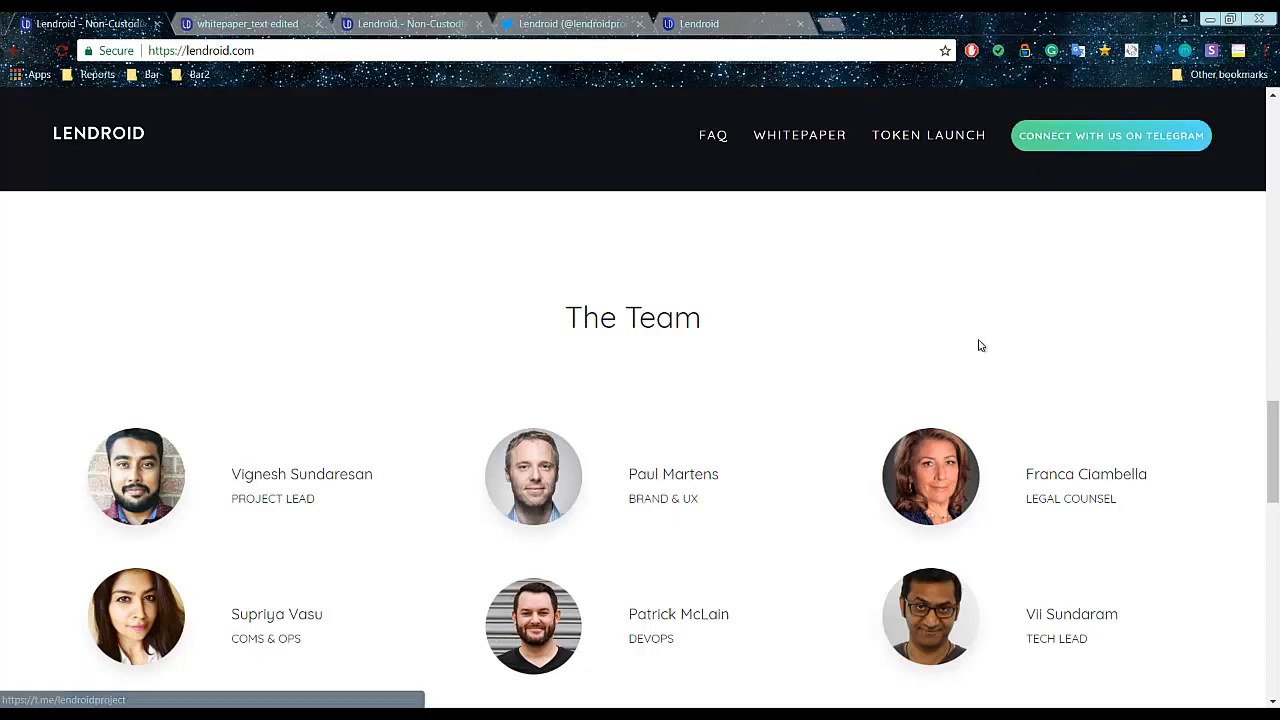
{"action": "scroll", "scroll_direction": "down", "scroll_amount": 3}
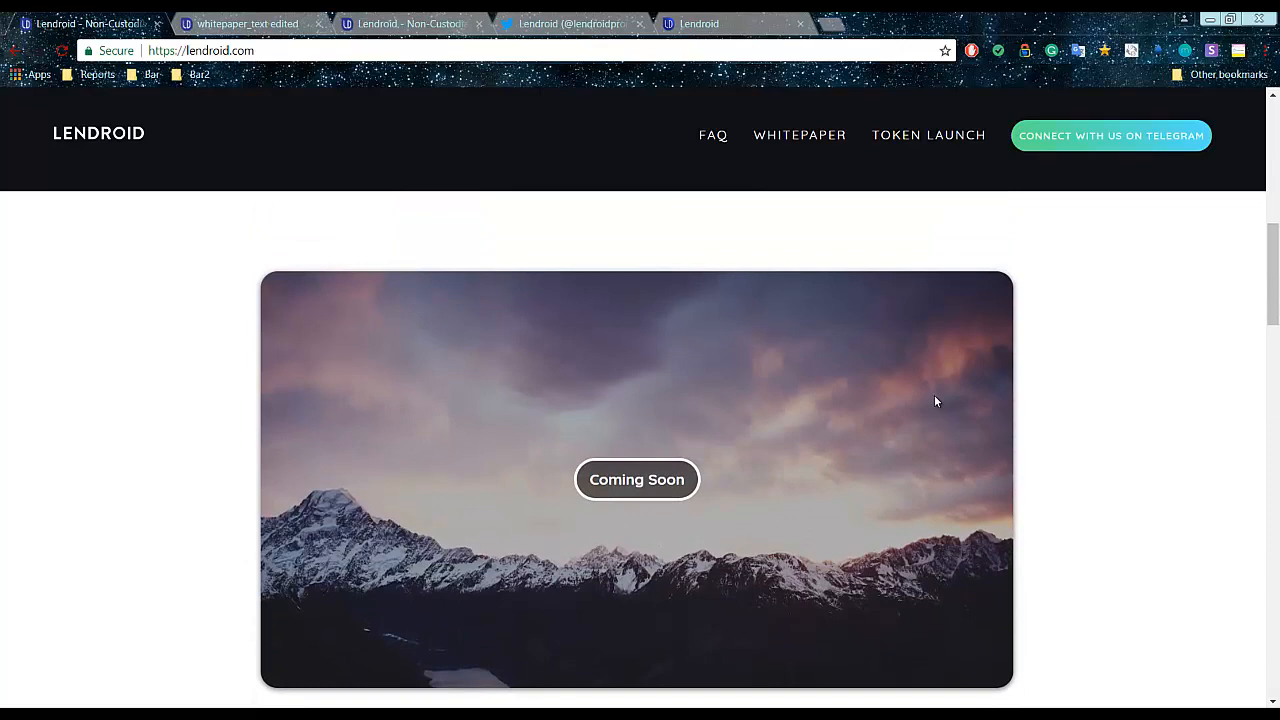
{"action": "scroll", "scroll_direction": "down", "scroll_amount": 3}
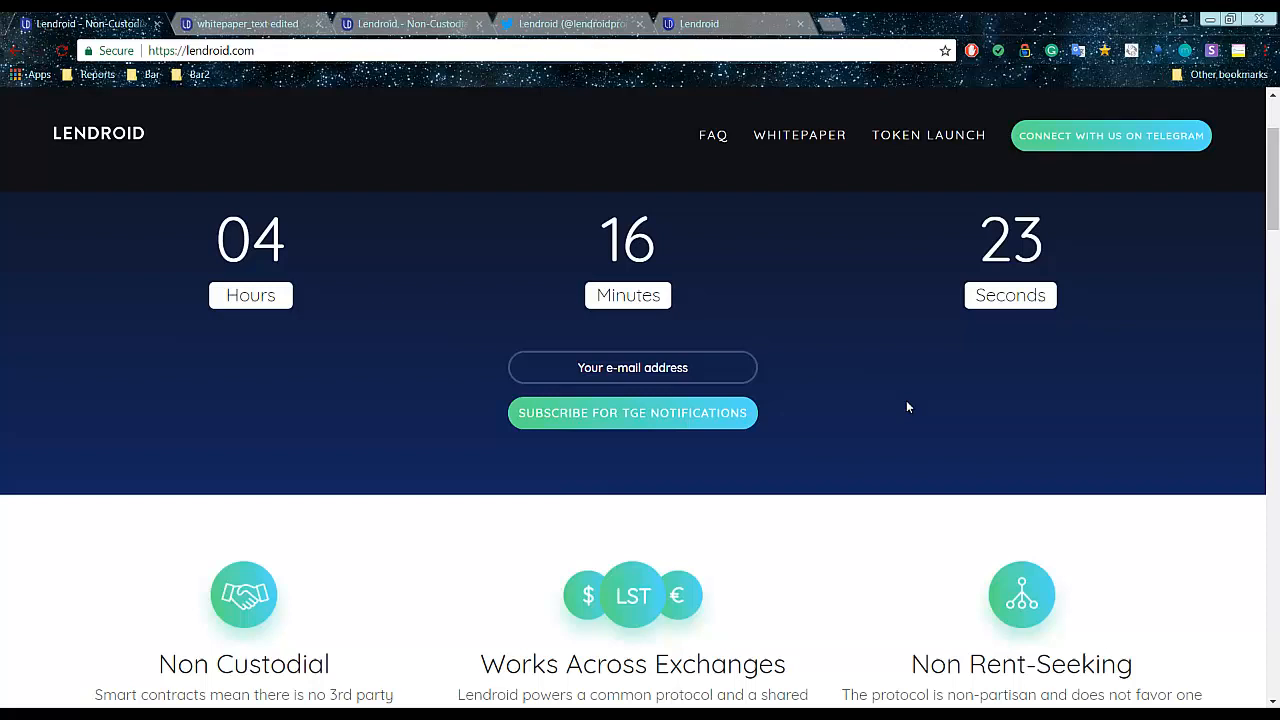
{"action": "scroll", "scroll_direction": "up", "scroll_amount": 3}
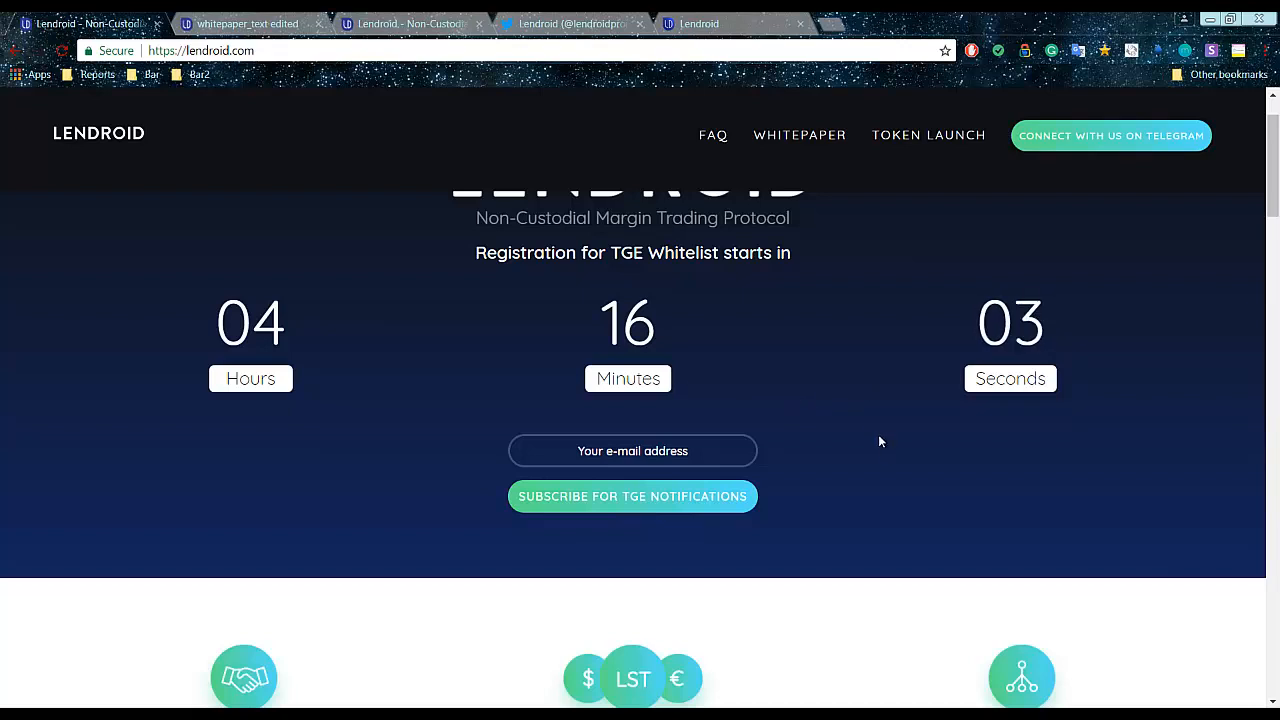
{"action": "scroll", "scroll_direction": "up", "scroll_amount": 3}
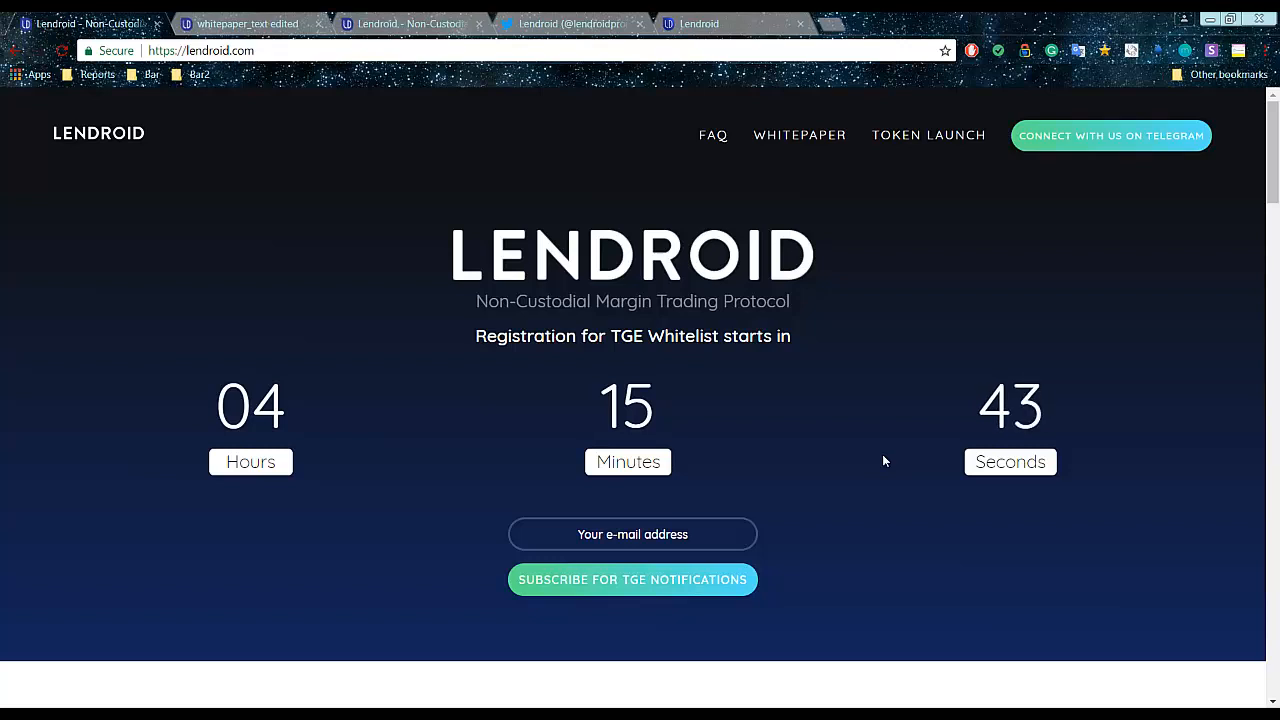
{"action": "mouse_move", "coordinate": [708, 385]}
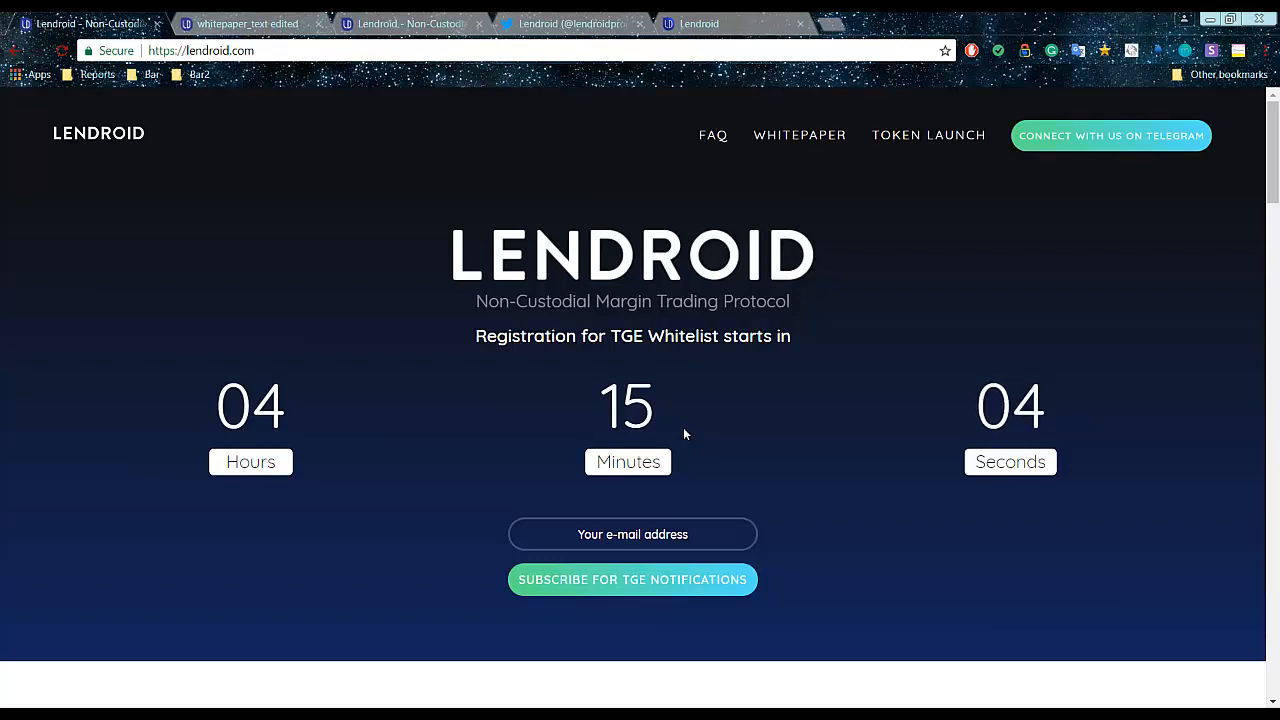
{"action": "mouse_move", "coordinate": [728, 391]}
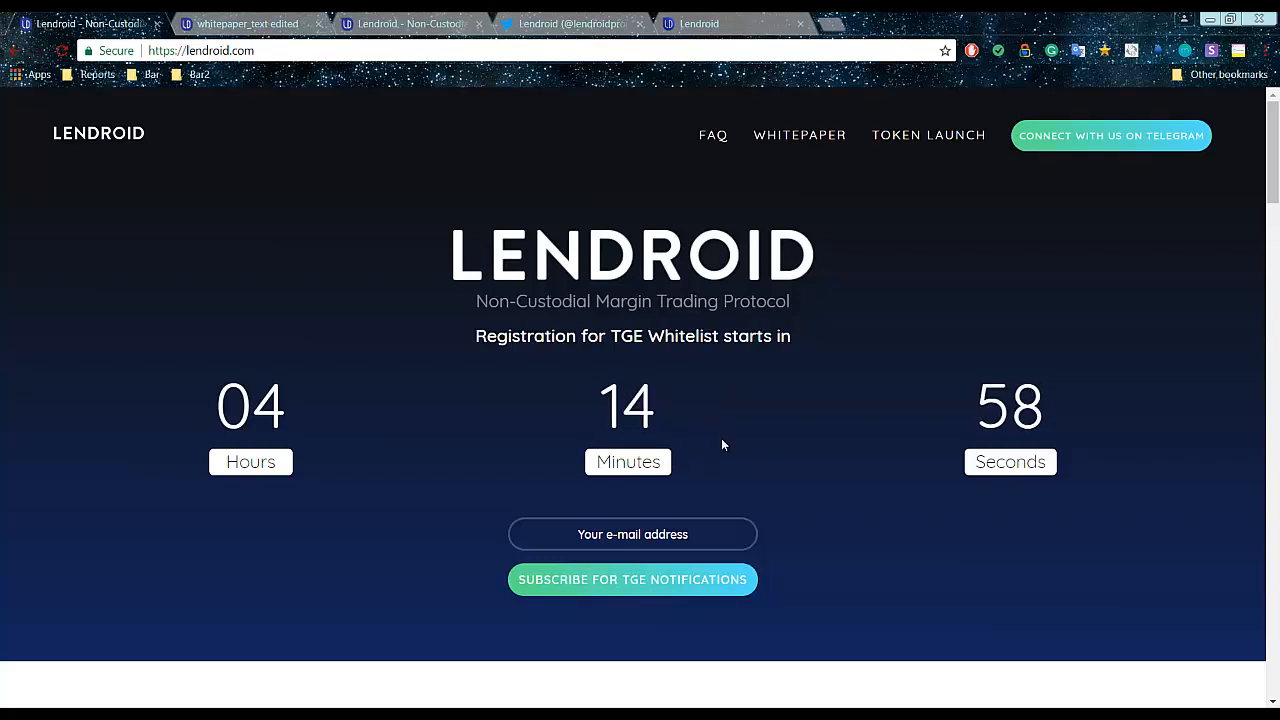
{"action": "scroll", "scroll_direction": "down", "scroll_amount": 3}
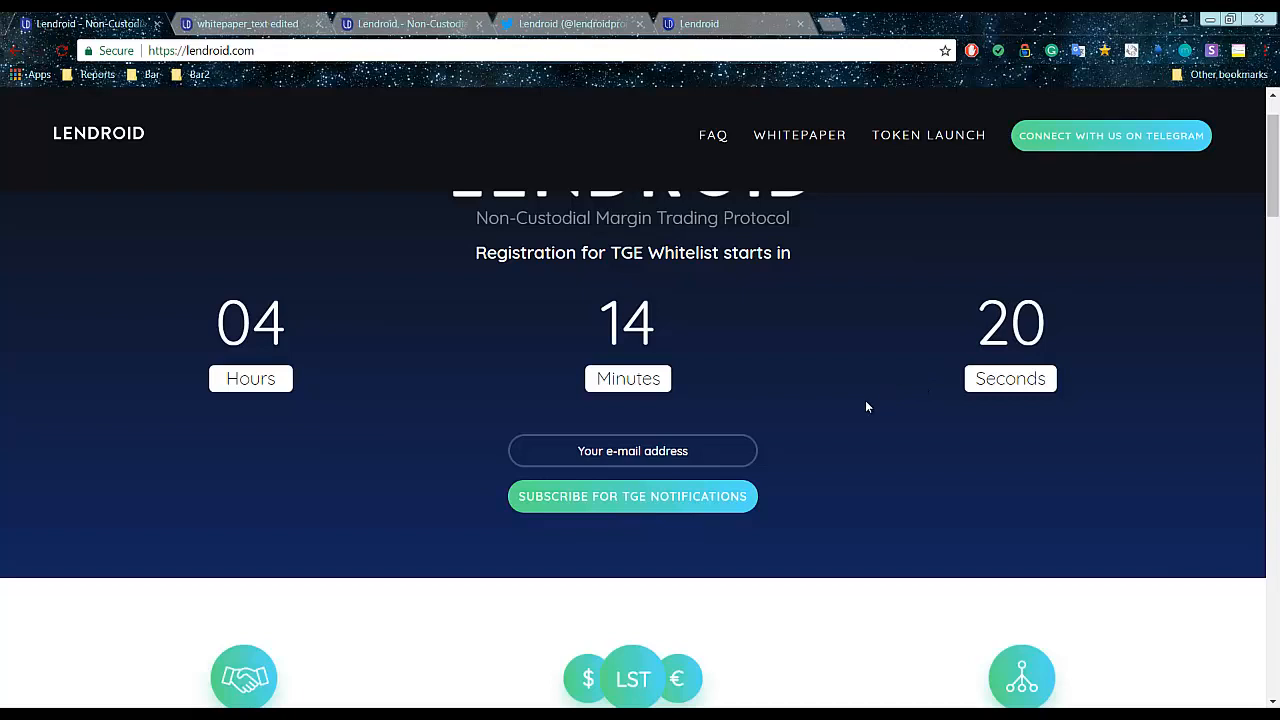
- Scroll past the countdown and feature highlights to the quarterly milestones Timeline
{"action": "scroll", "scroll_direction": "down", "scroll_amount": 3}
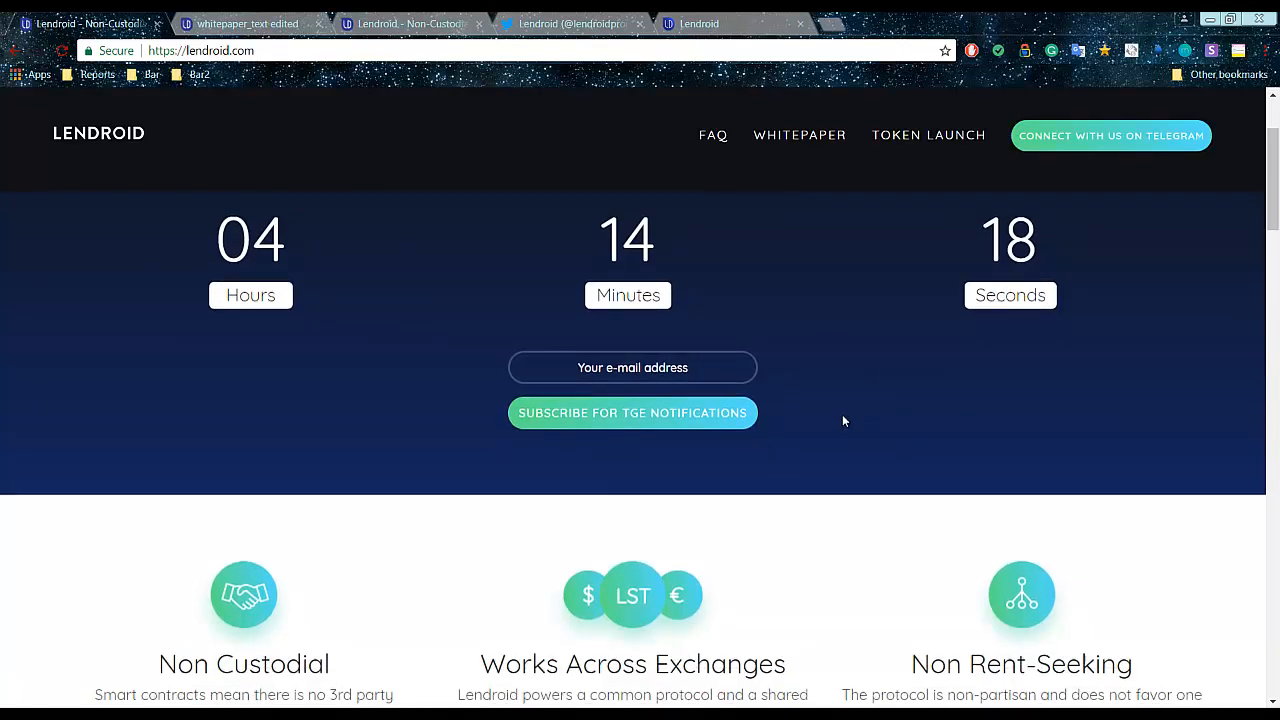
{"action": "scroll", "scroll_direction": "down", "scroll_amount": 3}
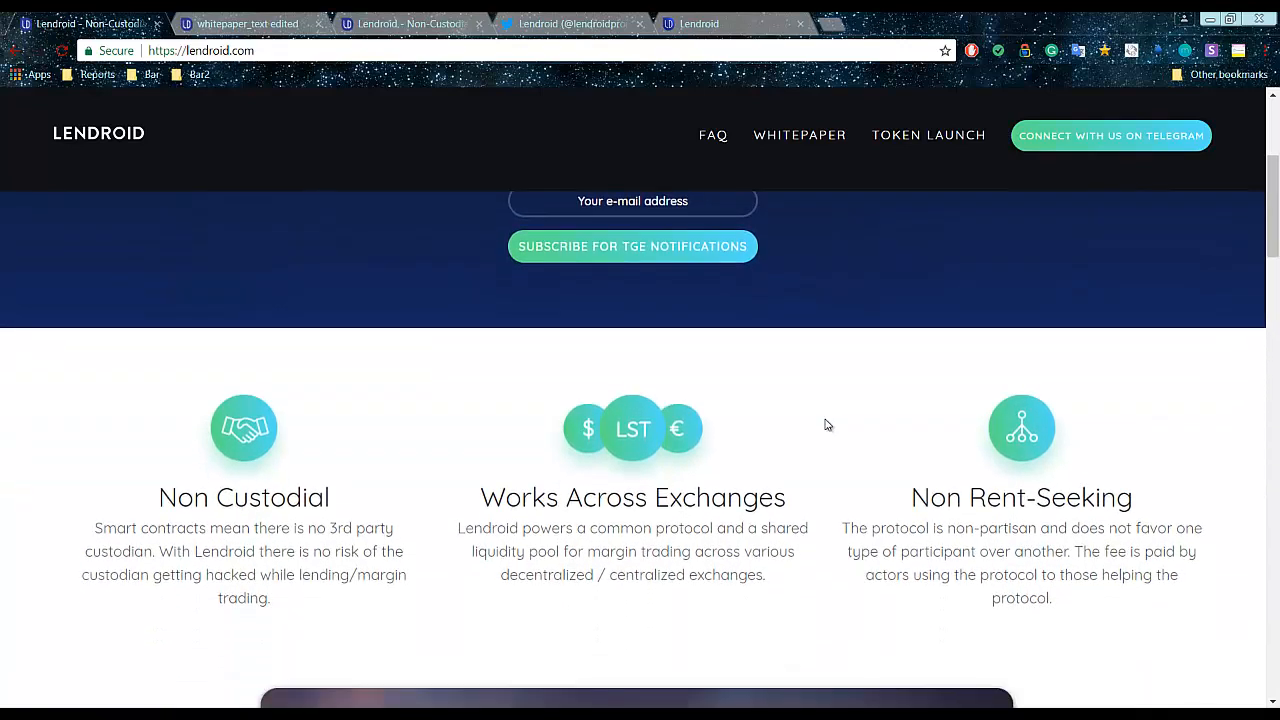
{"action": "mouse_move", "coordinate": [800, 438]}
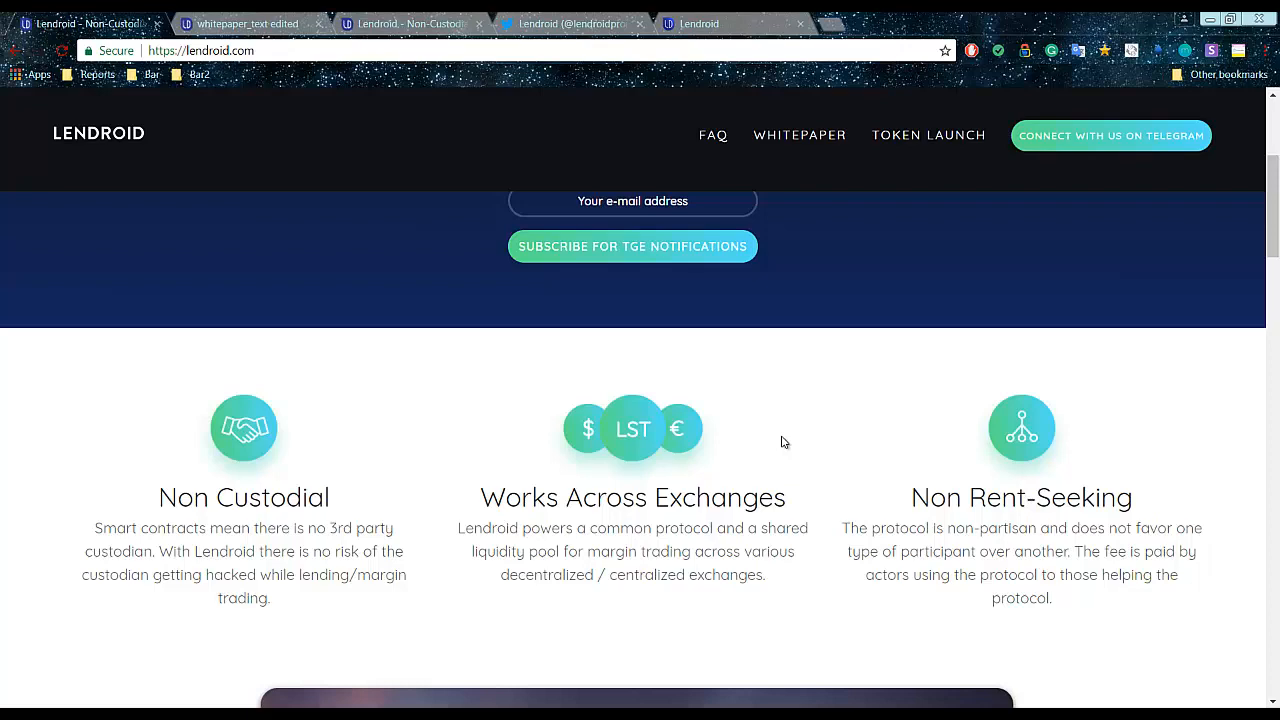
{"action": "mouse_move", "coordinate": [659, 400]}
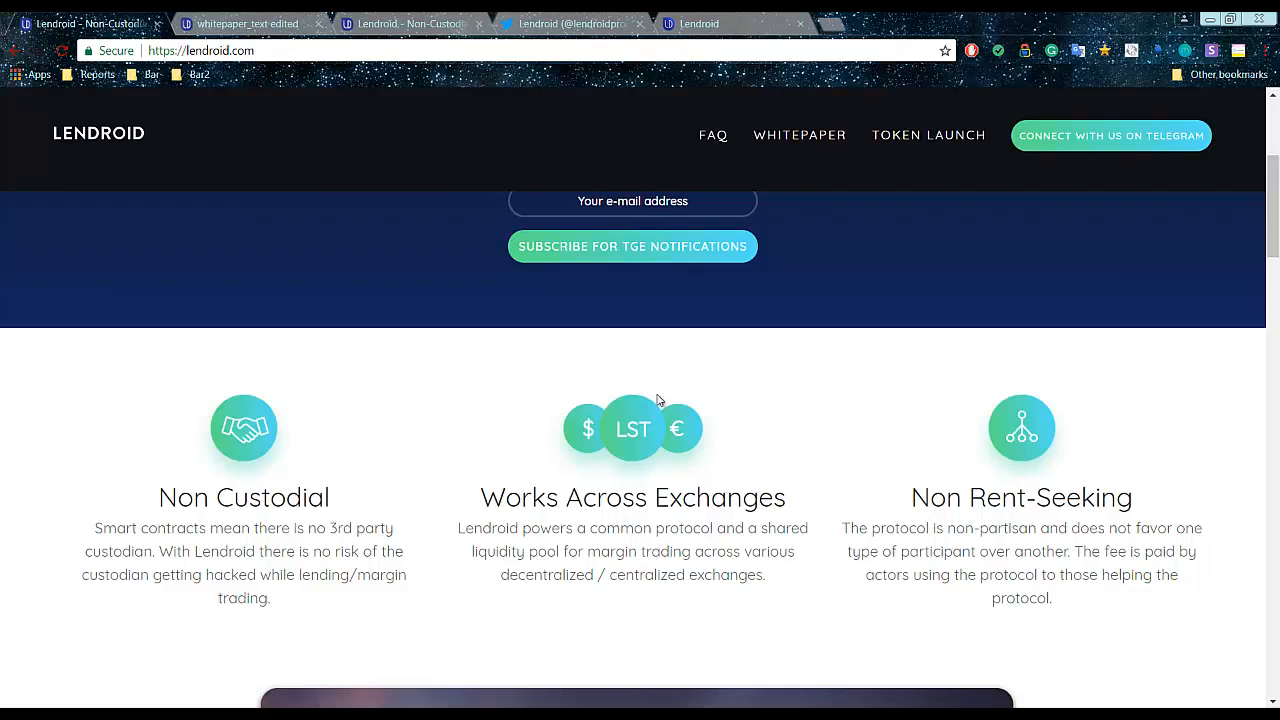
{"action": "scroll", "scroll_direction": "down", "scroll_amount": 3}
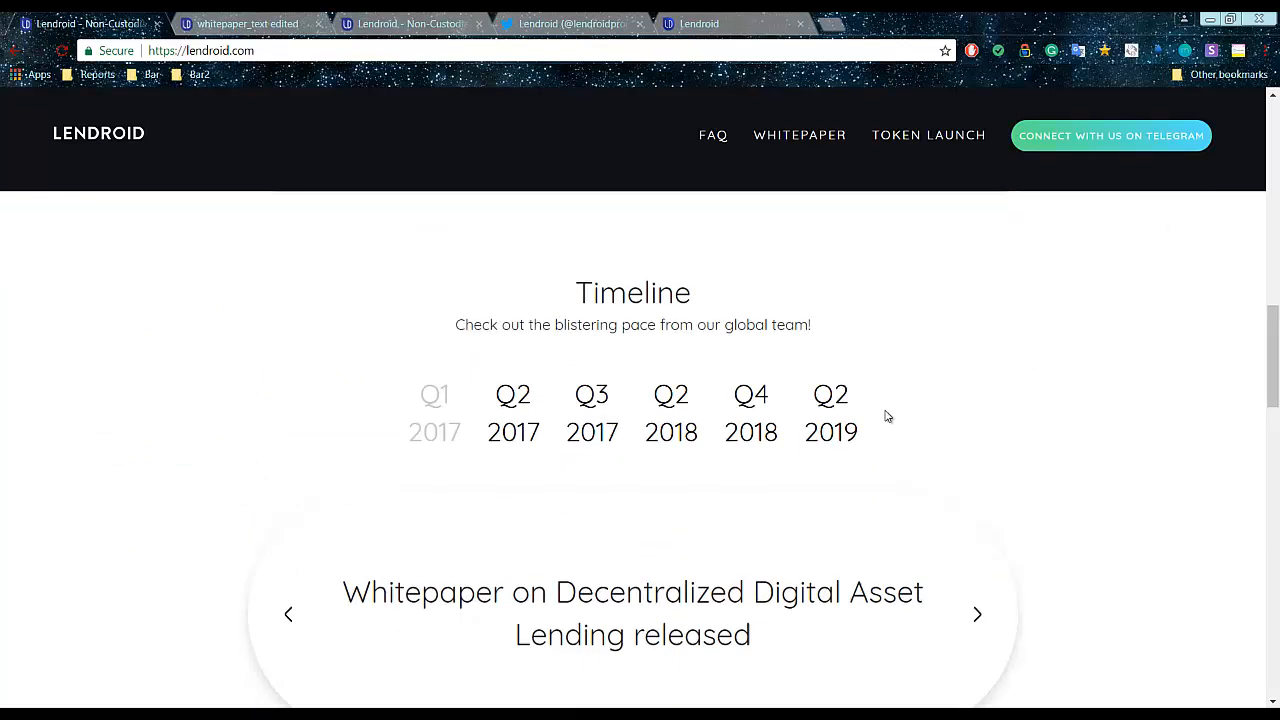
- Step the Timeline through milestones from Q2 2017 to the Q2 2019 governance entry
{"action": "left_click", "coordinate": [977, 614]}
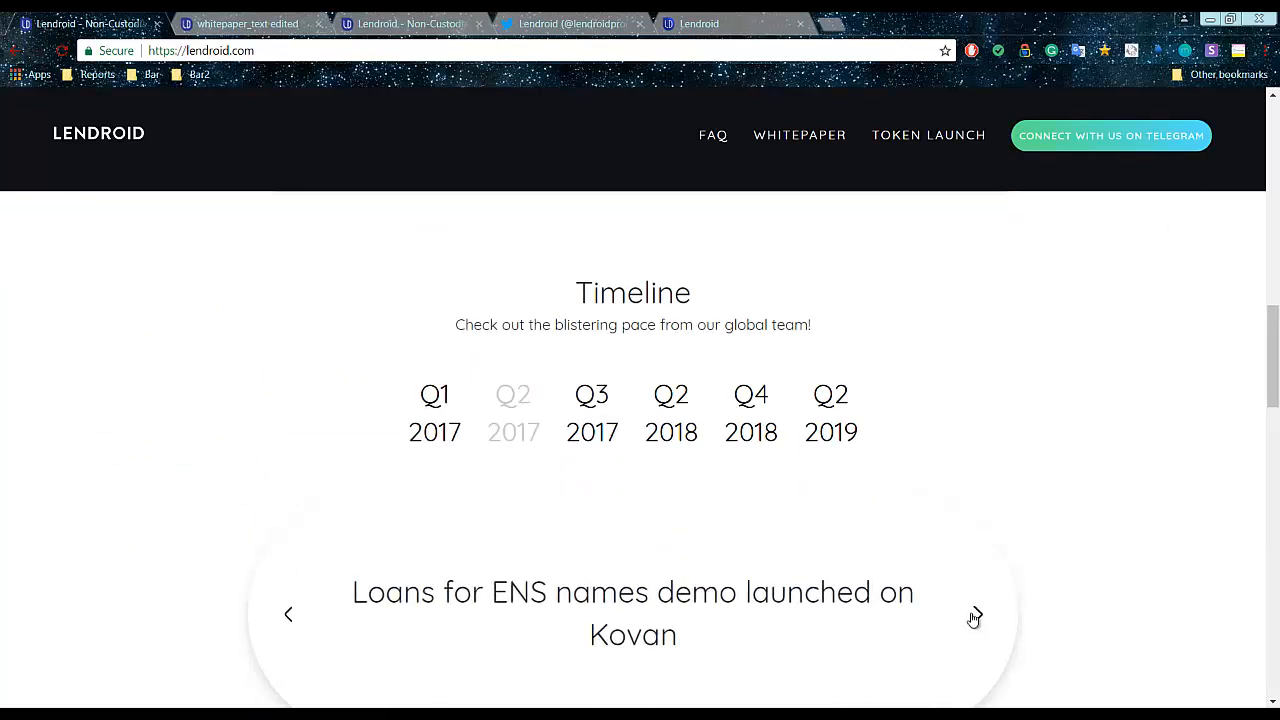
{"action": "mouse_move", "coordinate": [930, 608]}
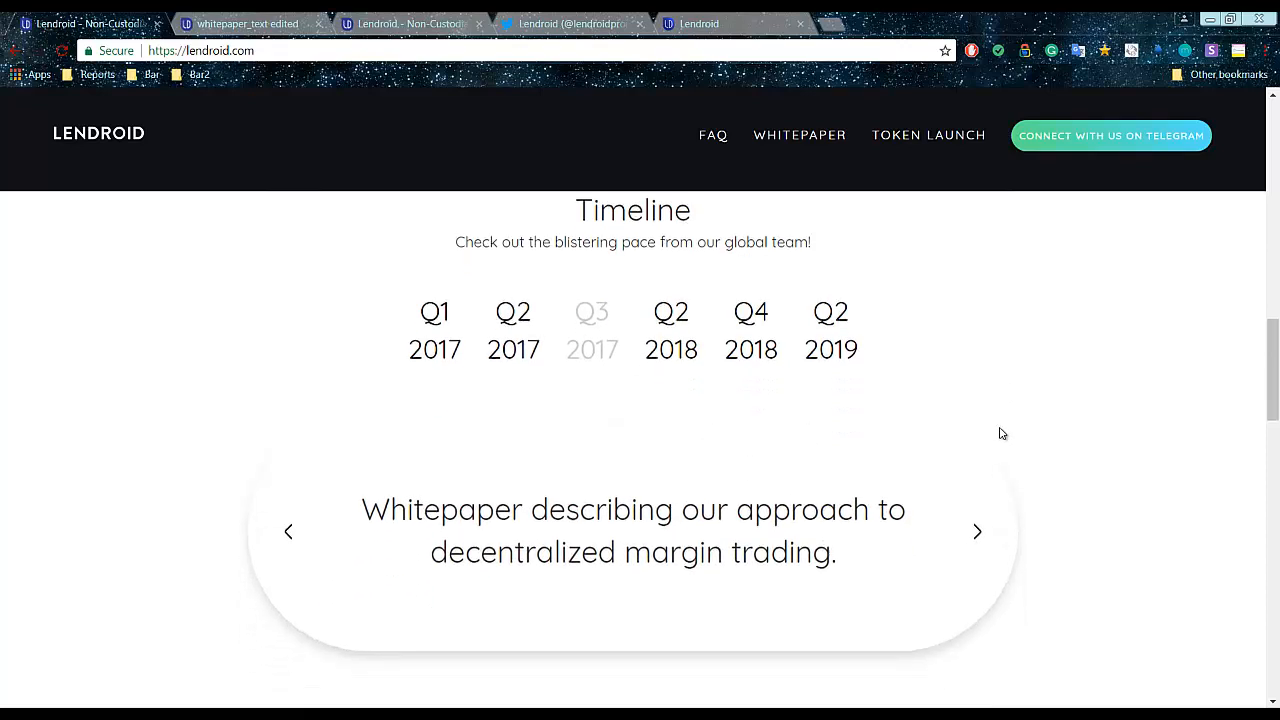
{"action": "mouse_move", "coordinate": [749, 526]}
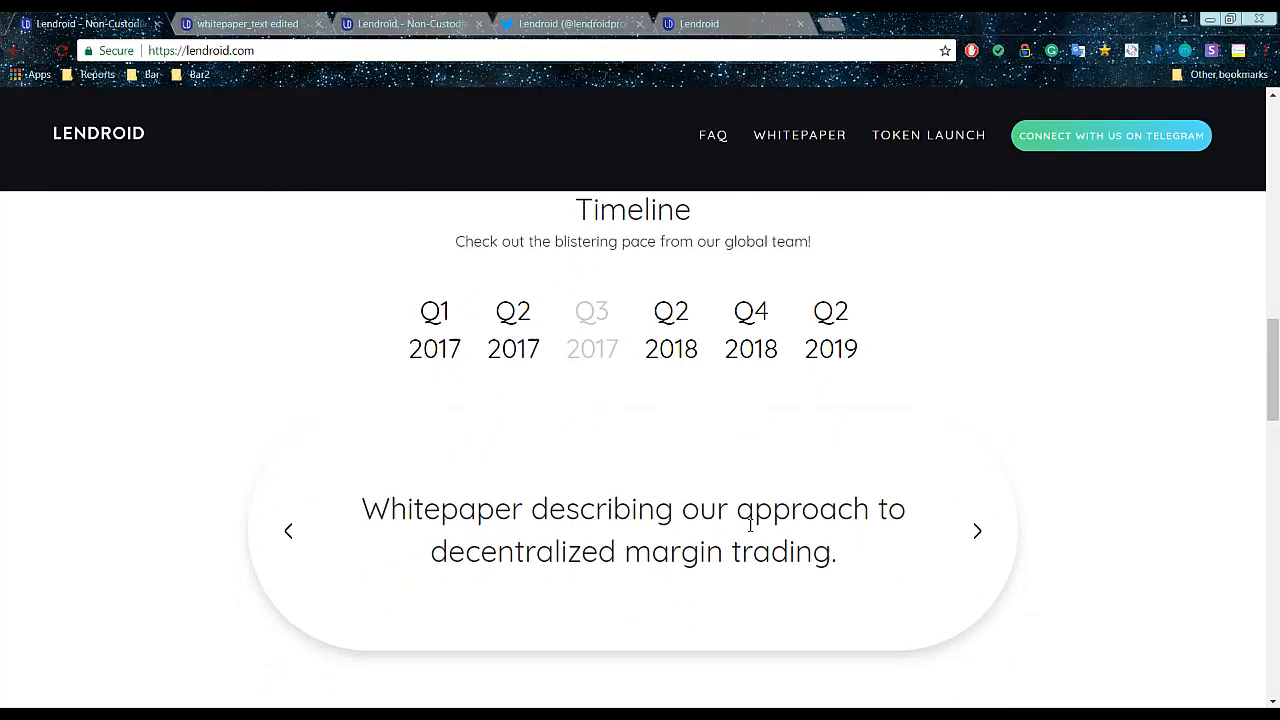
{"action": "left_click", "coordinate": [977, 530]}
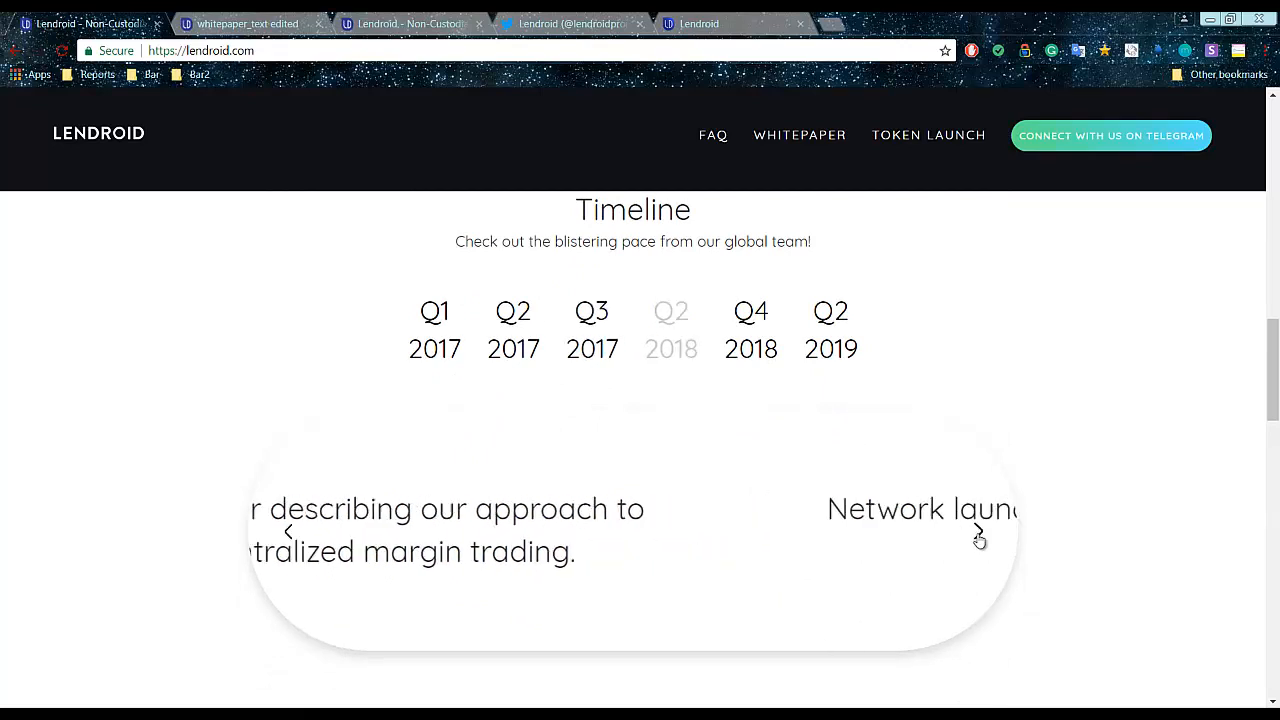
{"action": "left_click", "coordinate": [978, 531]}
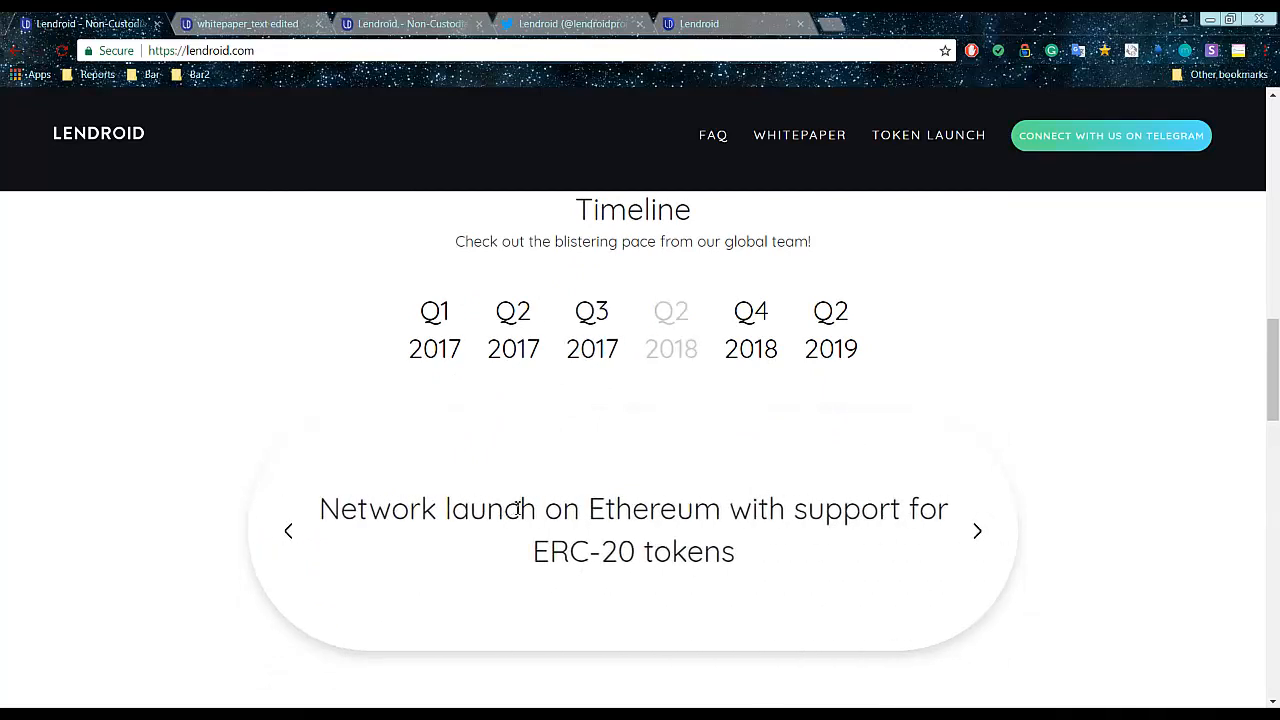
{"action": "mouse_move", "coordinate": [1053, 528]}
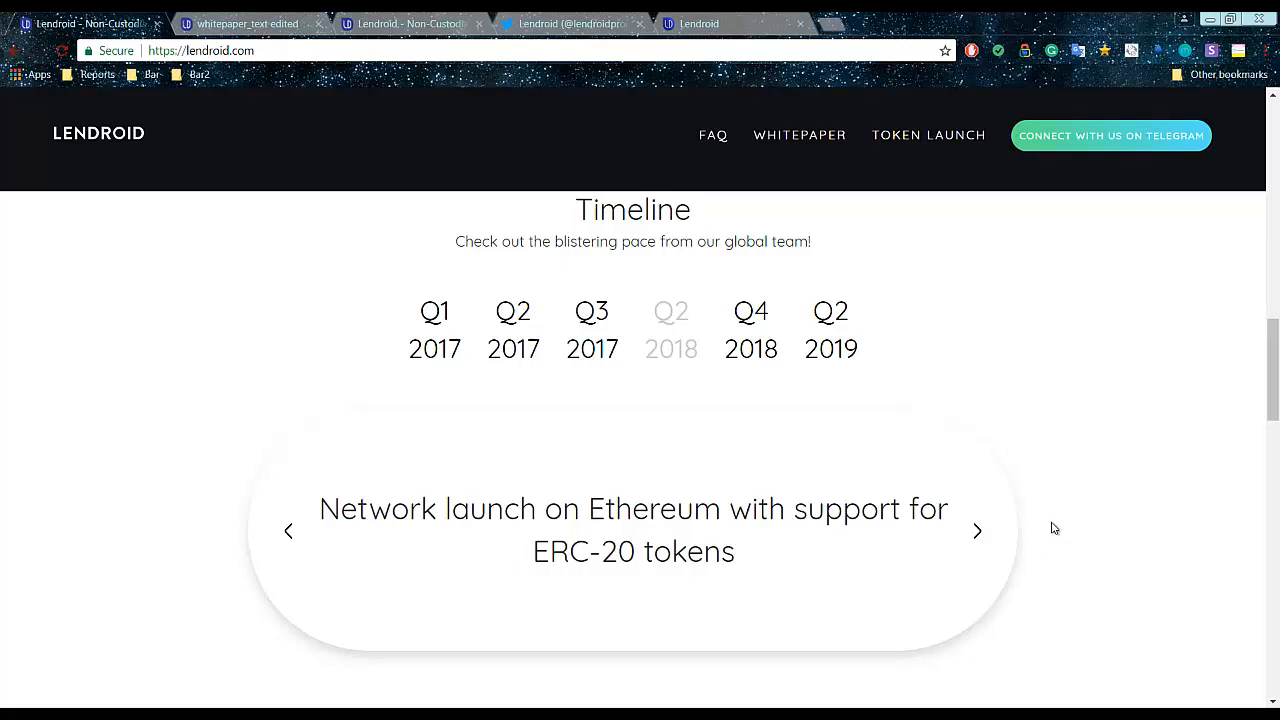
{"action": "left_click", "coordinate": [977, 530]}
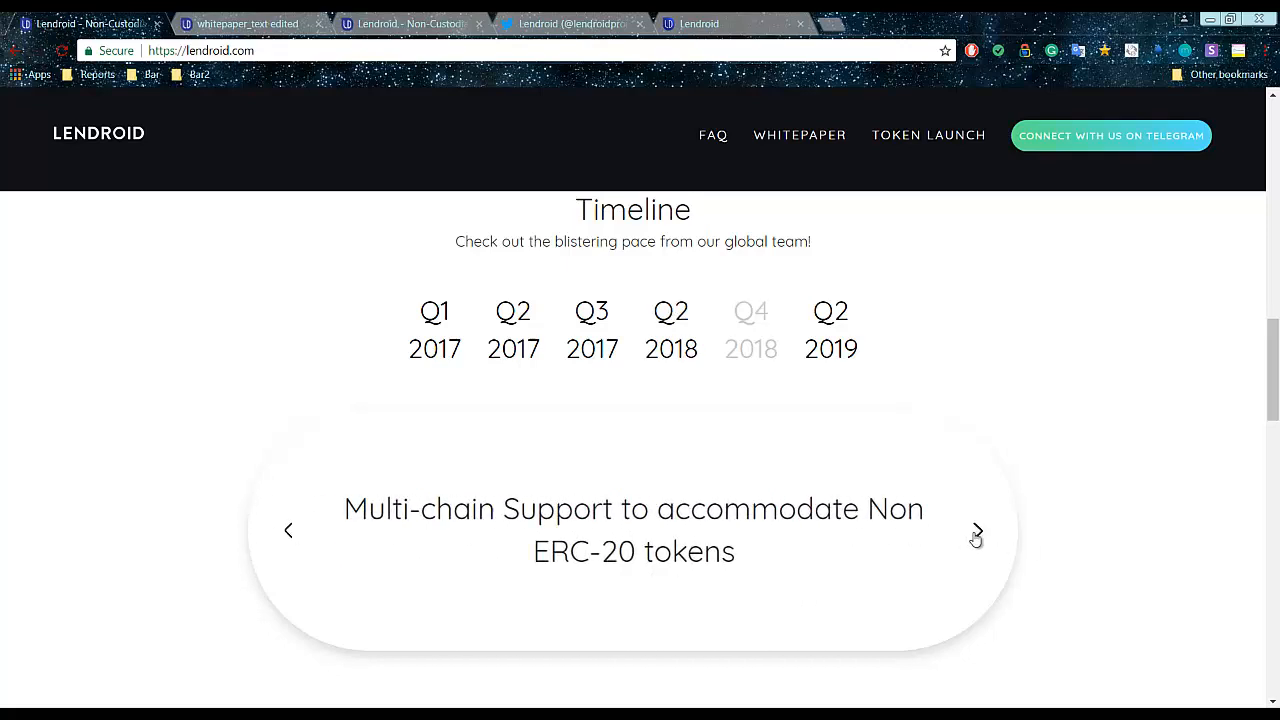
{"action": "left_click", "coordinate": [977, 530]}
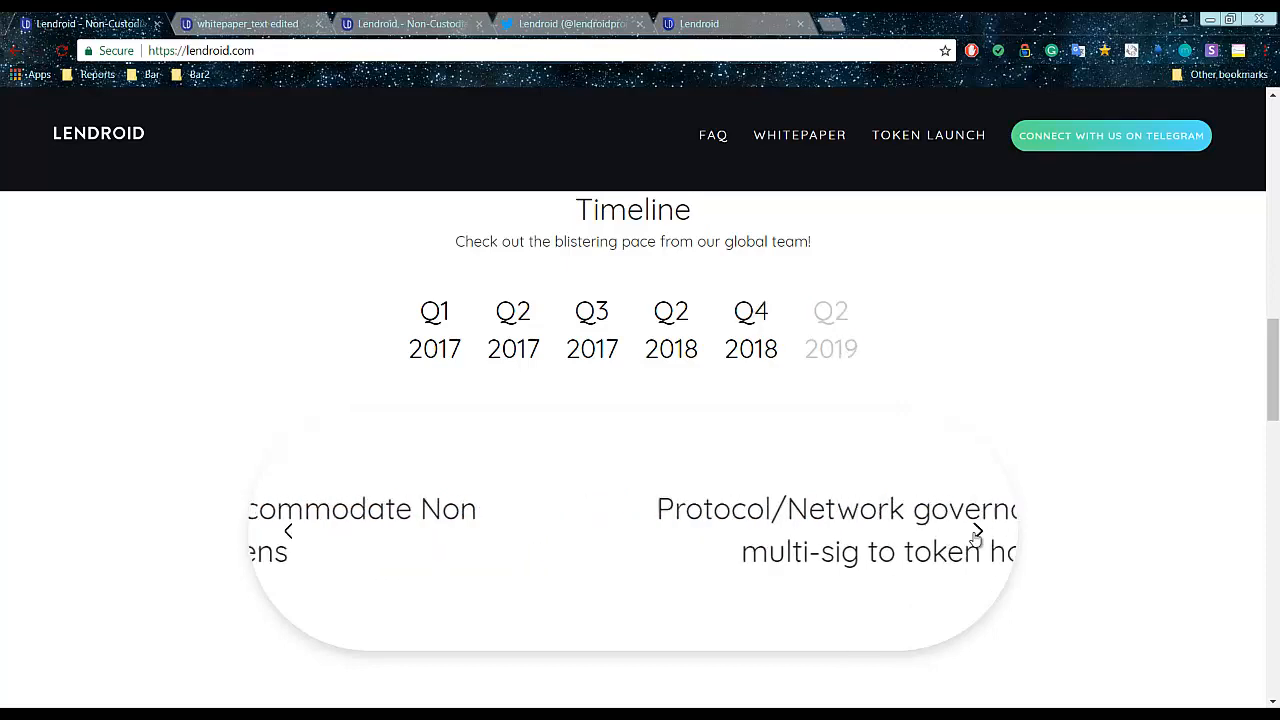
{"action": "left_click", "coordinate": [977, 531]}
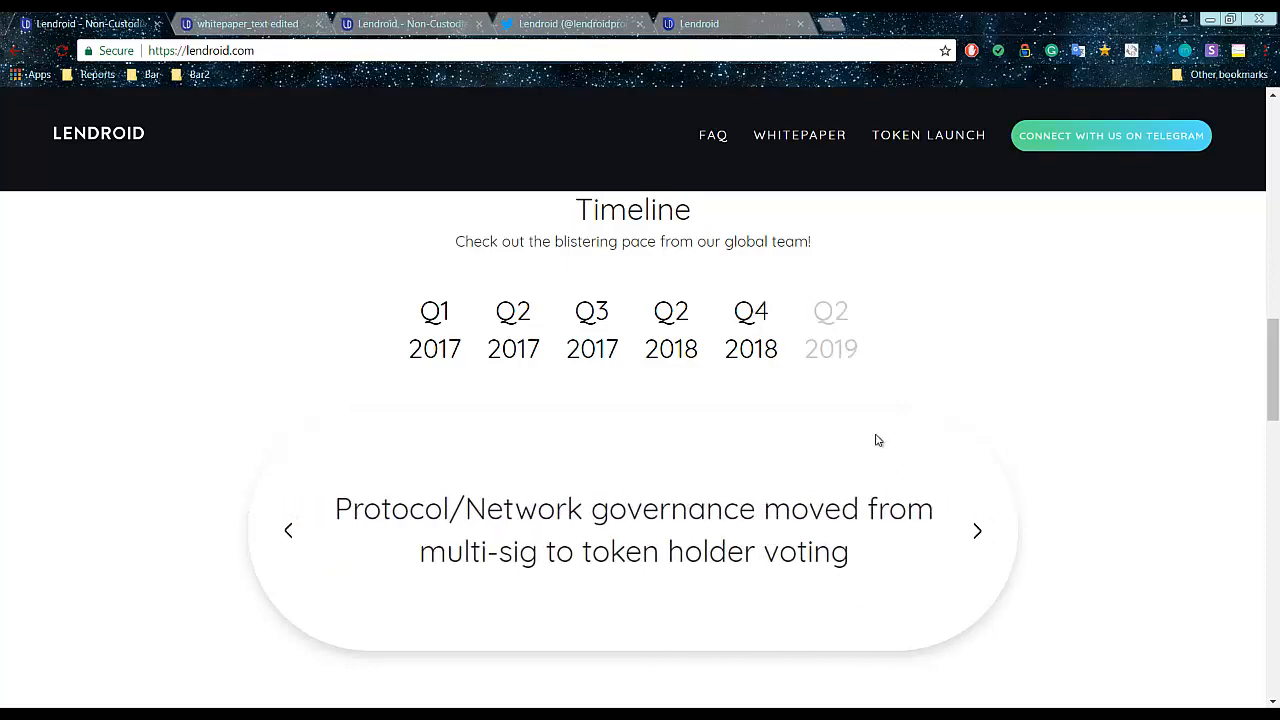
- Scroll through the team section below the roadmap
{"action": "scroll", "scroll_direction": "down", "scroll_amount": 3}
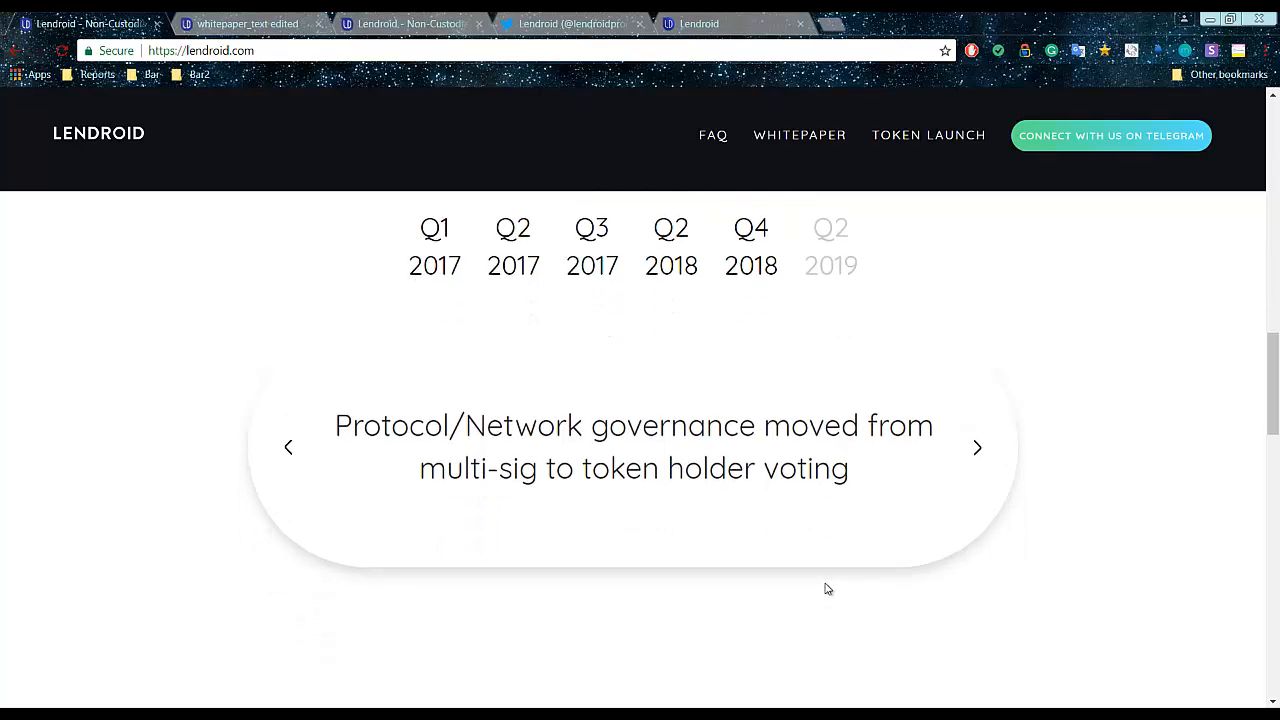
{"action": "mouse_move", "coordinate": [689, 515]}
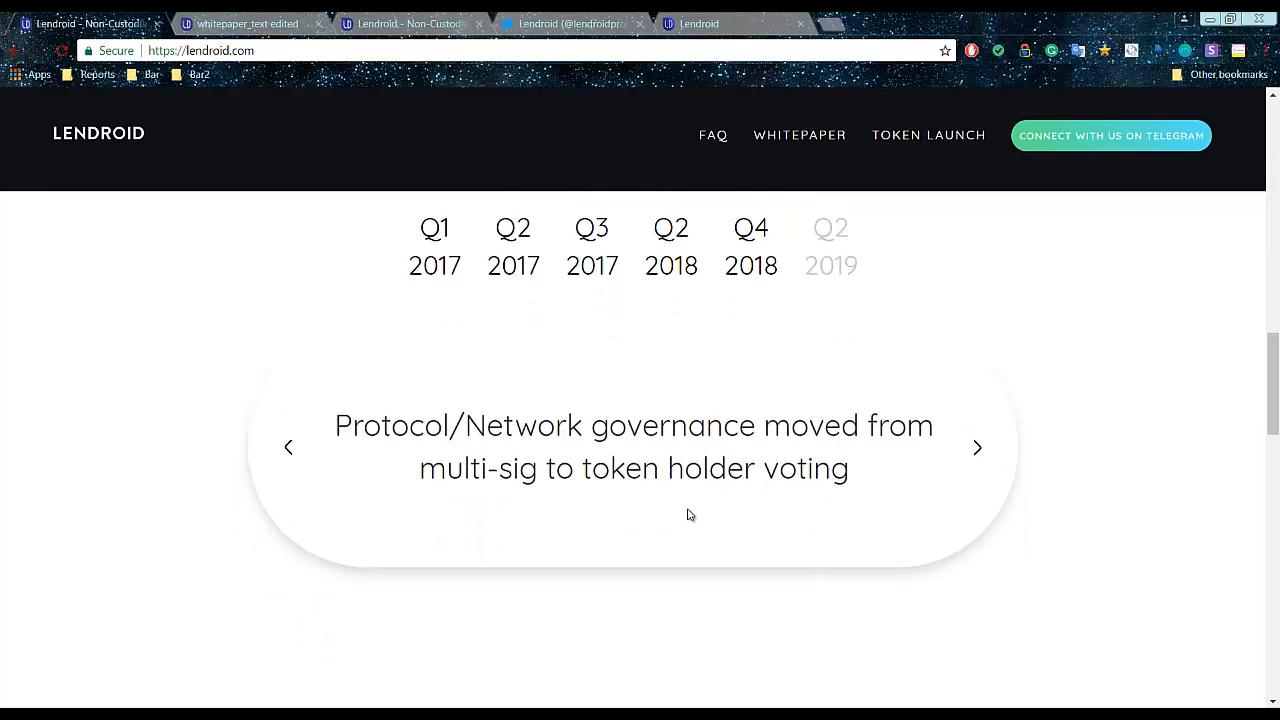
{"action": "scroll", "scroll_direction": "down", "scroll_amount": 3}
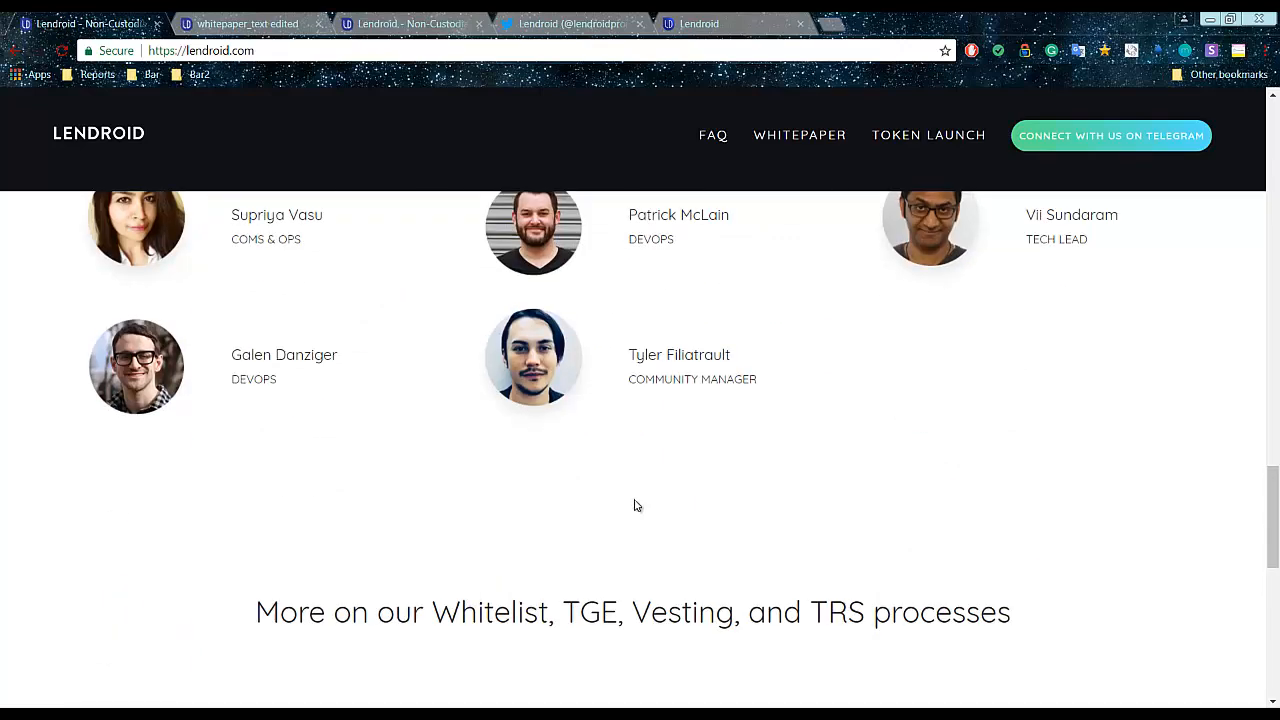
{"action": "scroll", "scroll_direction": "up", "scroll_amount": 3}
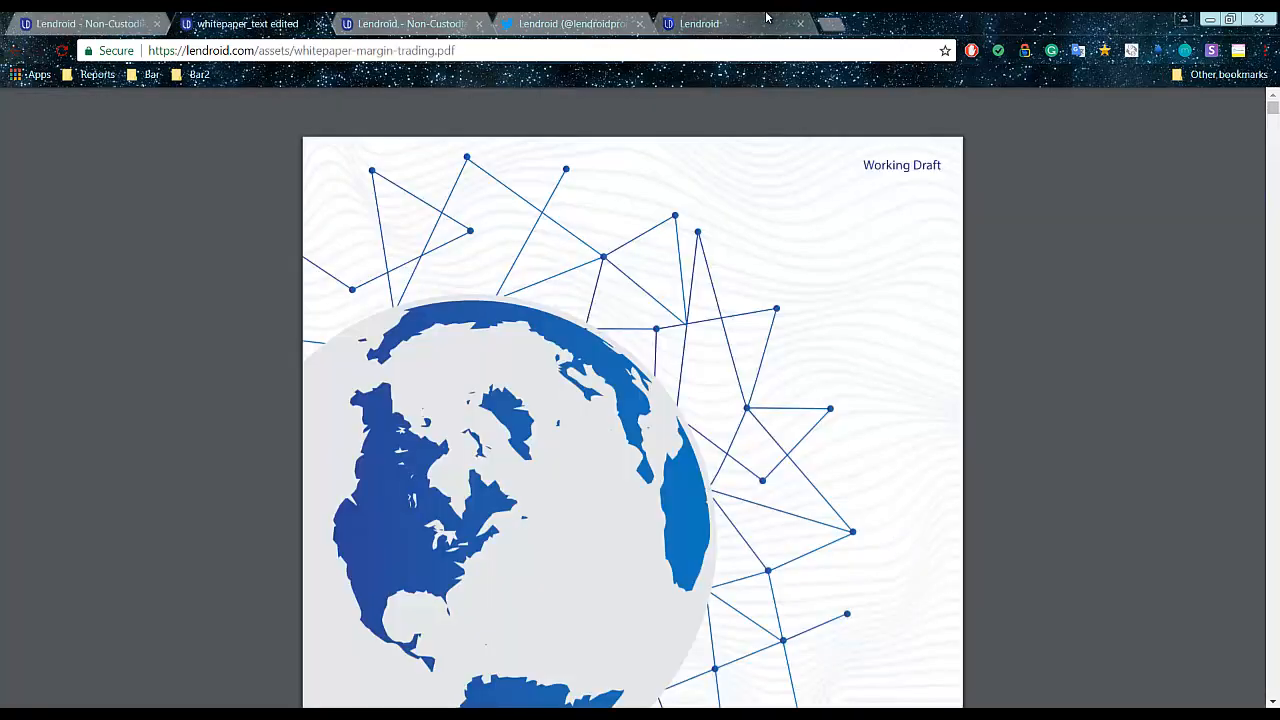
{"action": "left_click", "coordinate": [570, 23]}
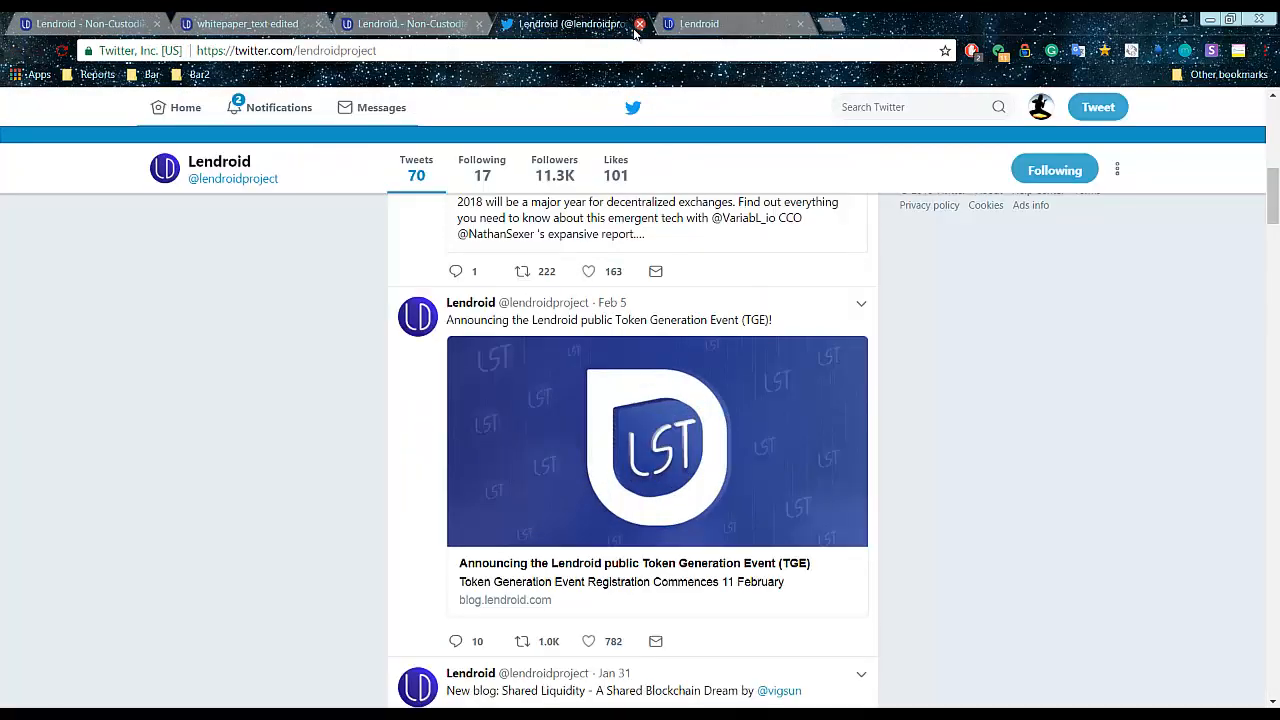
{"action": "scroll", "scroll_direction": "down", "scroll_amount": 3}
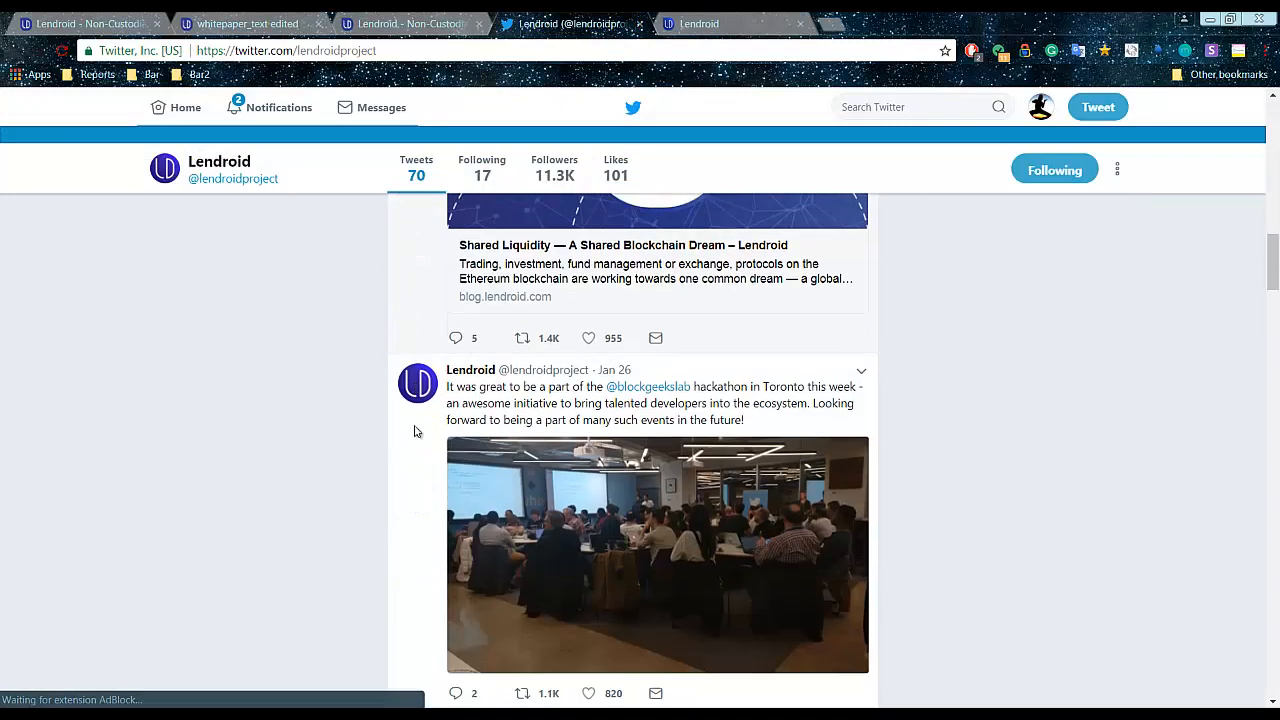
{"action": "scroll", "scroll_direction": "down", "scroll_amount": 3}
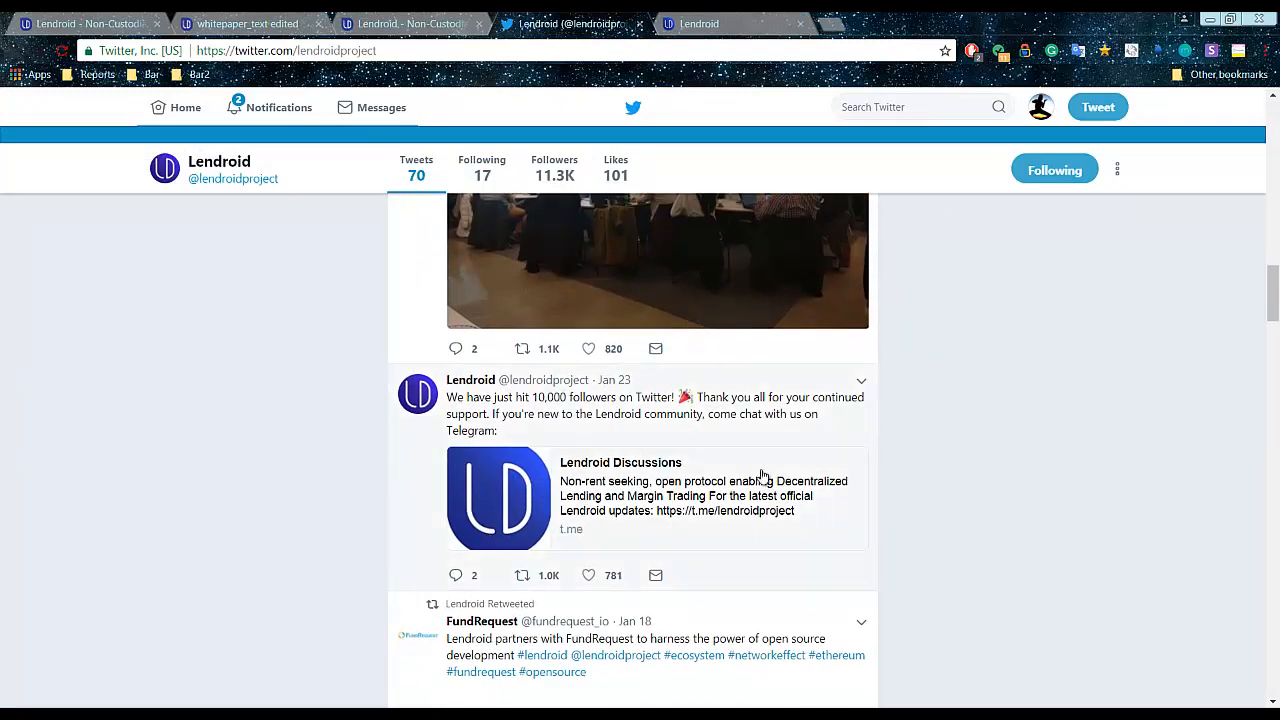
{"action": "scroll", "scroll_direction": "down", "scroll_amount": 3}
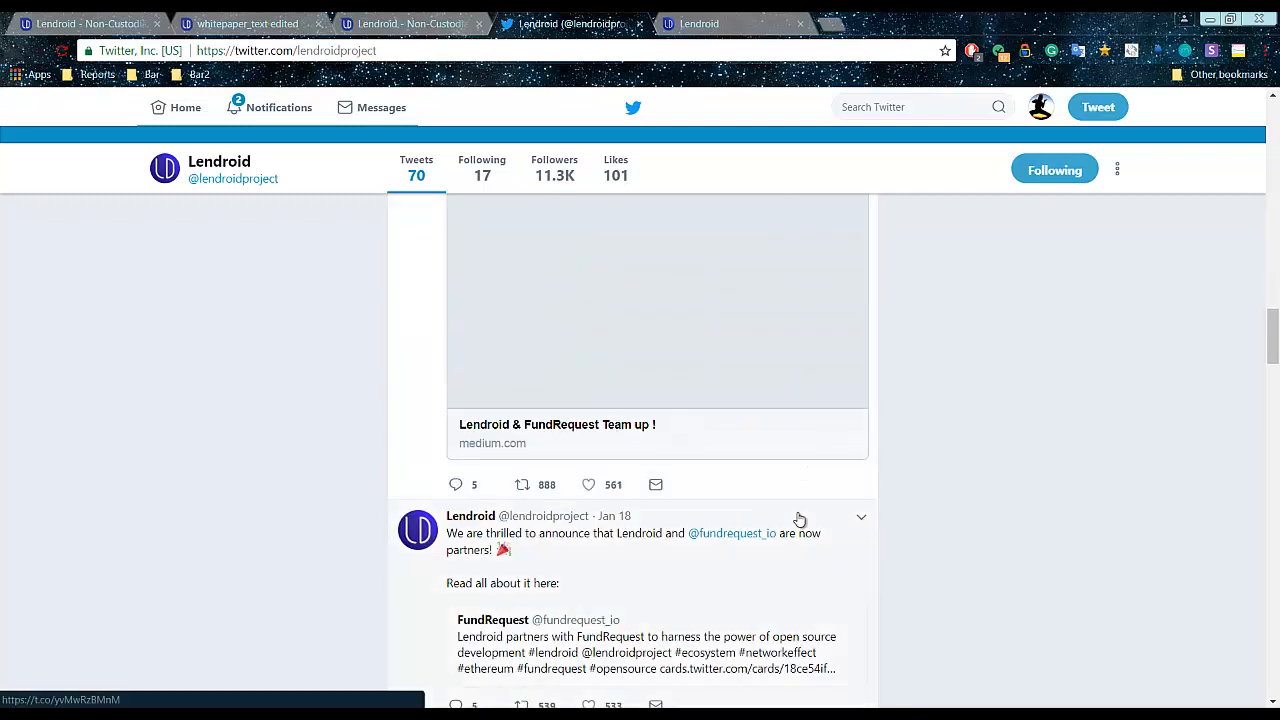
{"action": "scroll", "scroll_direction": "down", "scroll_amount": 3}
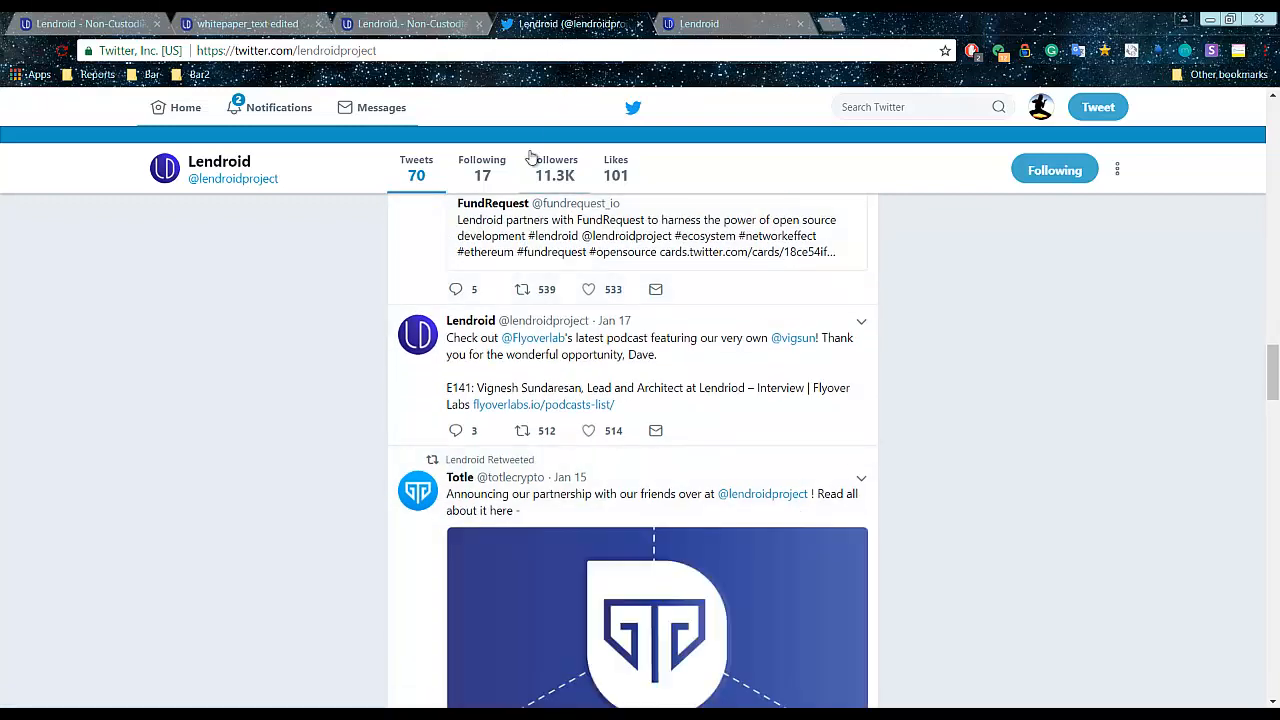
{"action": "mouse_move", "coordinate": [480, 262]}
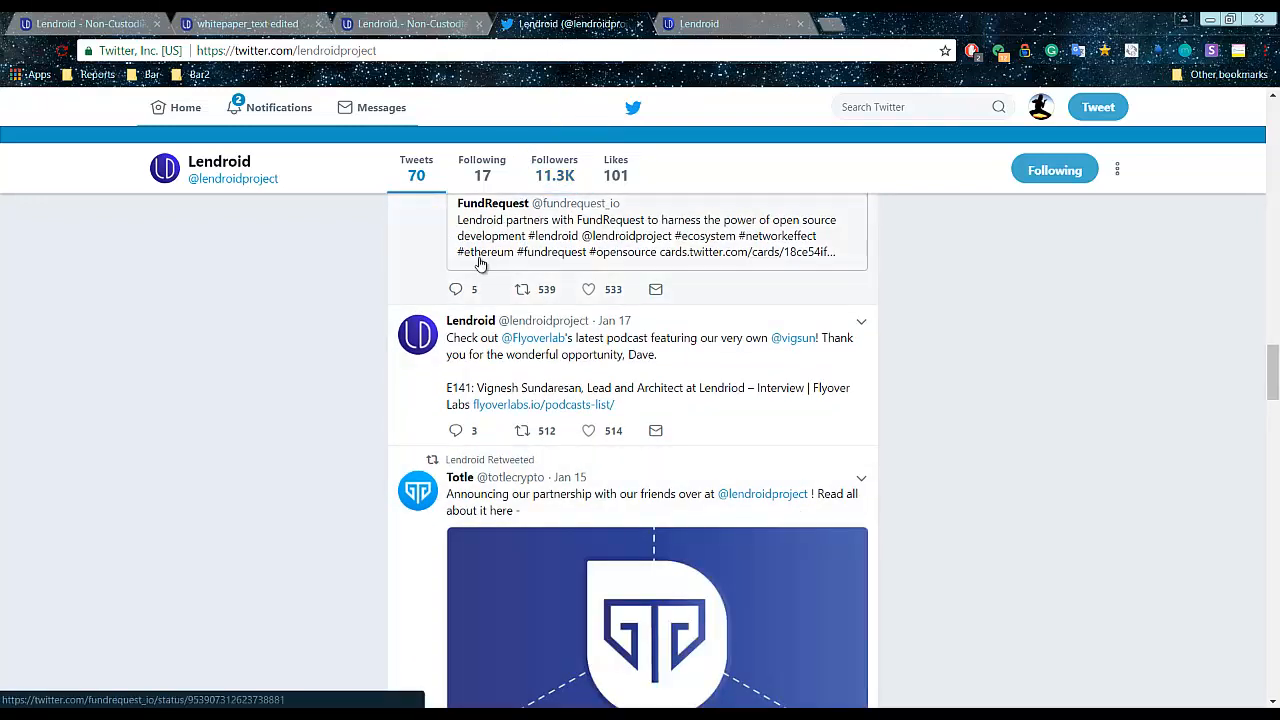
{"action": "scroll", "scroll_direction": "down", "scroll_amount": 3}
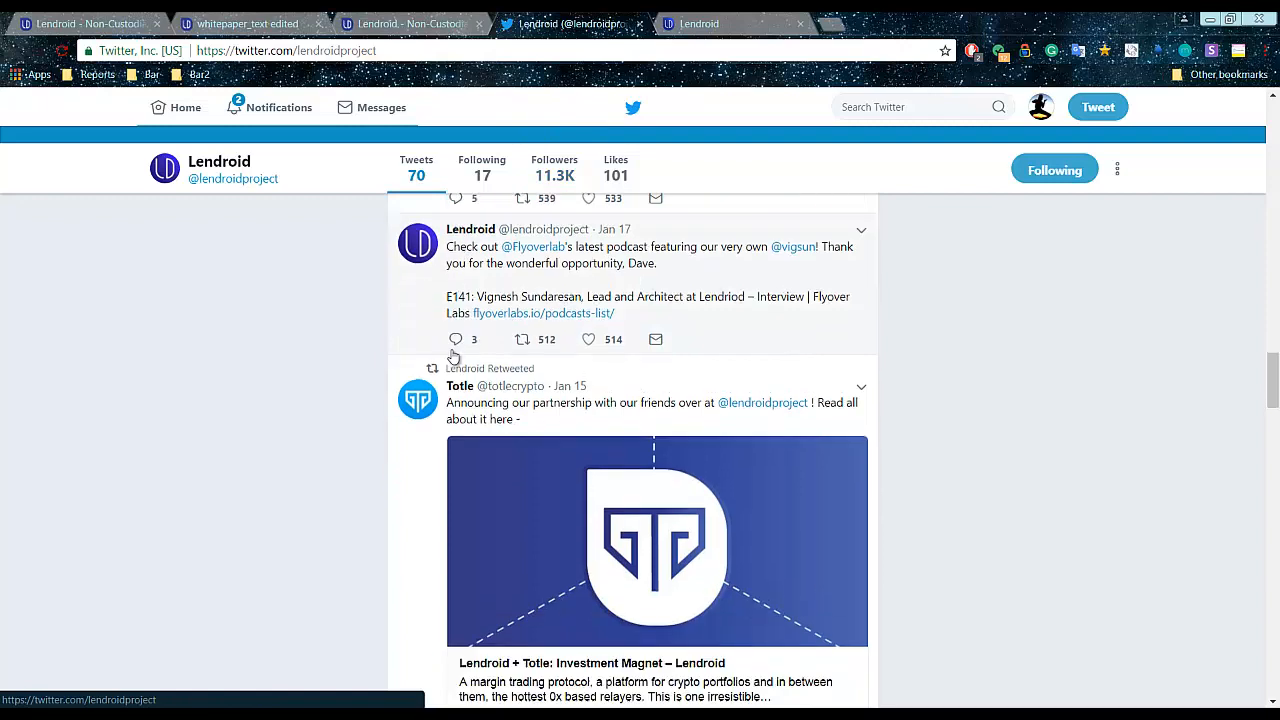
{"action": "scroll", "scroll_direction": "down", "scroll_amount": 3}
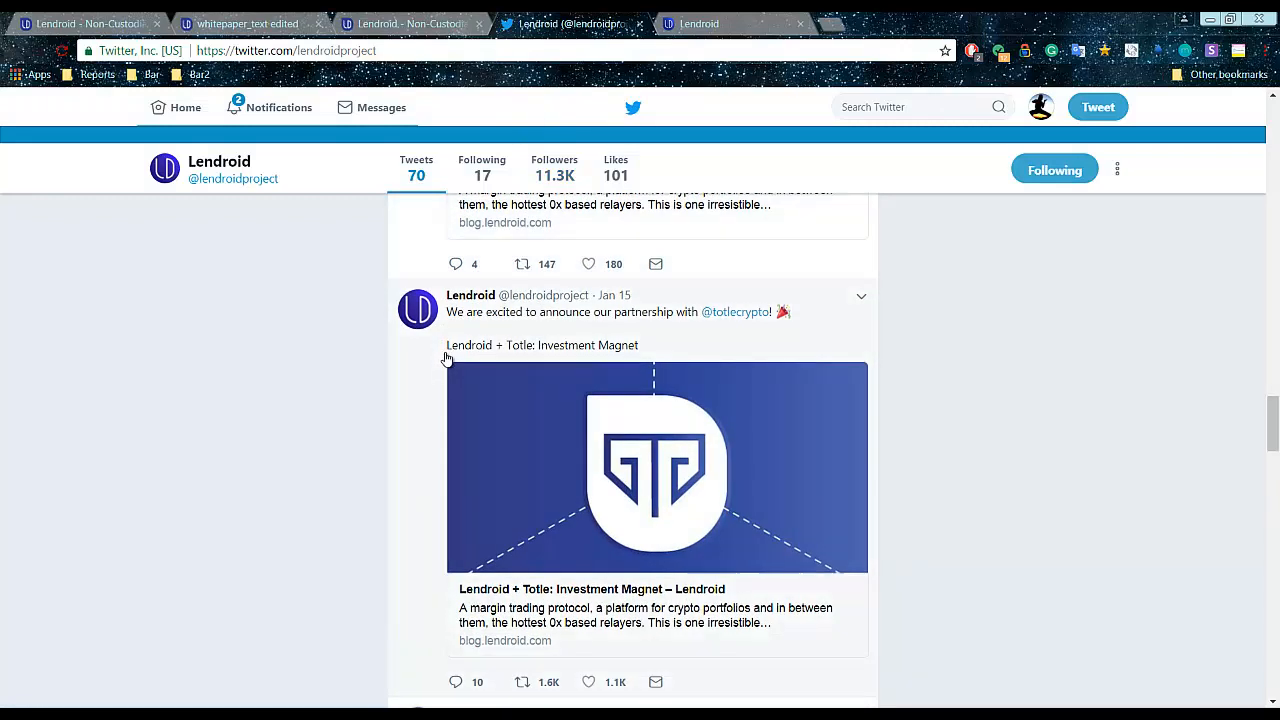
{"action": "mouse_move", "coordinate": [758, 325]}
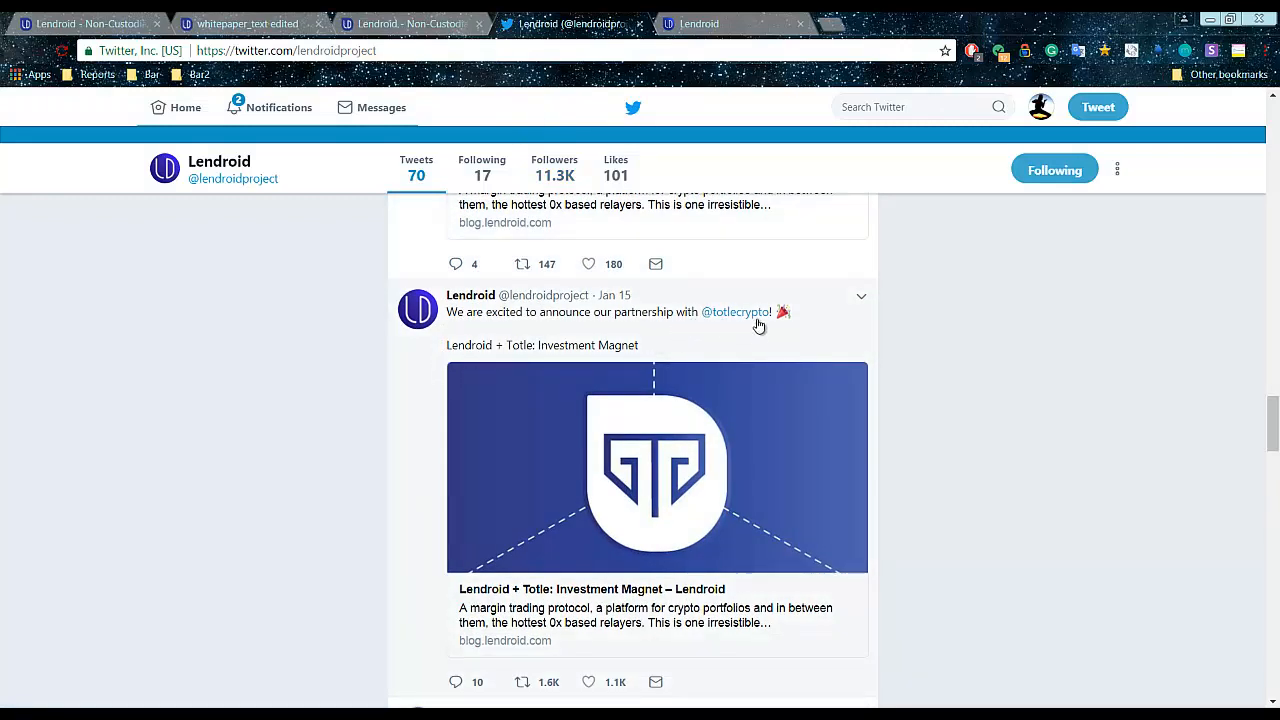
{"action": "scroll", "scroll_direction": "down", "scroll_amount": 3}
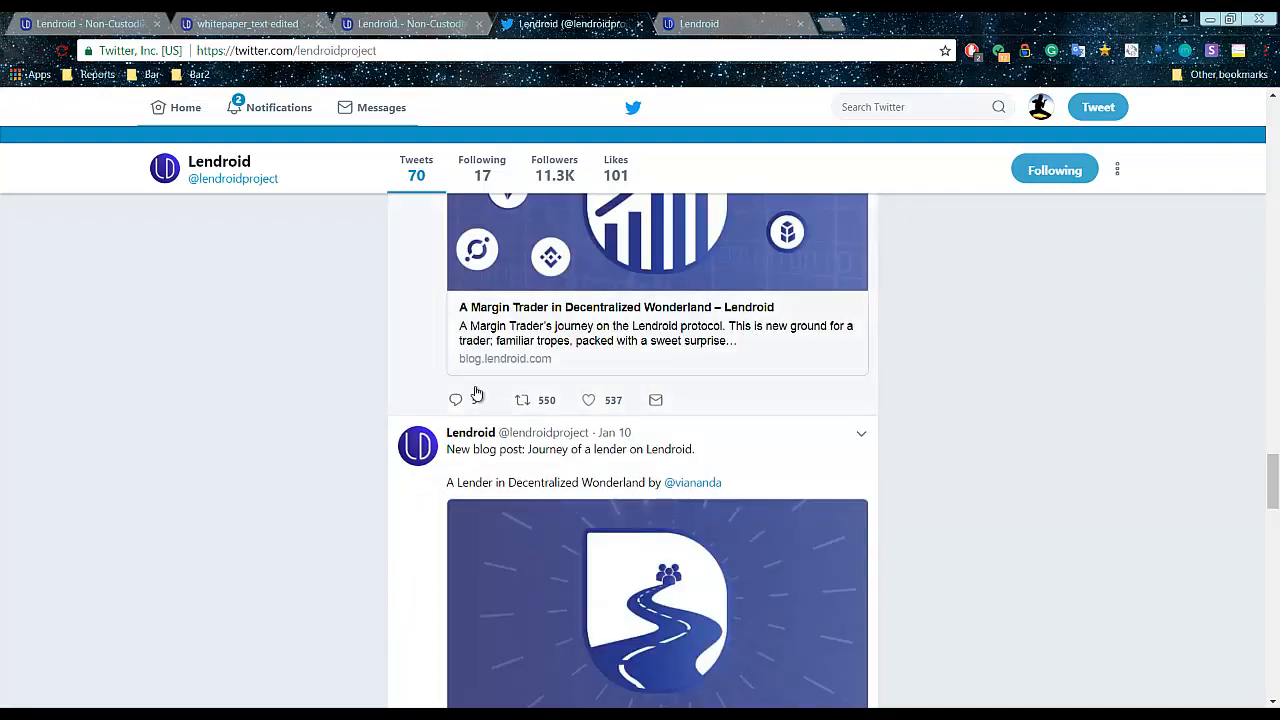
- Open the 'Lendroid TGE Whitelist Registration Details' article from the blog's story list
{"action": "left_click", "coordinate": [505, 358]}
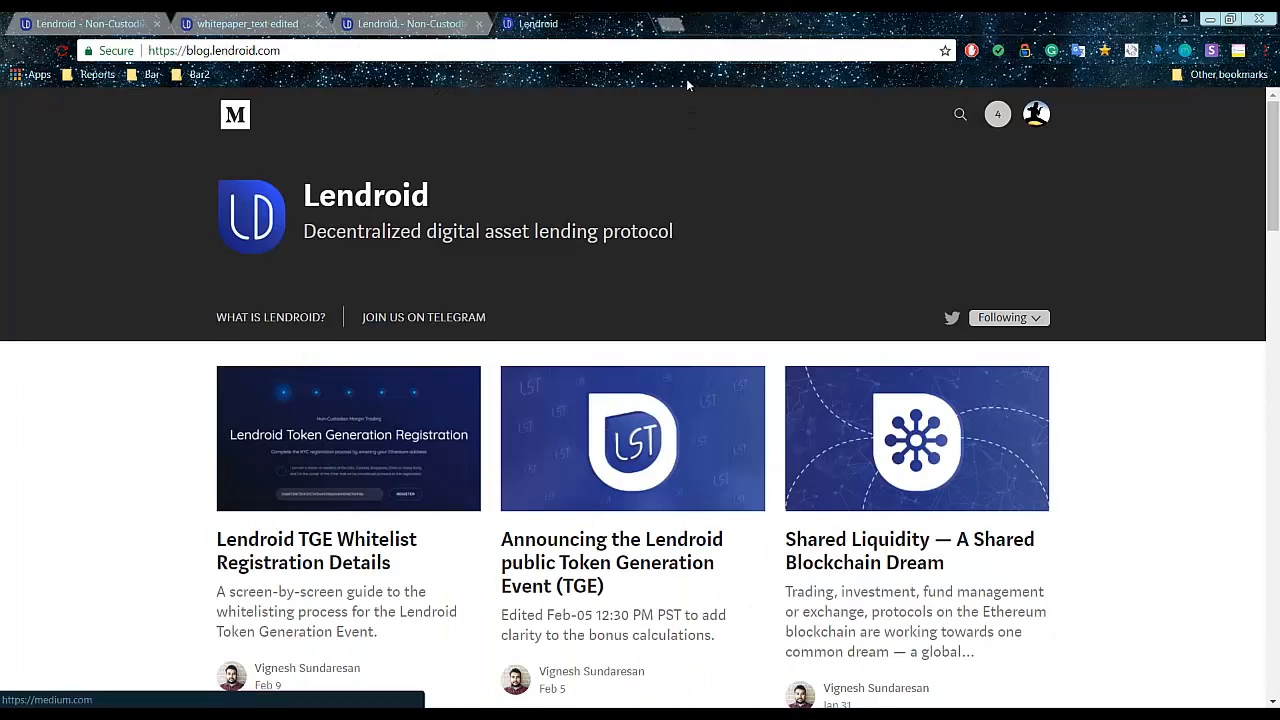
{"action": "scroll", "scroll_direction": "down", "scroll_amount": 3}
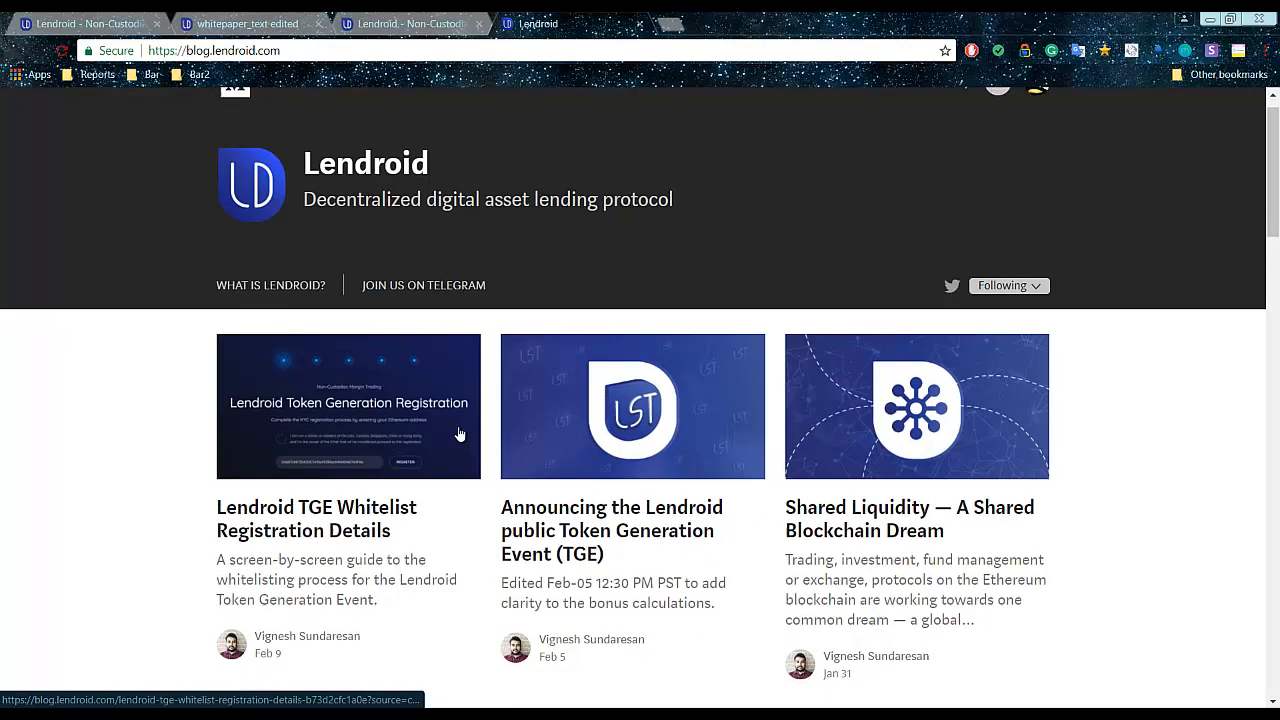
{"action": "left_click", "coordinate": [347, 406]}
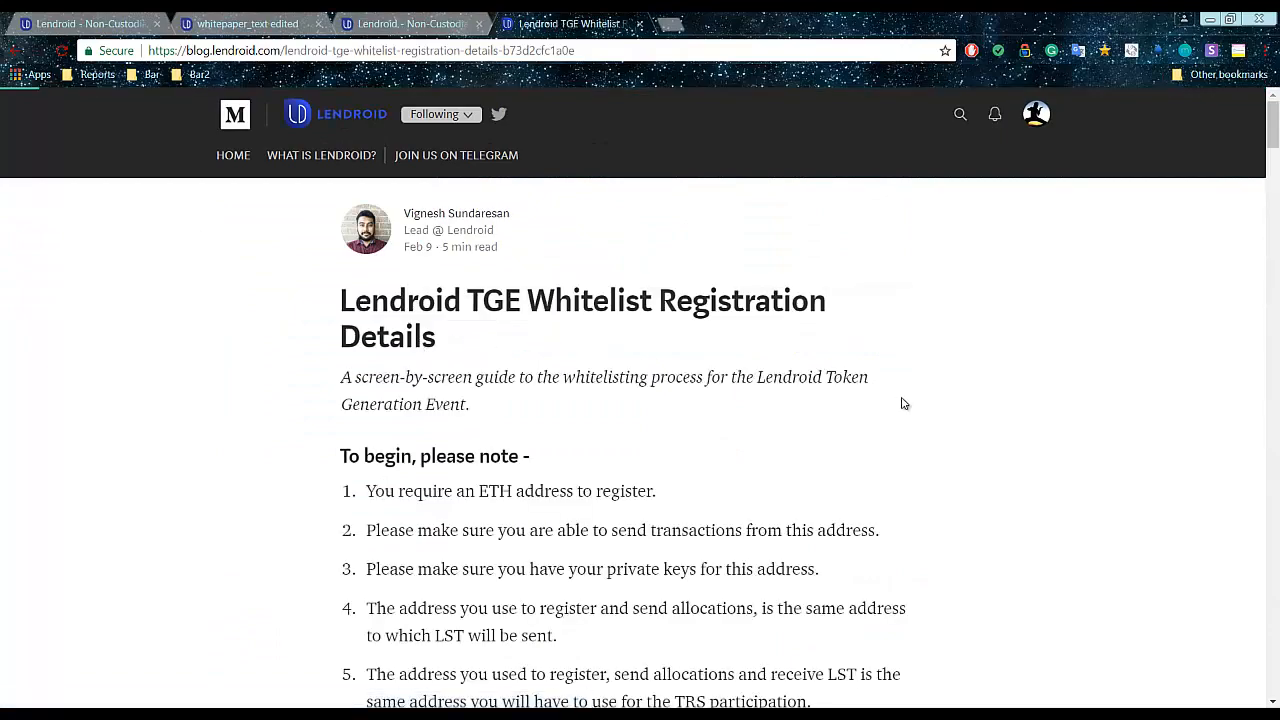
- Read past the KYC requirements into the pictorial registration guide
{"action": "scroll", "scroll_direction": "down", "scroll_amount": 3}
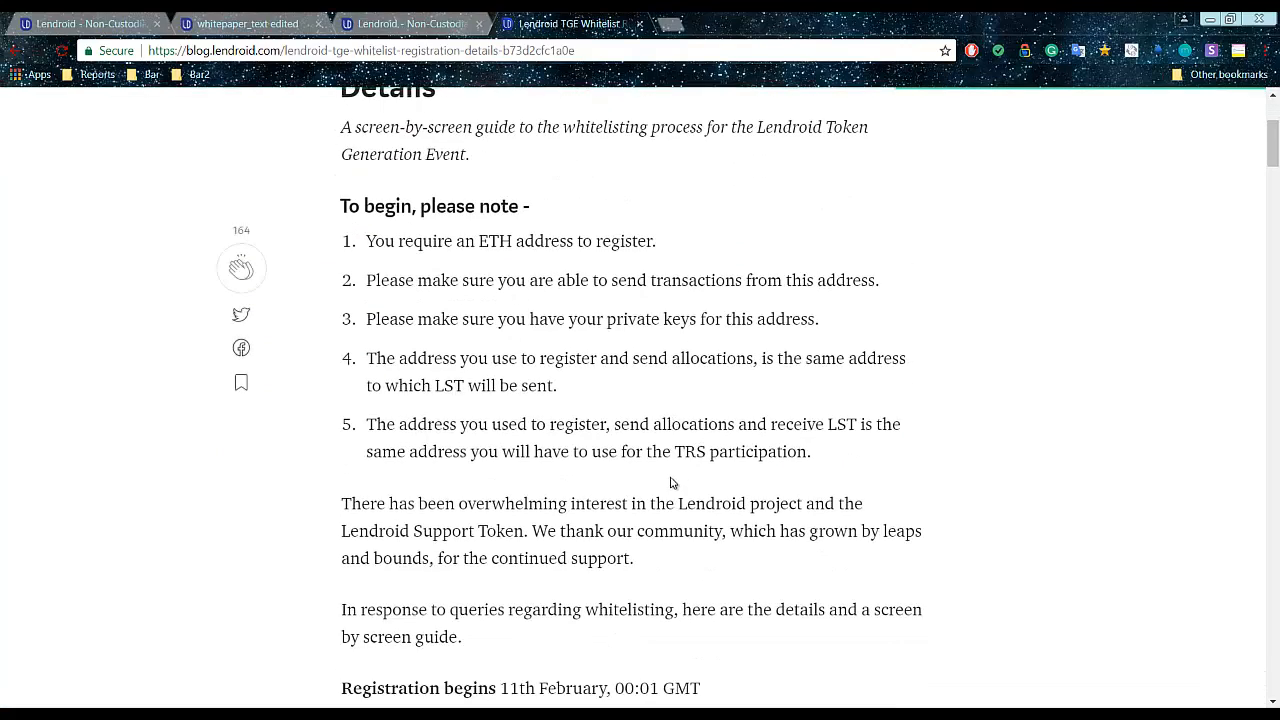
{"action": "scroll", "scroll_direction": "down", "scroll_amount": 3}
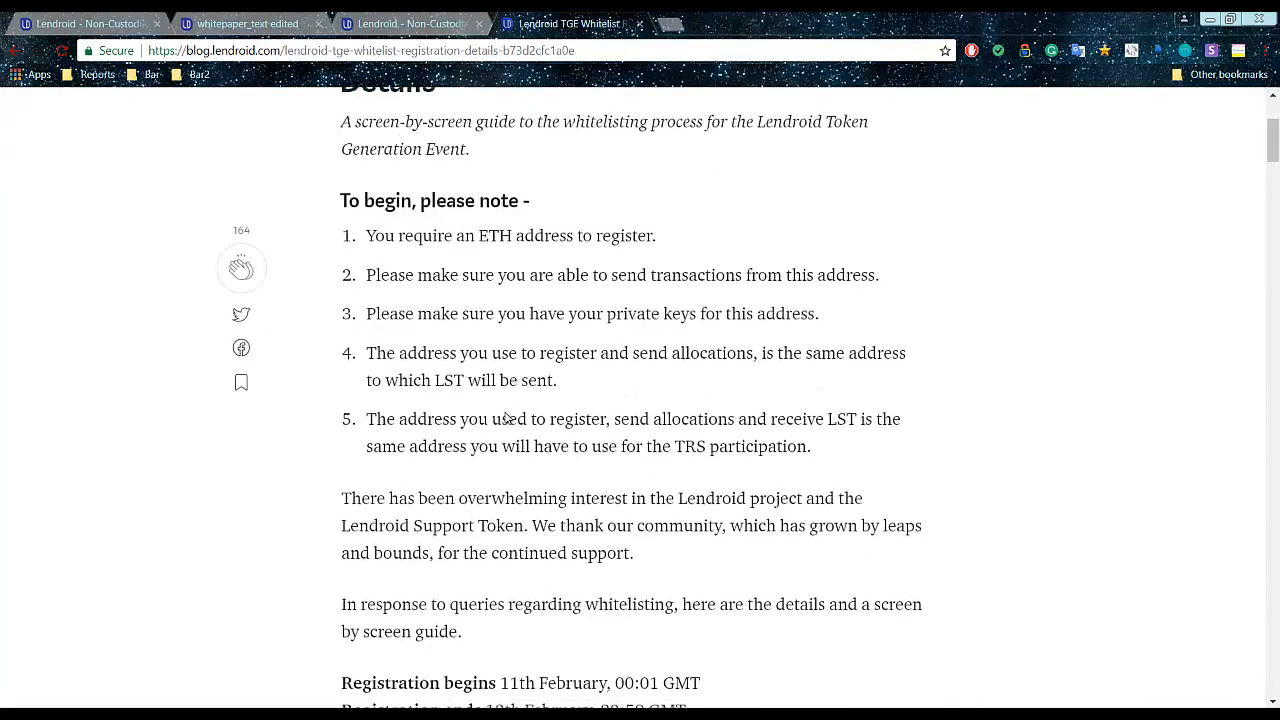
{"action": "scroll", "scroll_direction": "down", "scroll_amount": 3}
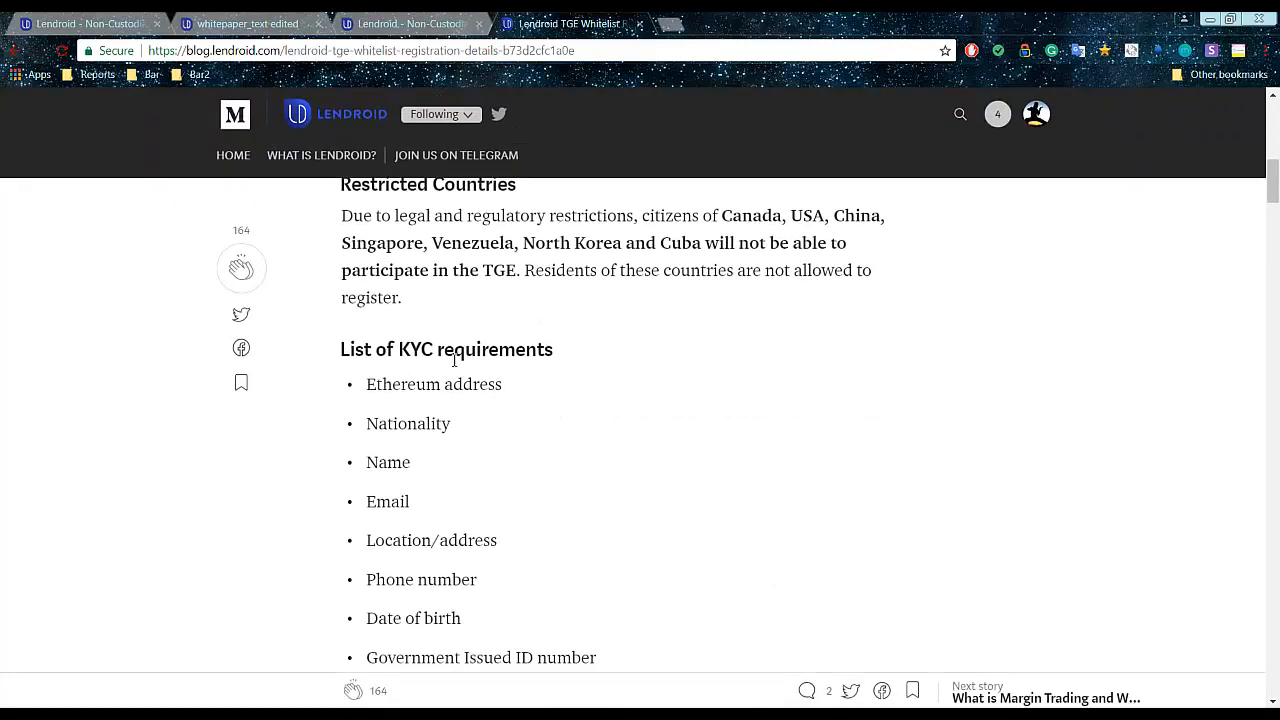
{"action": "scroll", "scroll_direction": "down", "scroll_amount": 3}
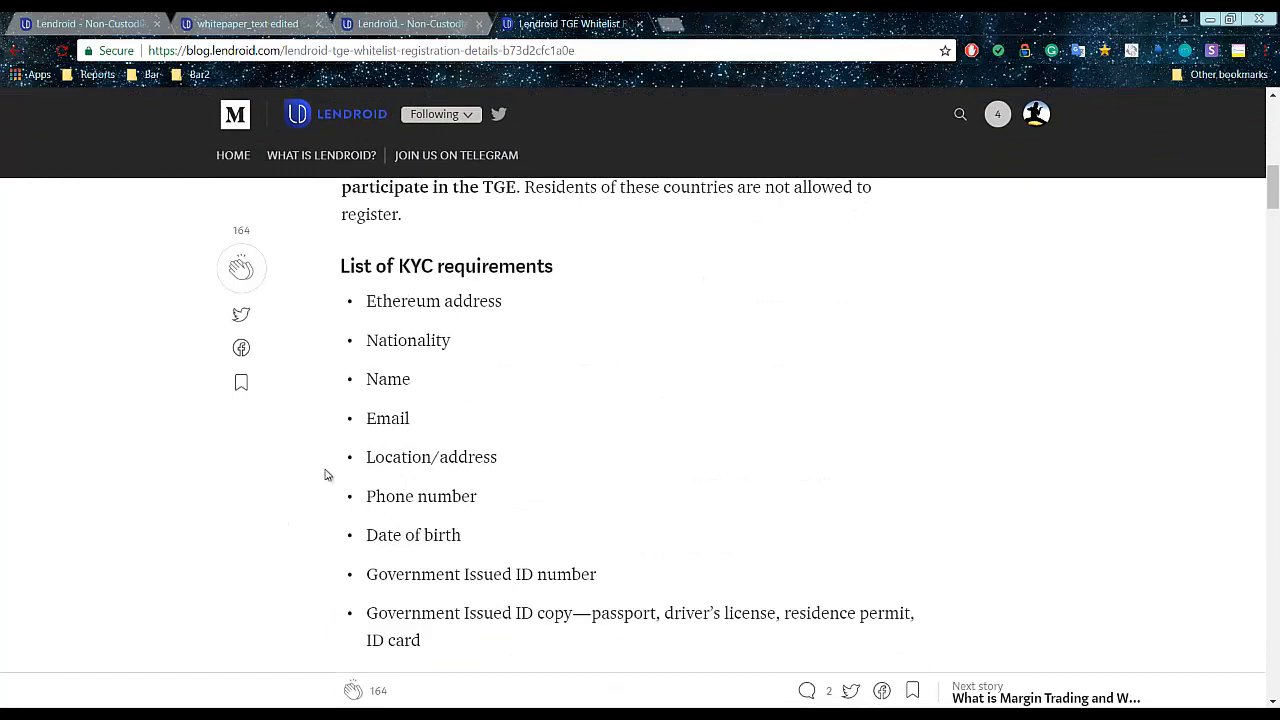
{"action": "scroll", "scroll_direction": "down", "scroll_amount": 3}
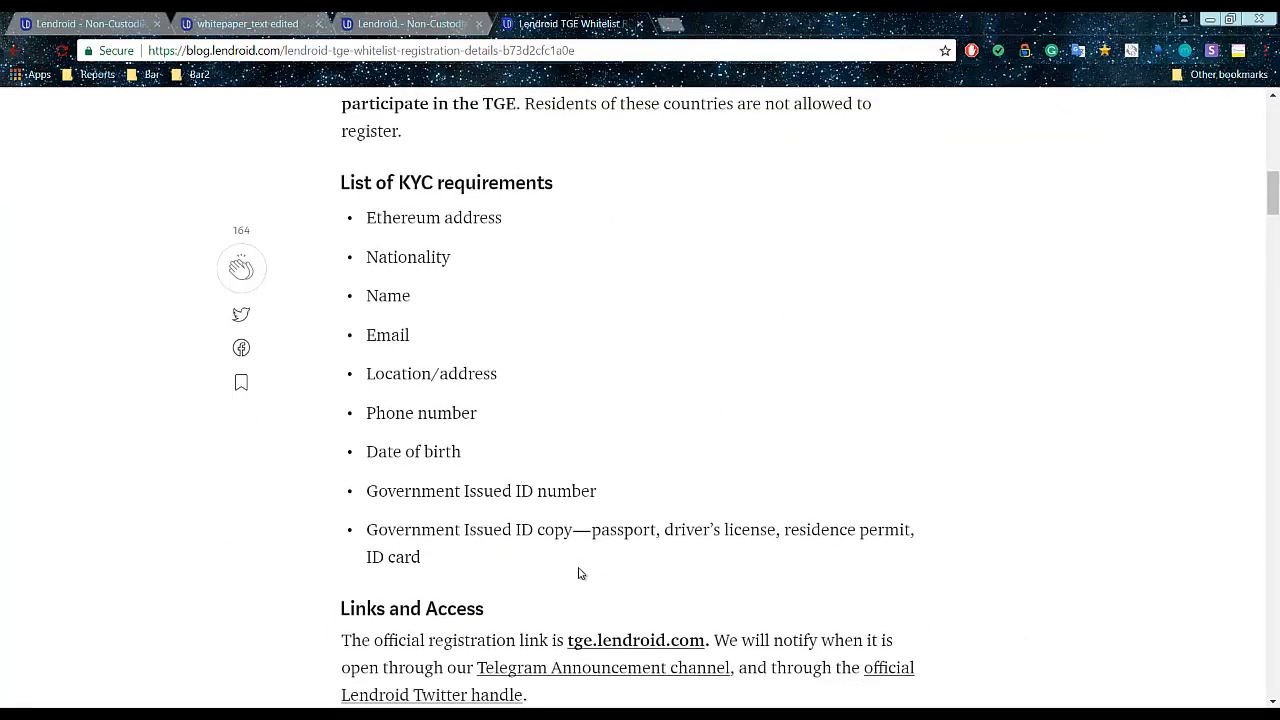
{"action": "scroll", "scroll_direction": "down", "scroll_amount": 3}
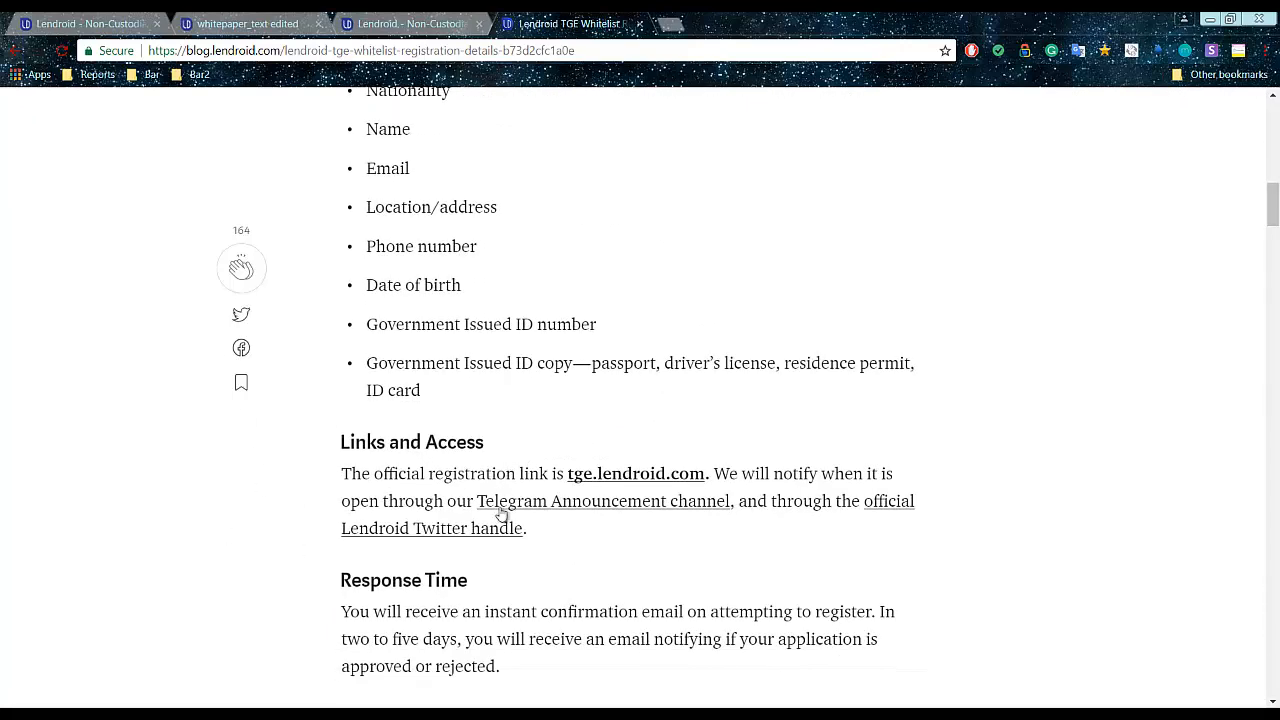
{"action": "scroll", "scroll_direction": "down", "scroll_amount": 3}
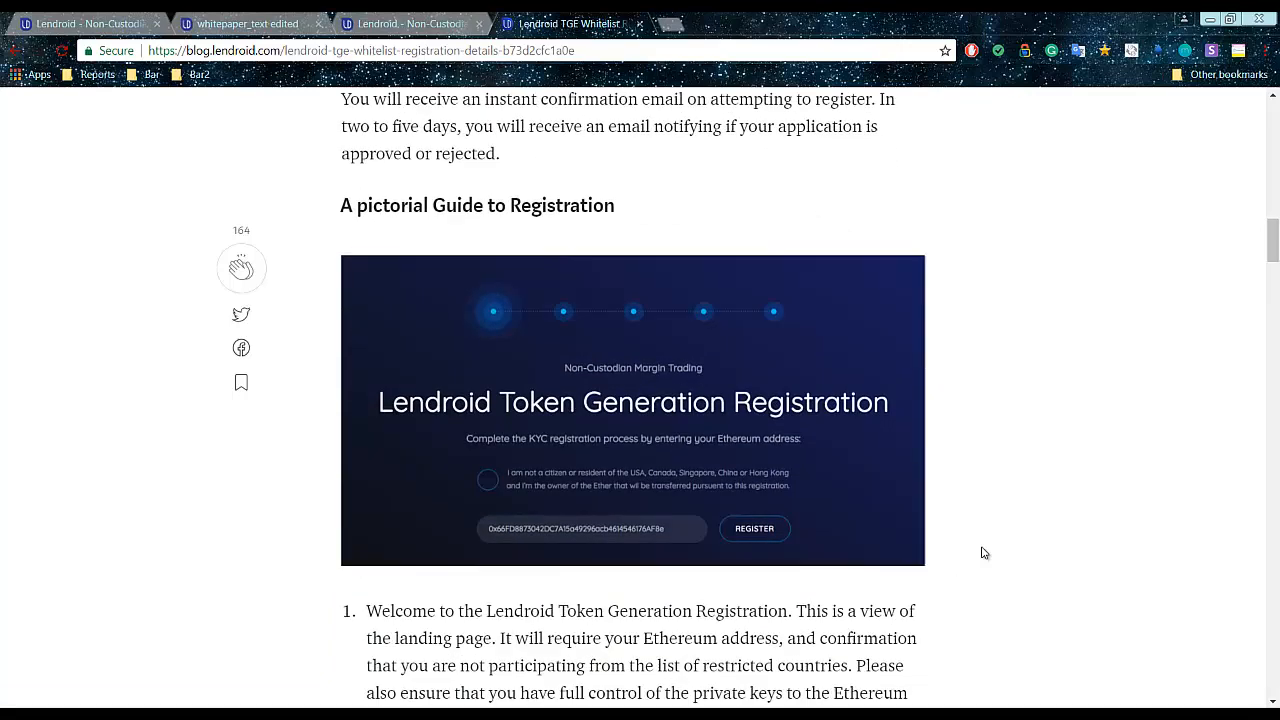
{"action": "scroll", "scroll_direction": "down", "scroll_amount": 3}
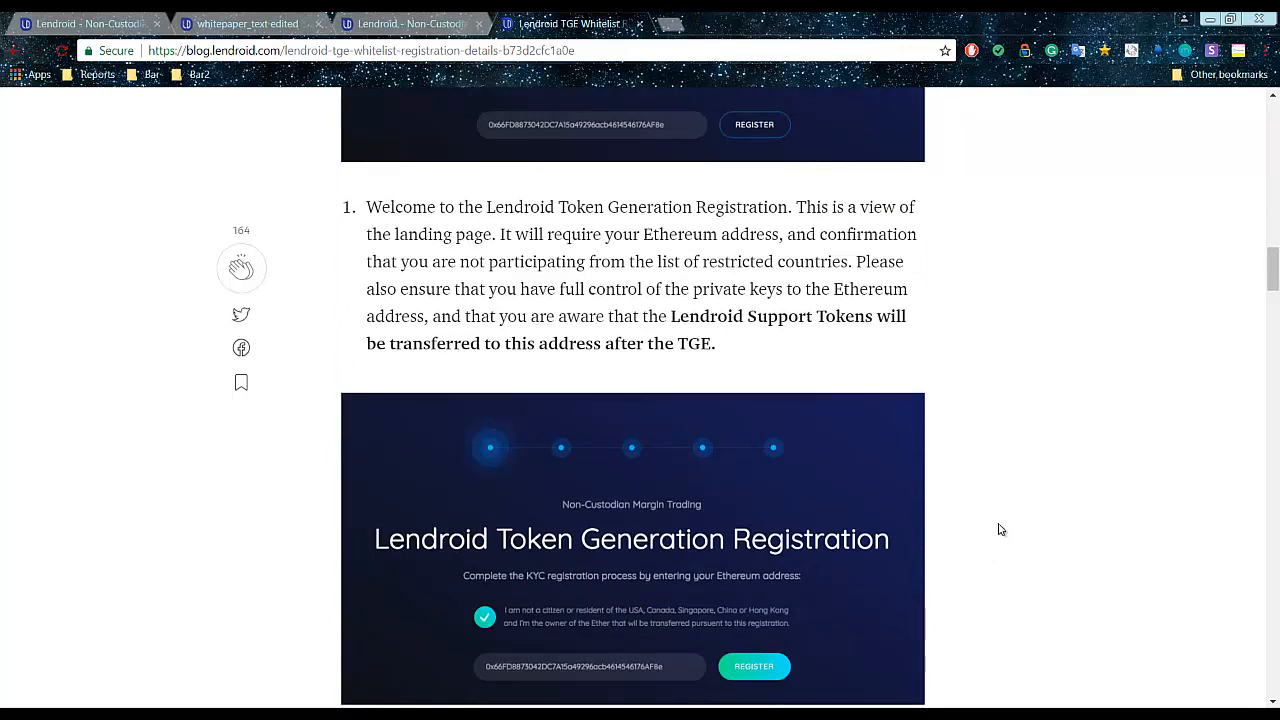
{"action": "mouse_move", "coordinate": [702, 112]}
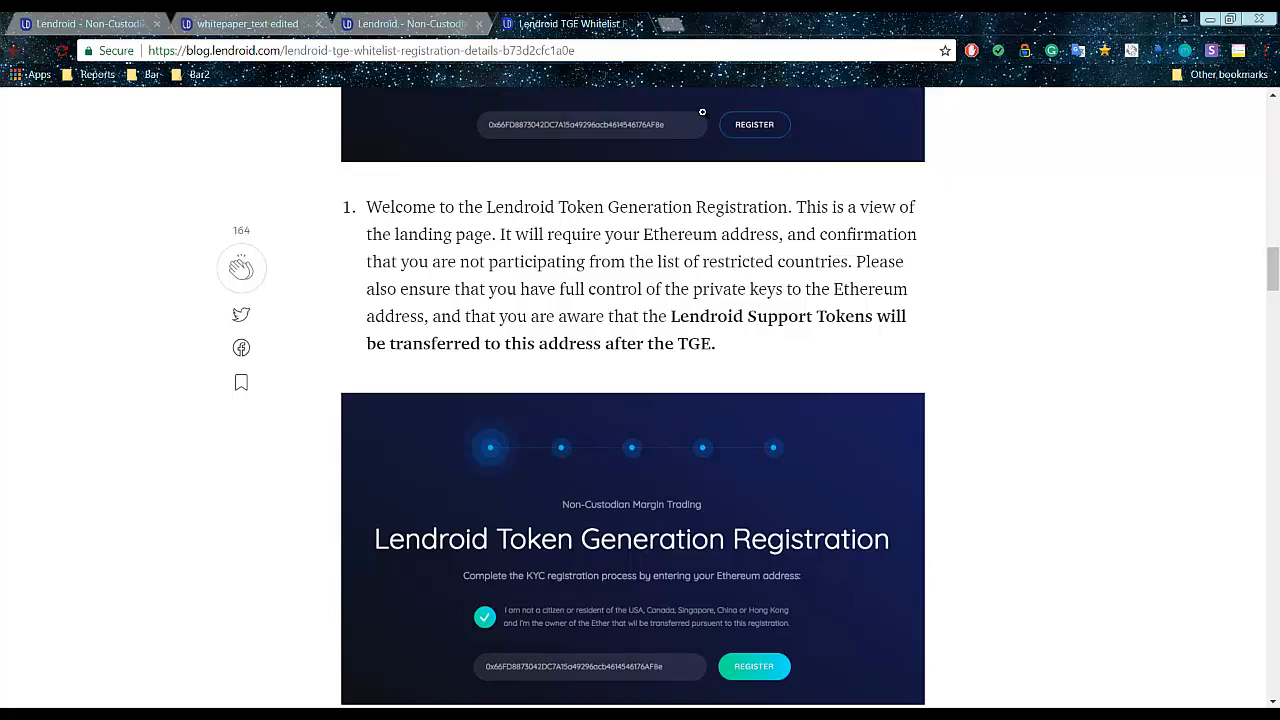
{"action": "mouse_move", "coordinate": [700, 200]}
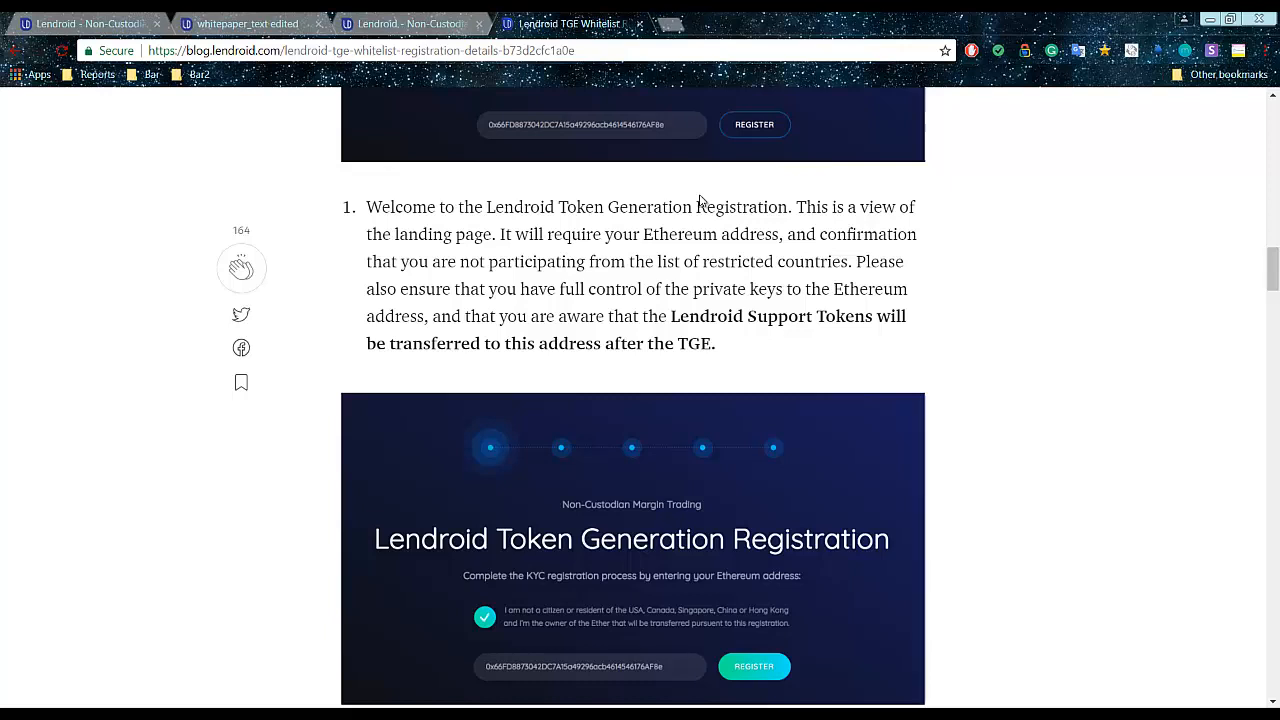
{"action": "mouse_move", "coordinate": [637, 320]}
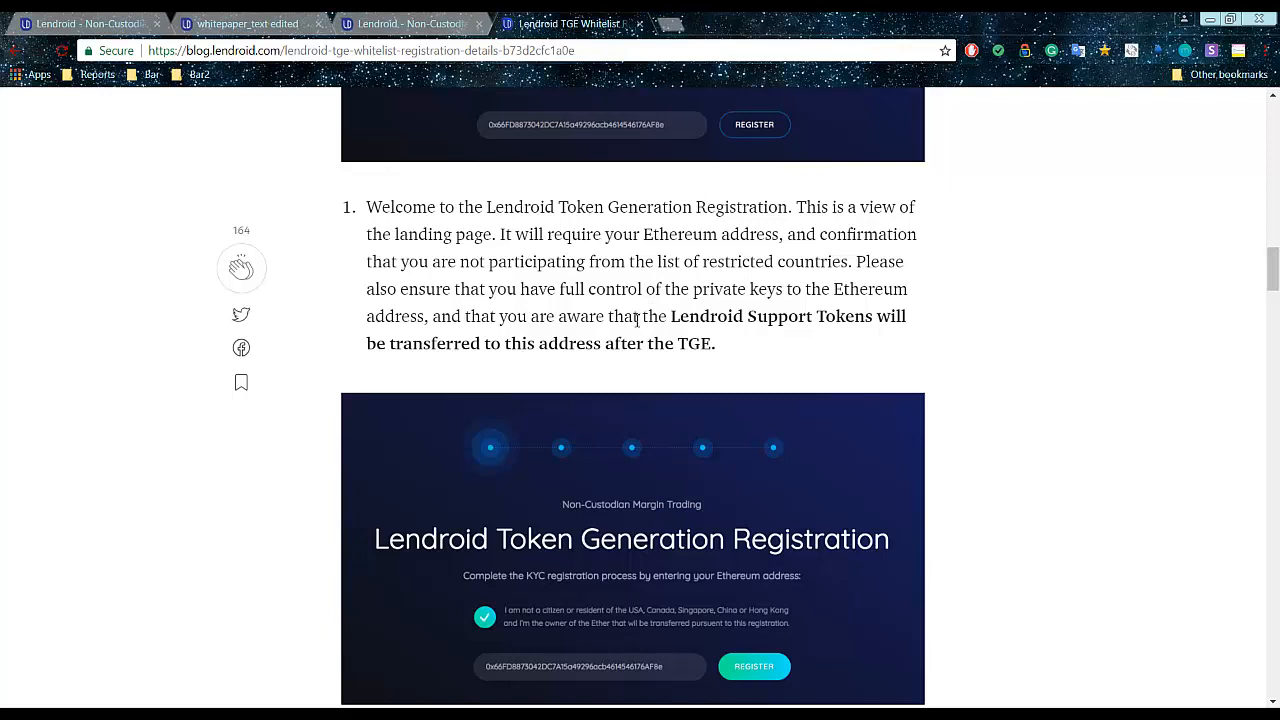
- Scroll the Medium guide through steps 10–12 down to the Complete screen
{"action": "scroll", "scroll_direction": "down", "scroll_amount": 3}
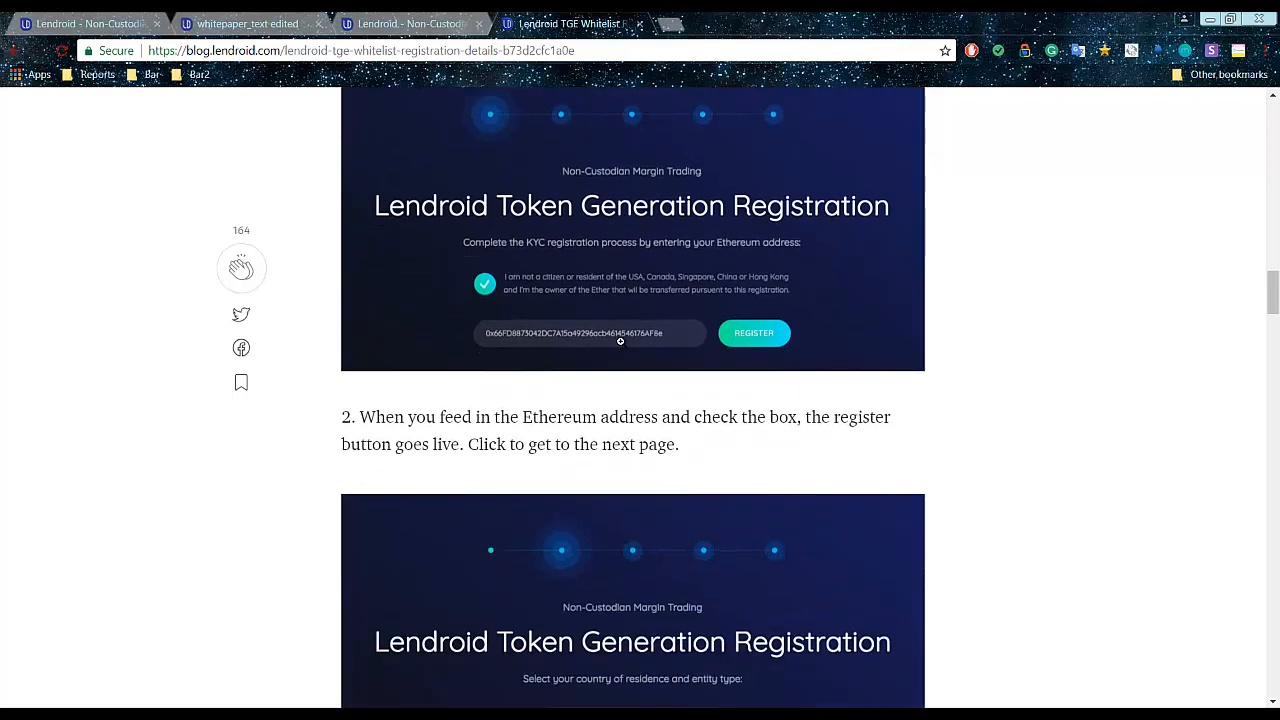
{"action": "mouse_move", "coordinate": [620, 422]}
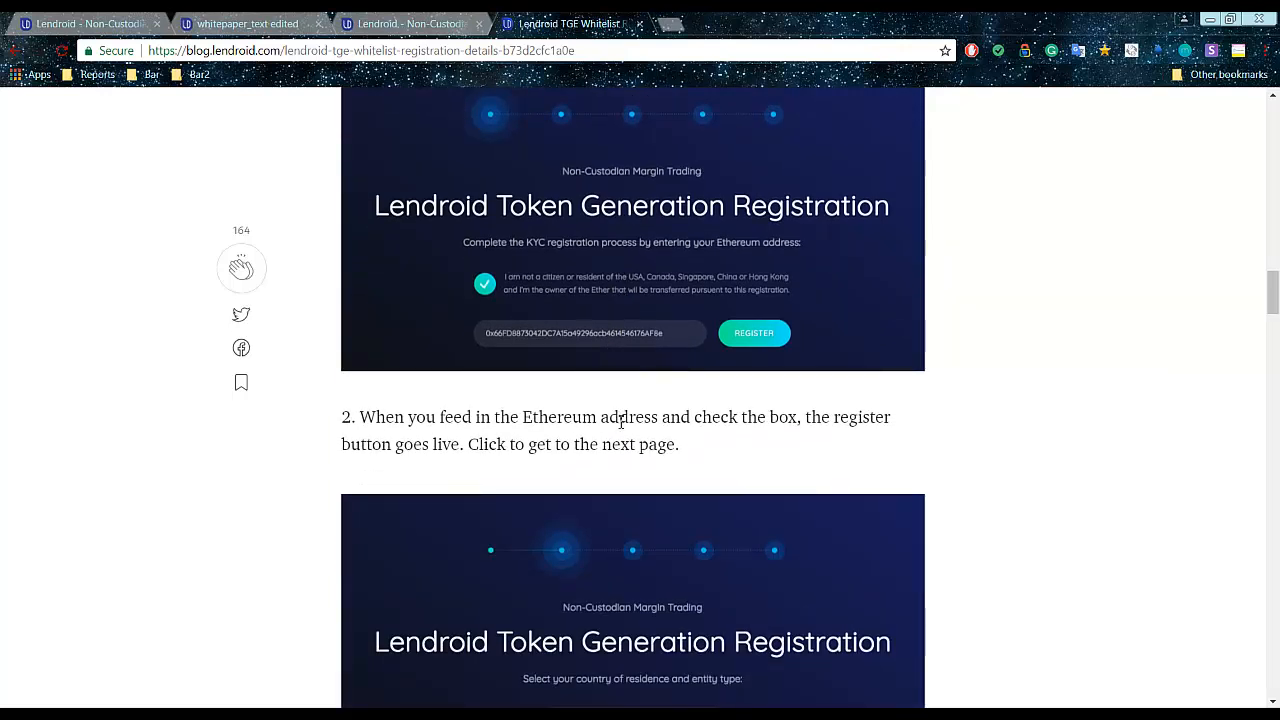
{"action": "scroll", "scroll_direction": "down", "scroll_amount": 3}
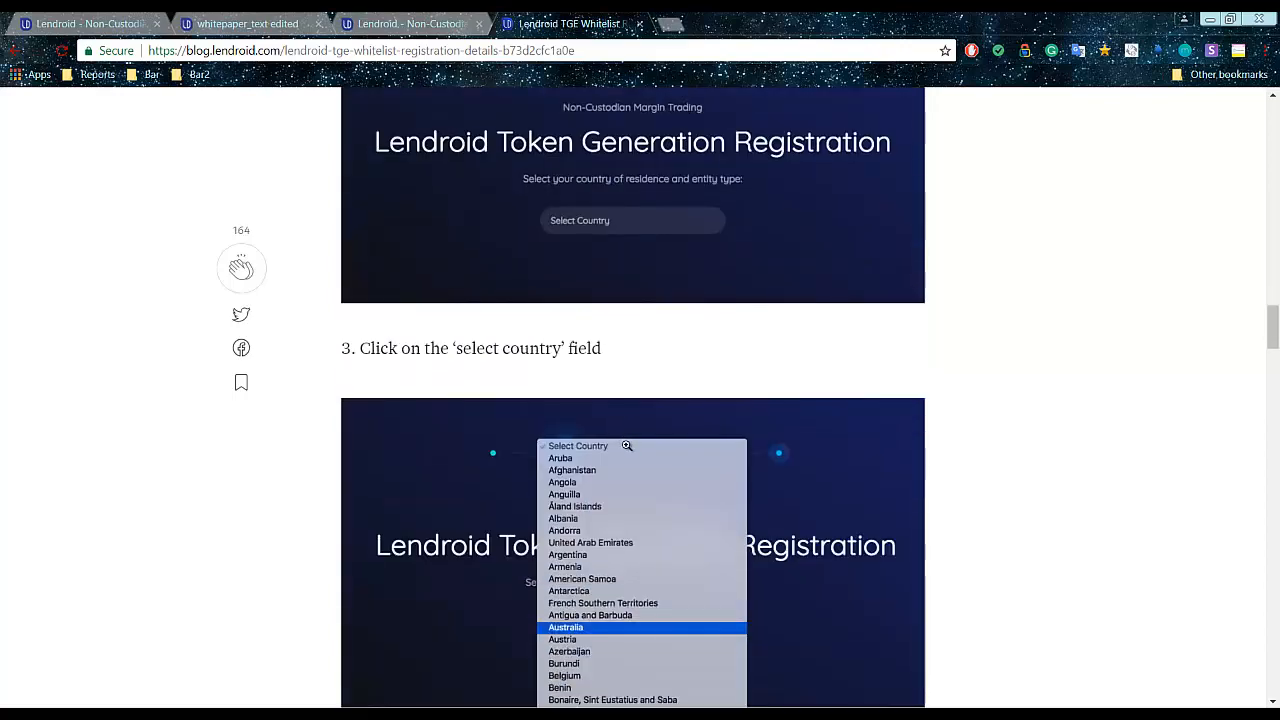
{"action": "scroll", "scroll_direction": "down", "scroll_amount": 3}
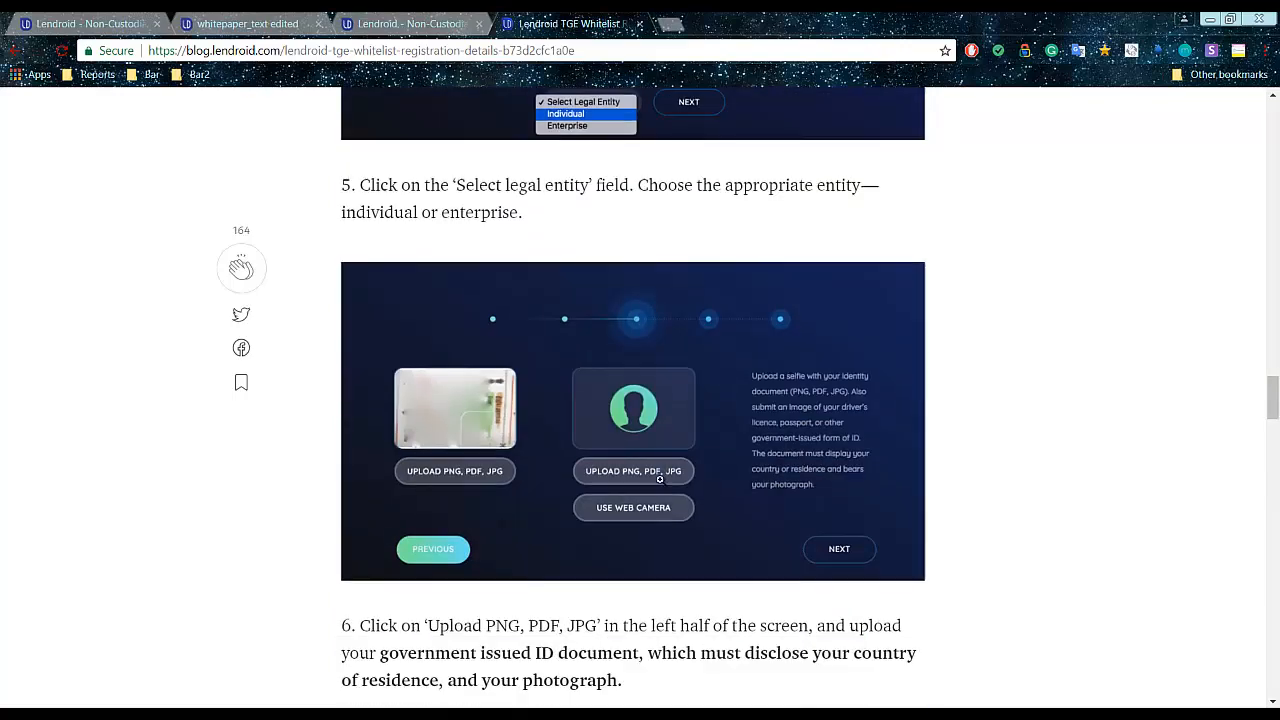
{"action": "scroll", "scroll_direction": "down", "scroll_amount": 3}
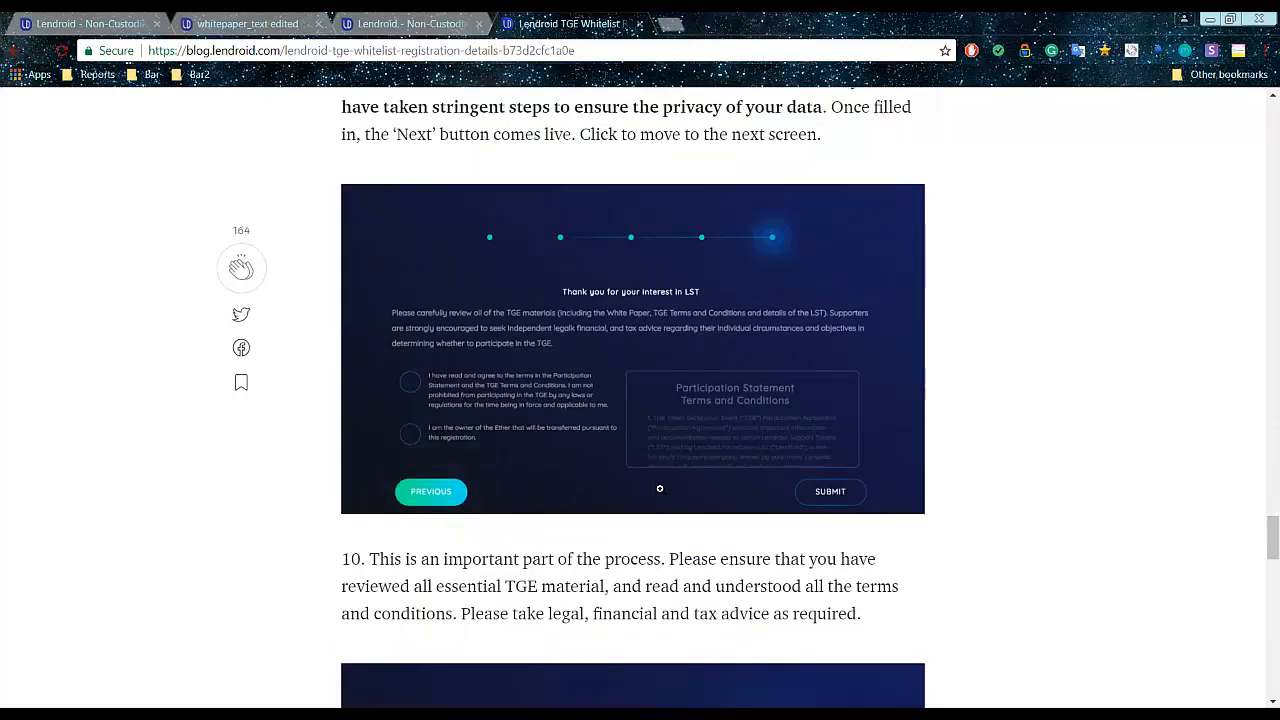
{"action": "scroll", "scroll_direction": "down", "scroll_amount": 3}
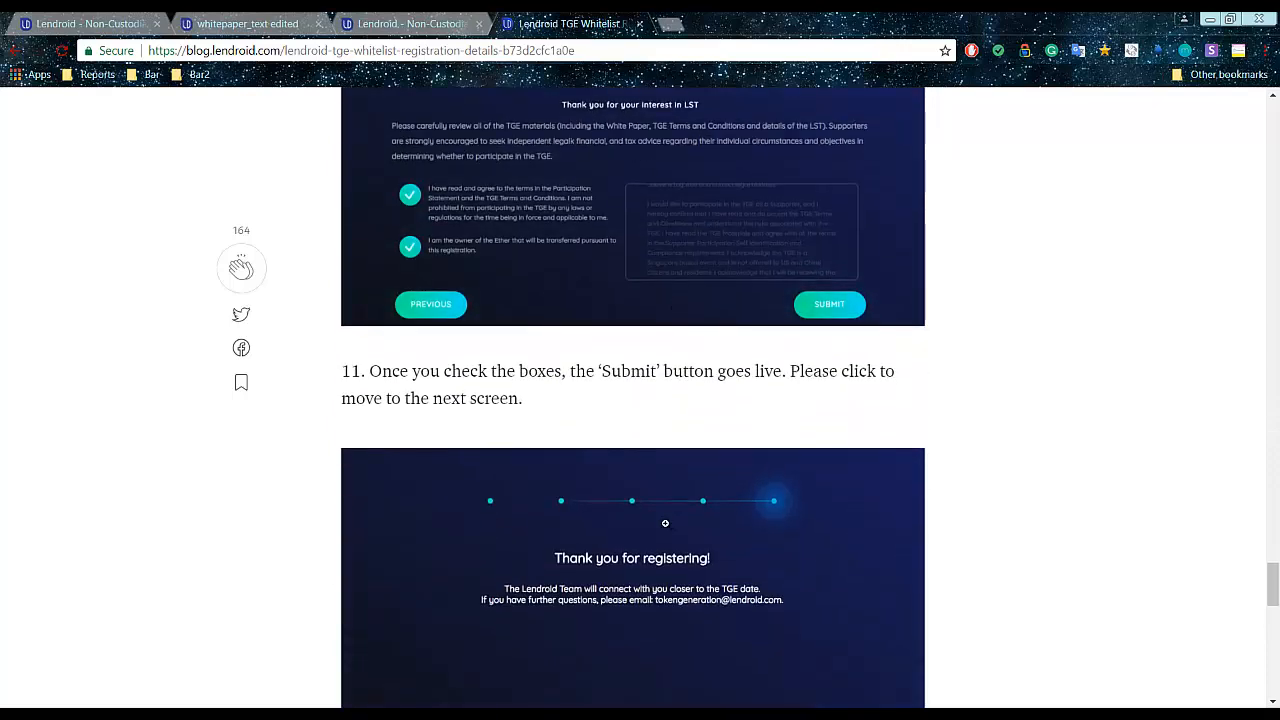
{"action": "scroll", "scroll_direction": "down", "scroll_amount": 3}
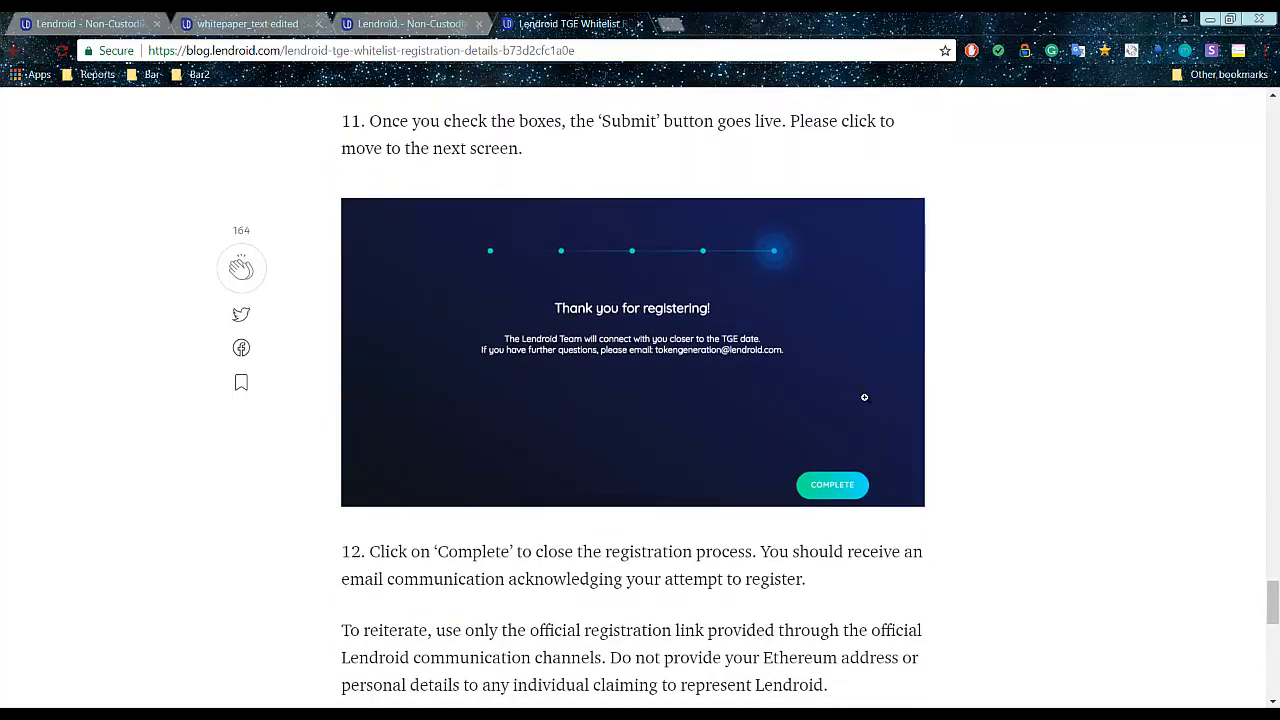
{"action": "mouse_move", "coordinate": [994, 210]}
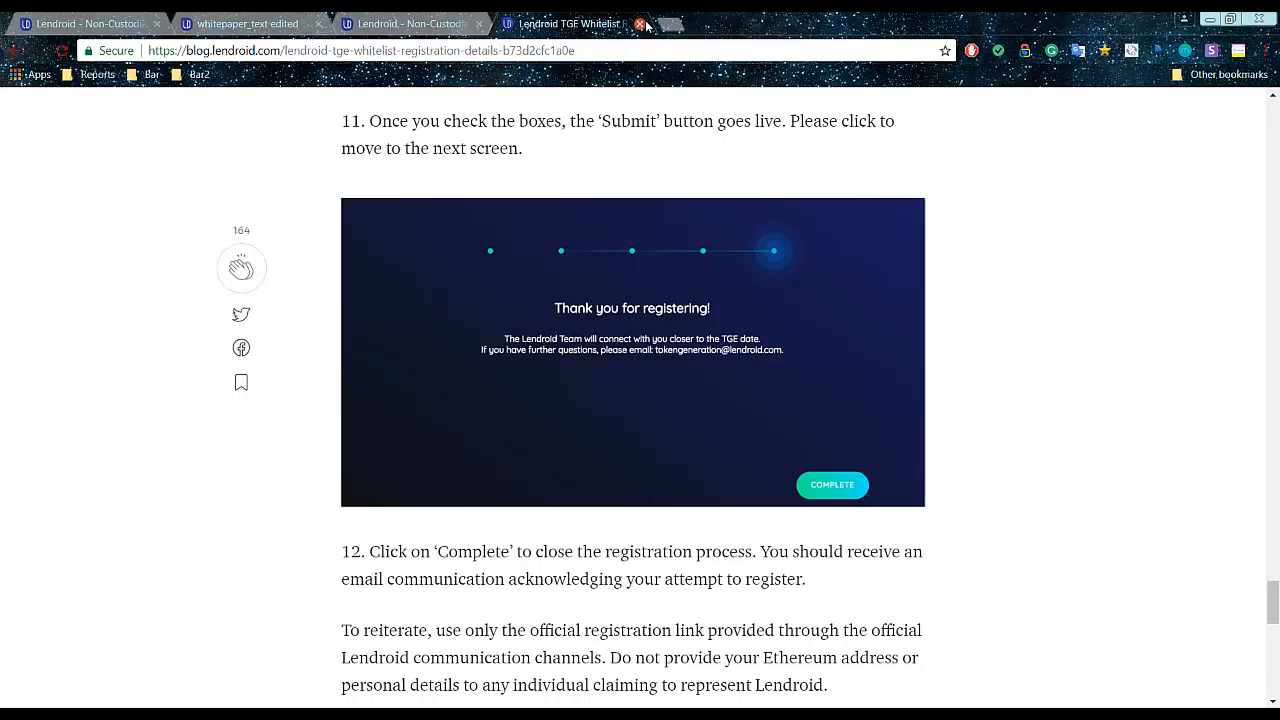
- Close the Medium tab, expand 'What is Lendroid?', and scroll the FAQ to the footer
{"action": "left_click", "coordinate": [637, 23]}
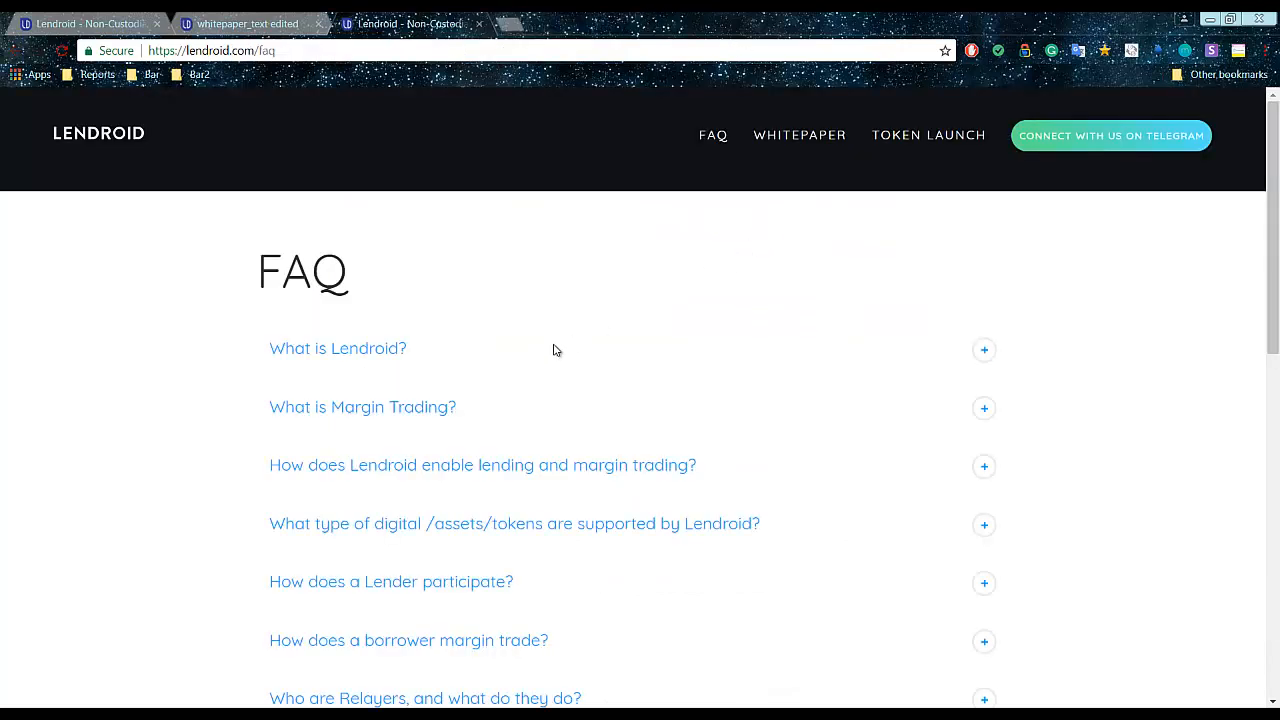
{"action": "mouse_move", "coordinate": [390, 350]}
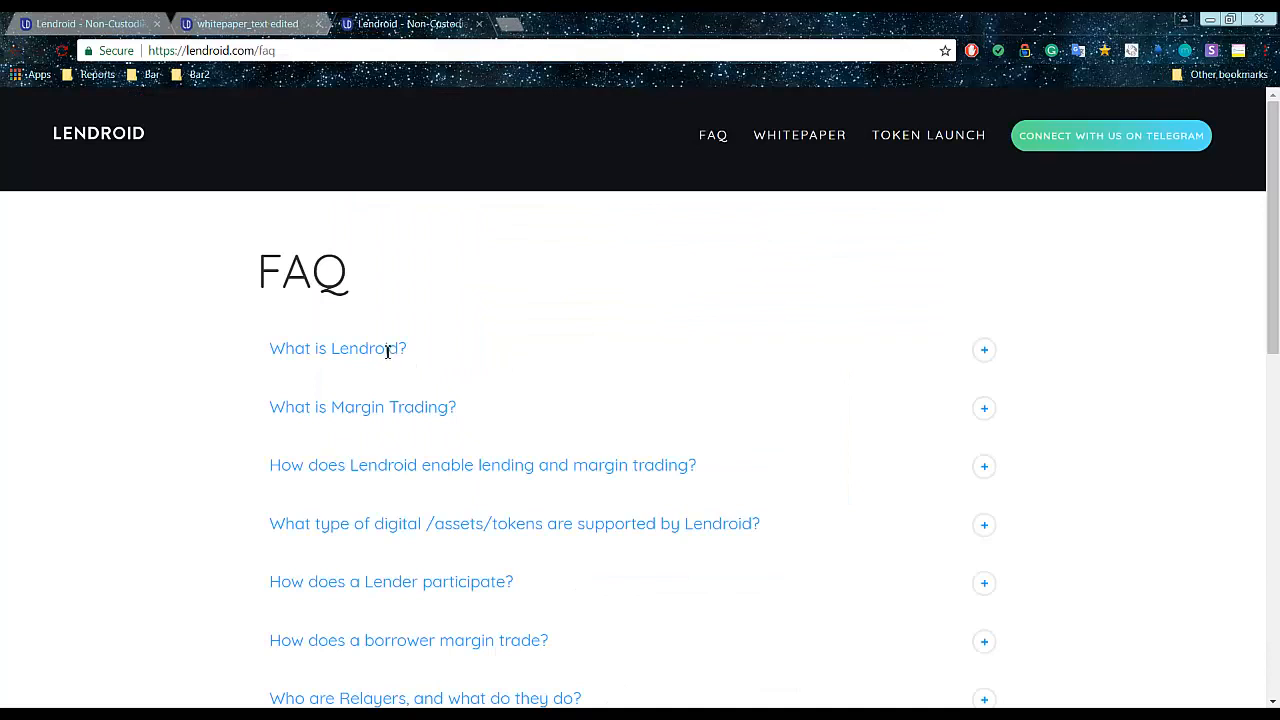
{"action": "left_click", "coordinate": [983, 349]}
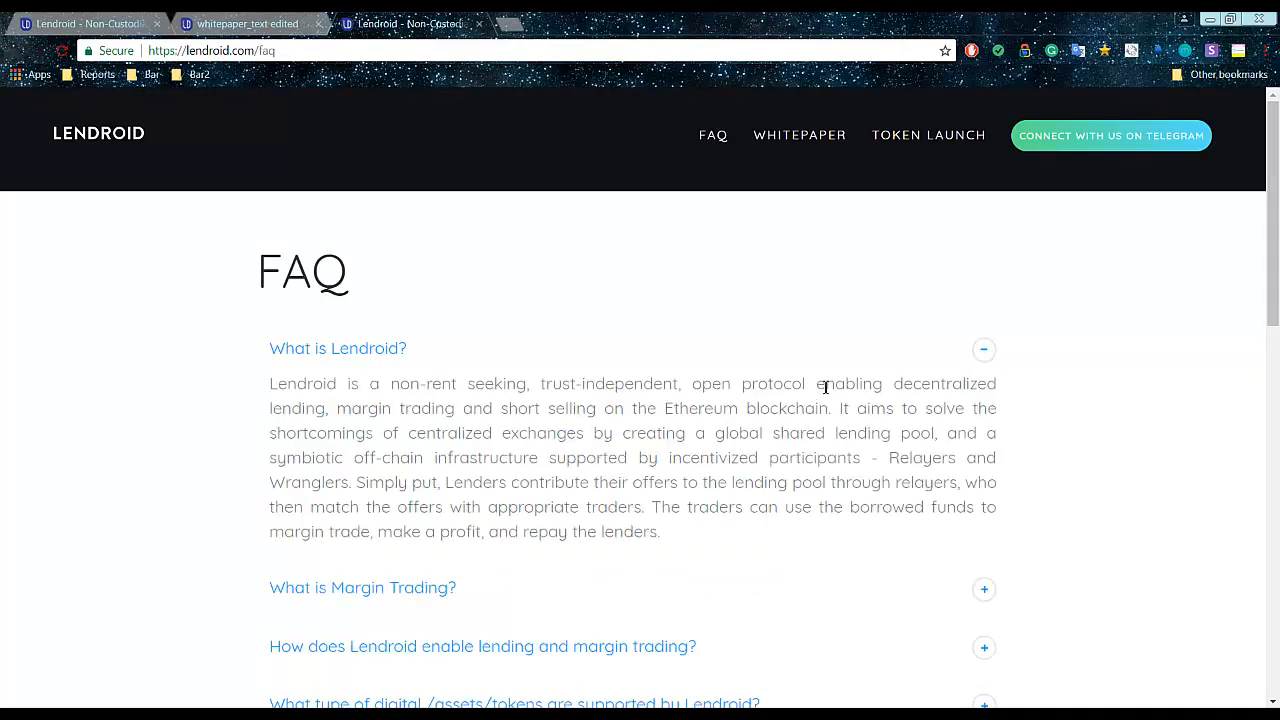
{"action": "mouse_move", "coordinate": [430, 400]}
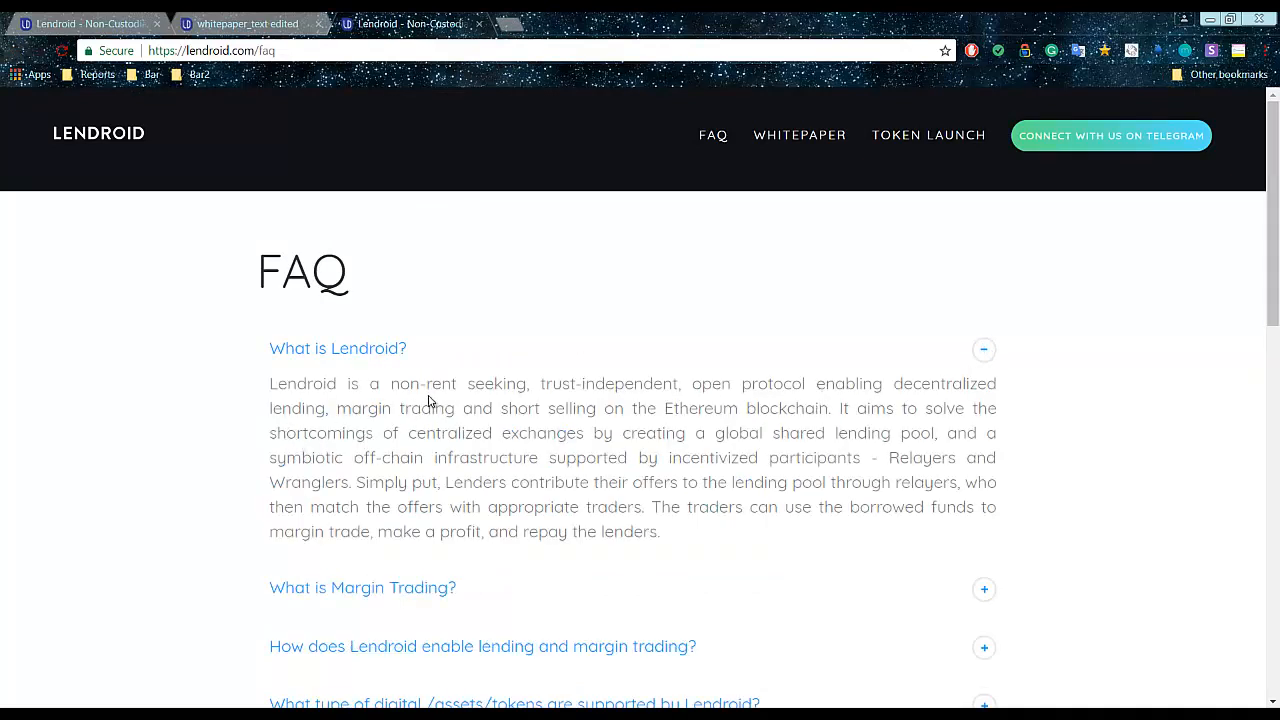
{"action": "mouse_move", "coordinate": [497, 424]}
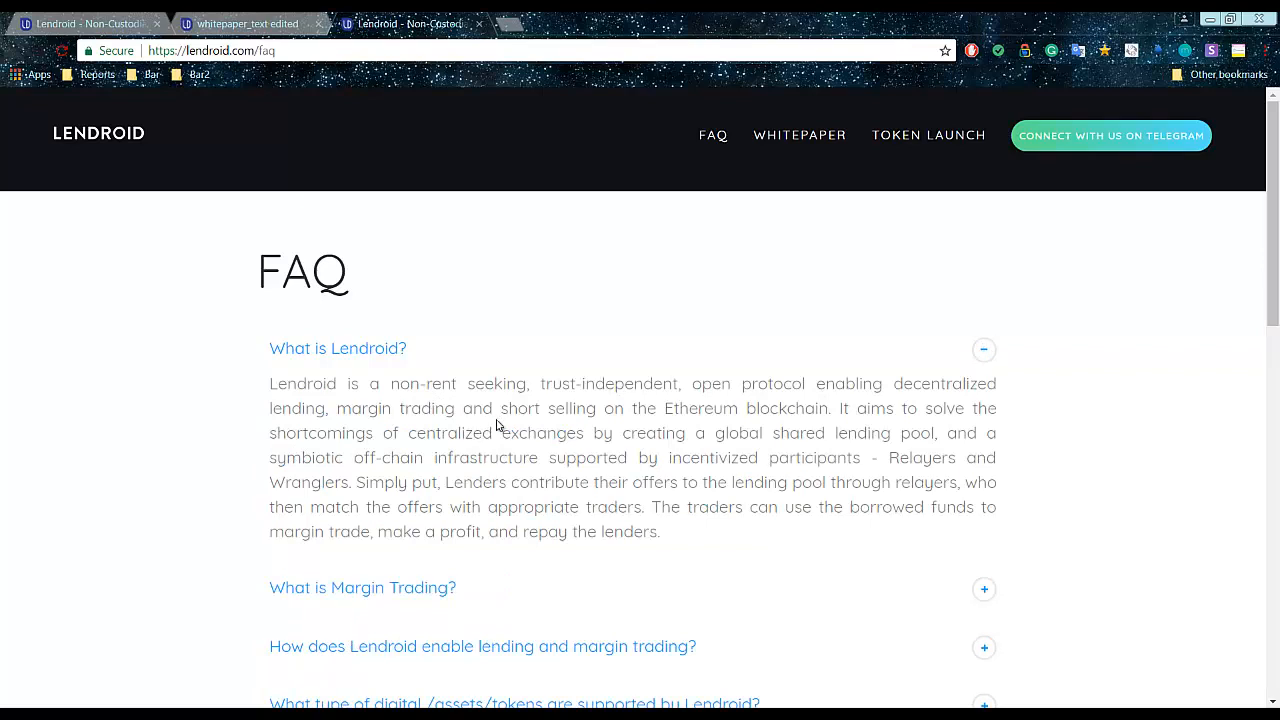
{"action": "mouse_move", "coordinate": [463, 447]}
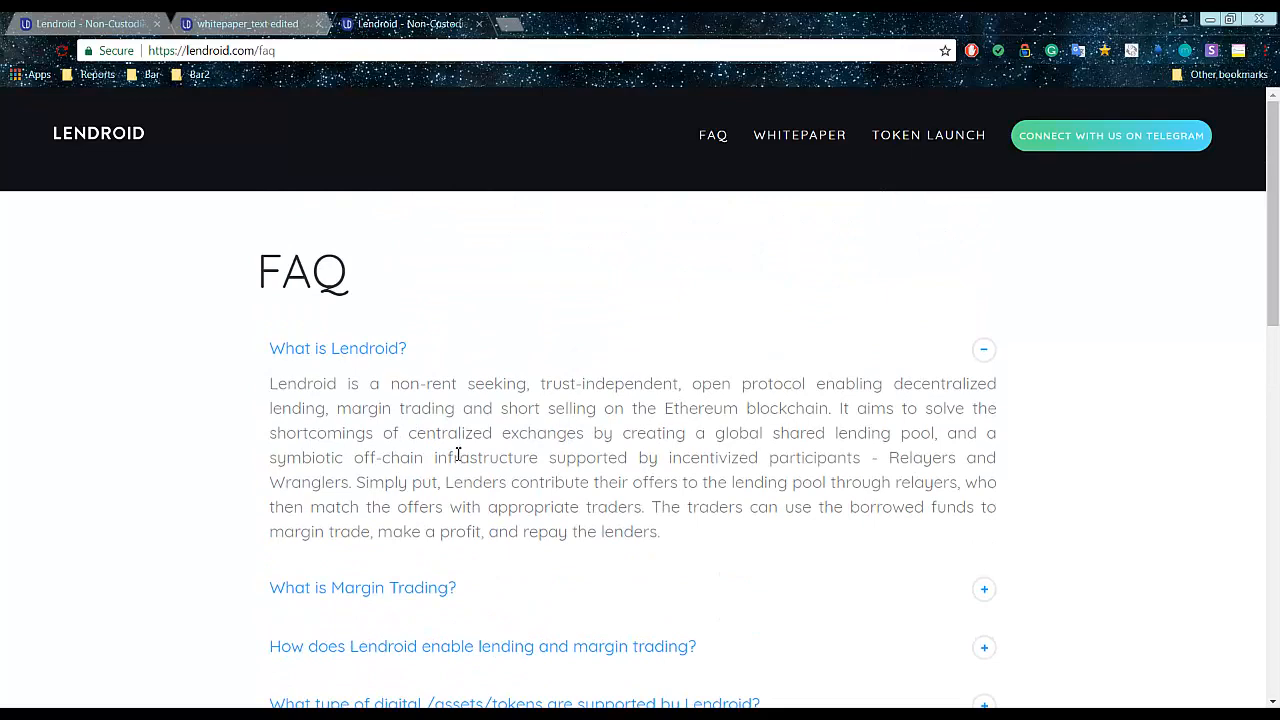
{"action": "scroll", "scroll_direction": "down", "scroll_amount": 3}
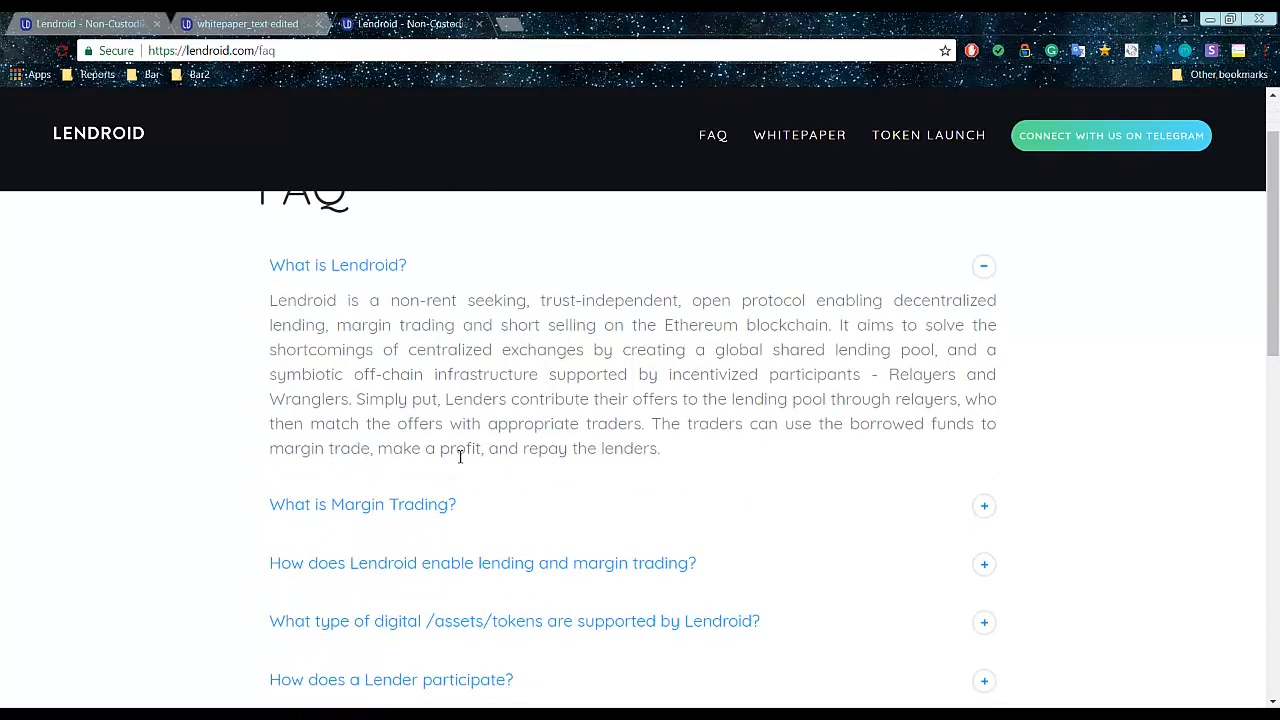
{"action": "scroll", "scroll_direction": "down", "scroll_amount": 3}
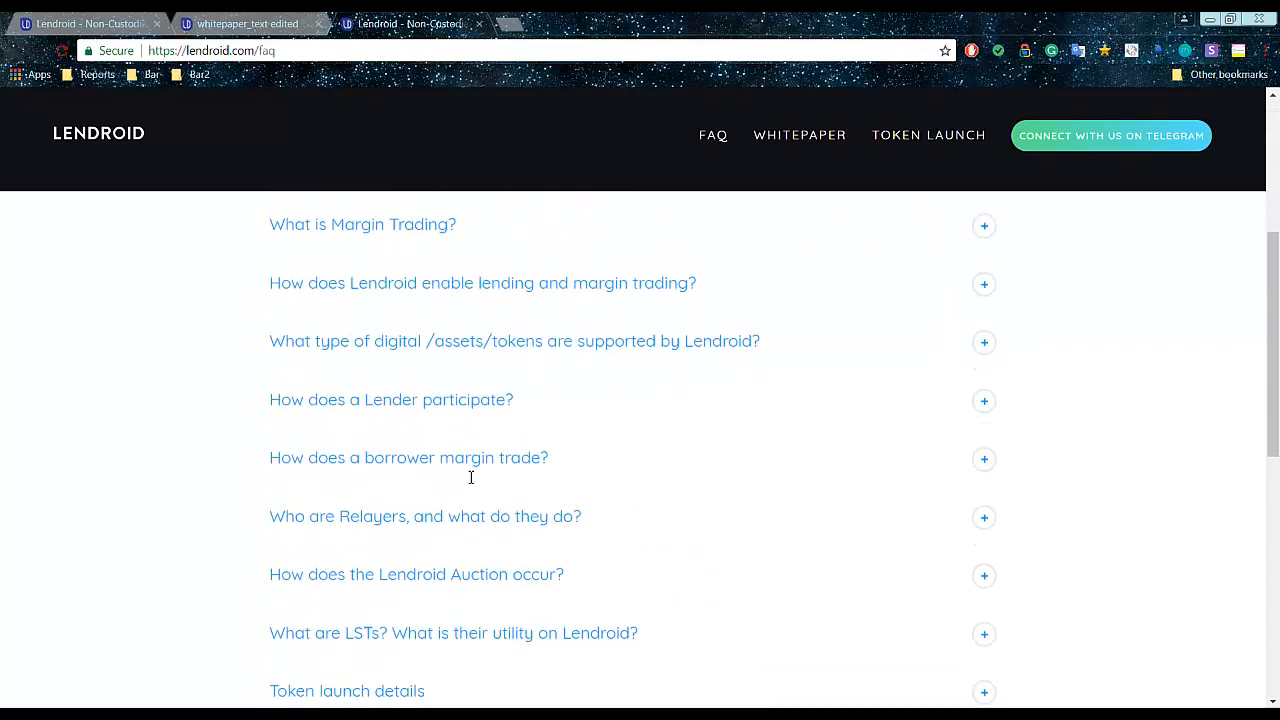
{"action": "scroll", "scroll_direction": "down", "scroll_amount": 3}
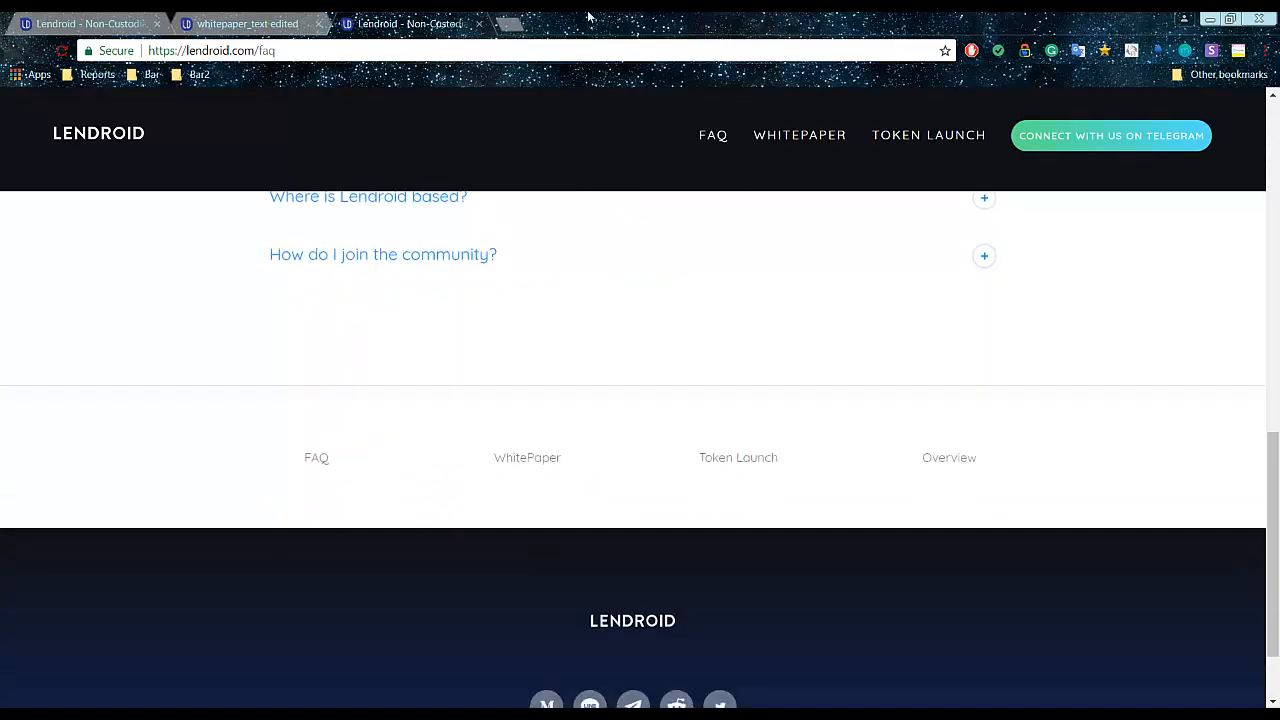
- Close the FAQ tab and skim the margin-trading whitepaper PDF from page 1 to the references
{"action": "left_click", "coordinate": [245, 23]}
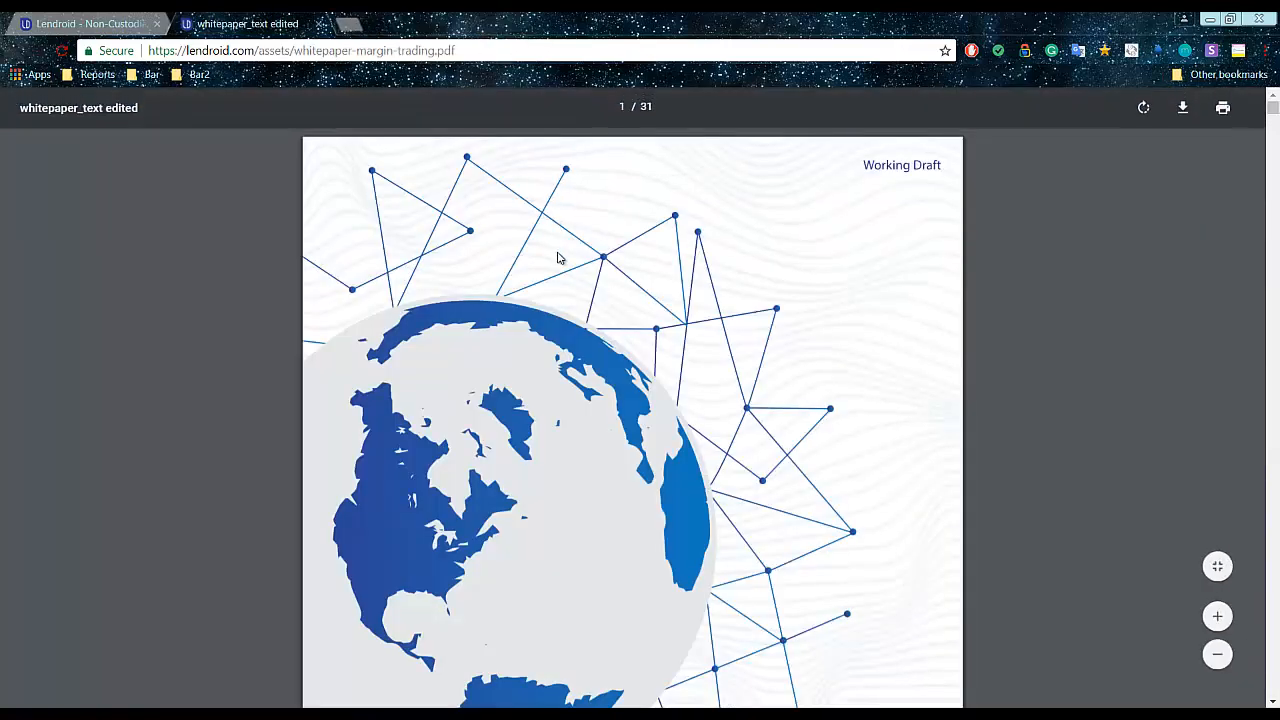
{"action": "scroll", "scroll_direction": "down", "scroll_amount": 3}
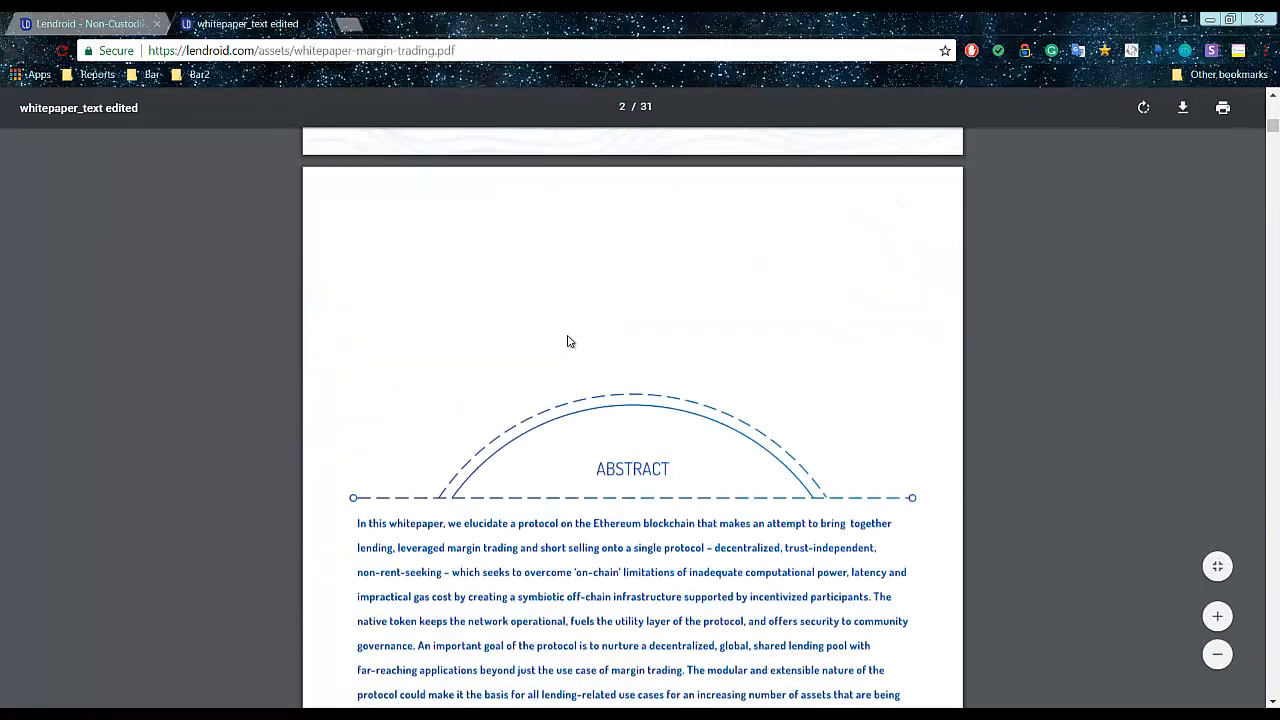
{"action": "scroll", "scroll_direction": "down", "scroll_amount": 3}
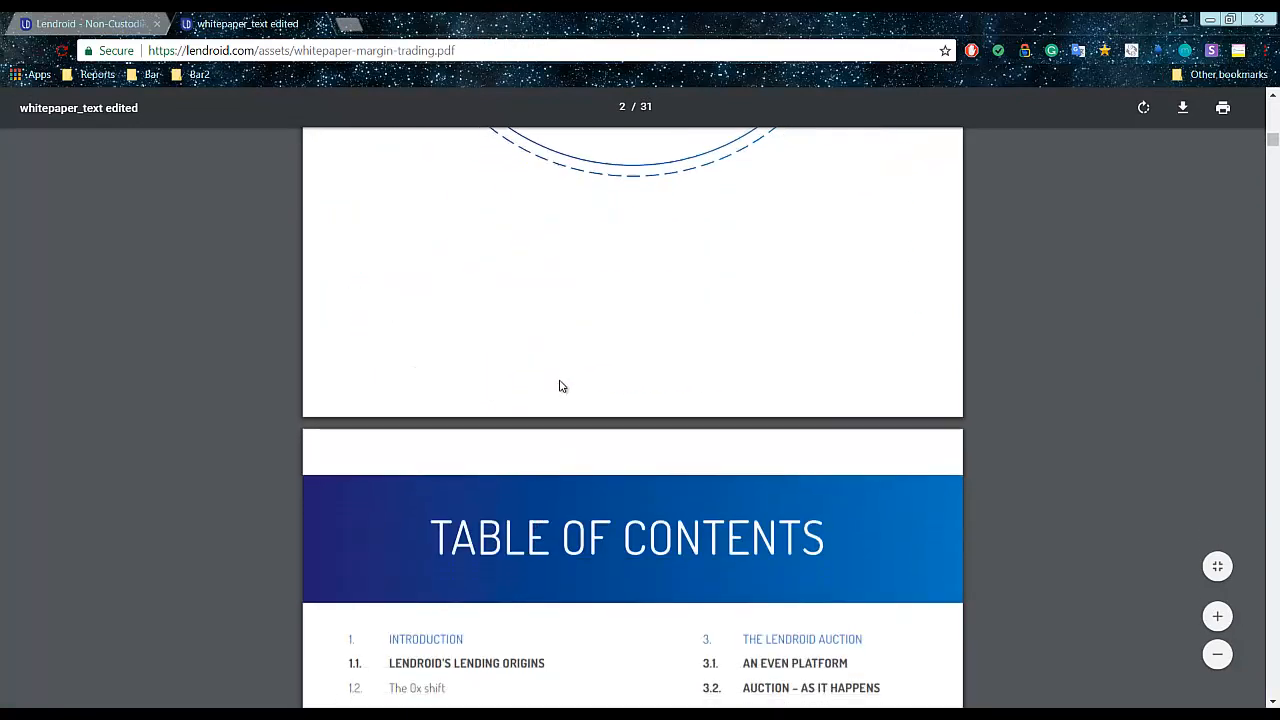
{"action": "scroll", "scroll_direction": "down", "scroll_amount": 3}
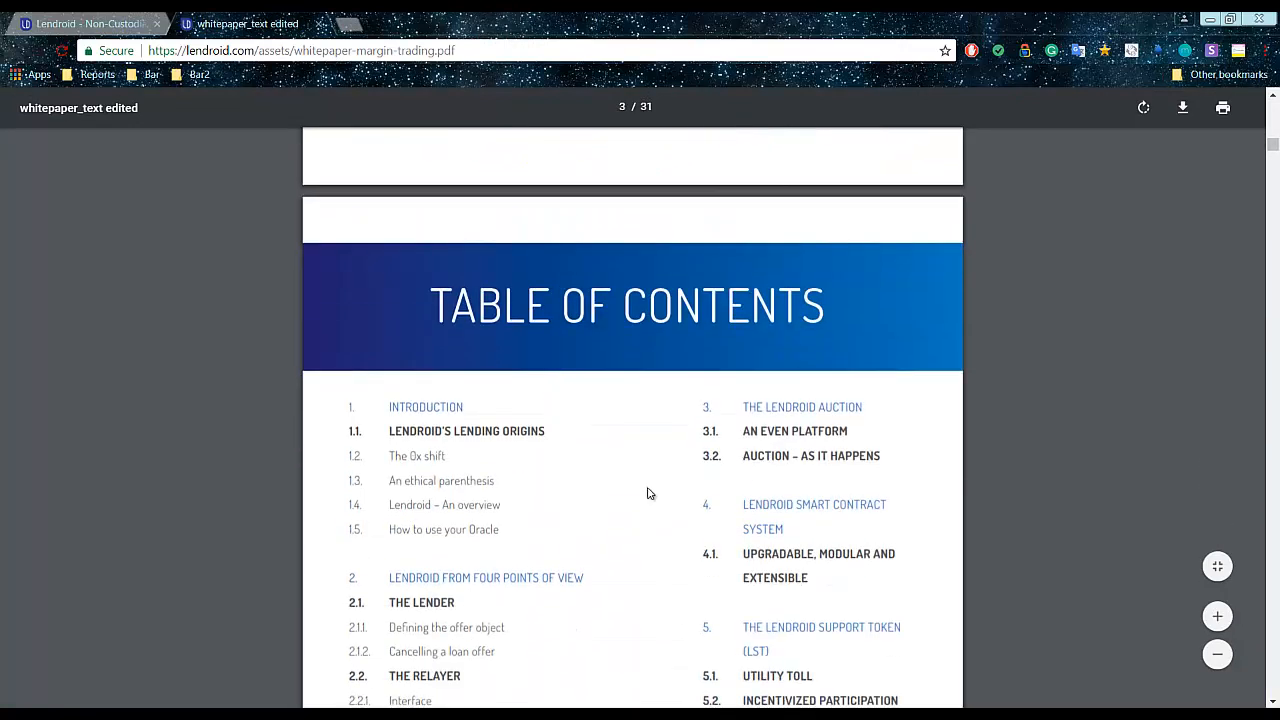
{"action": "scroll", "scroll_direction": "down", "scroll_amount": 3}
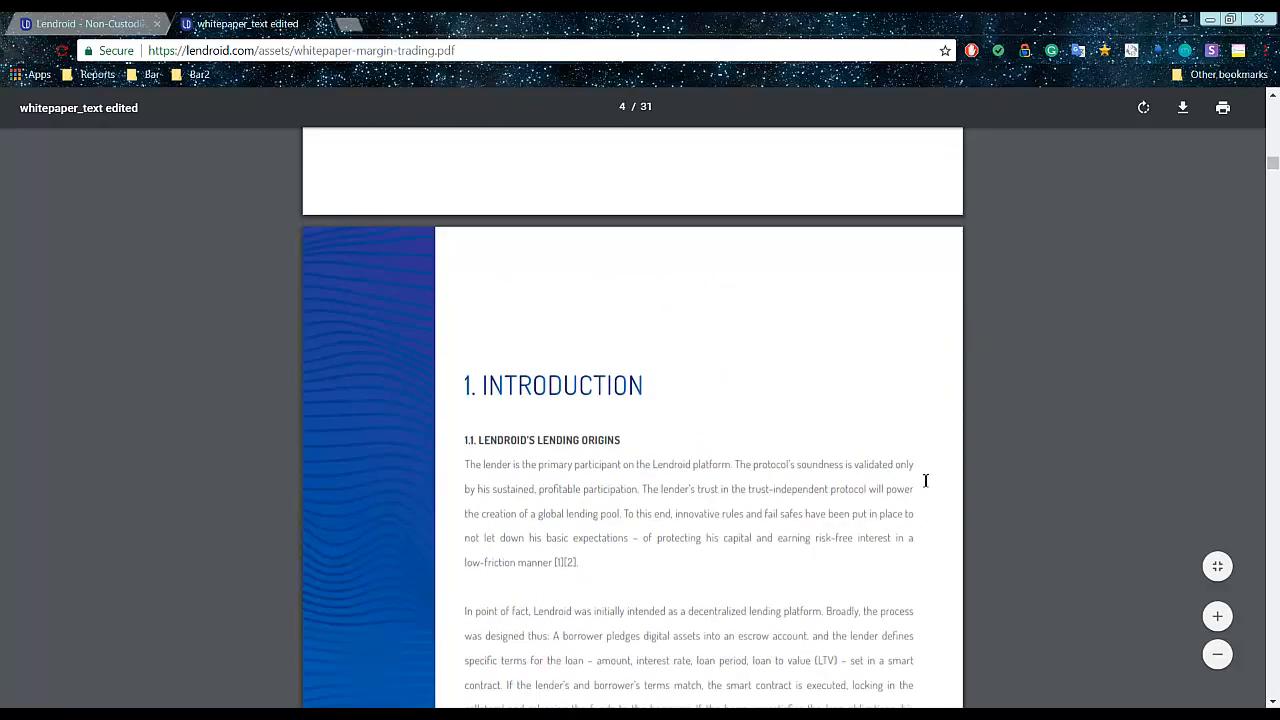
{"action": "scroll", "scroll_direction": "down", "scroll_amount": 3}
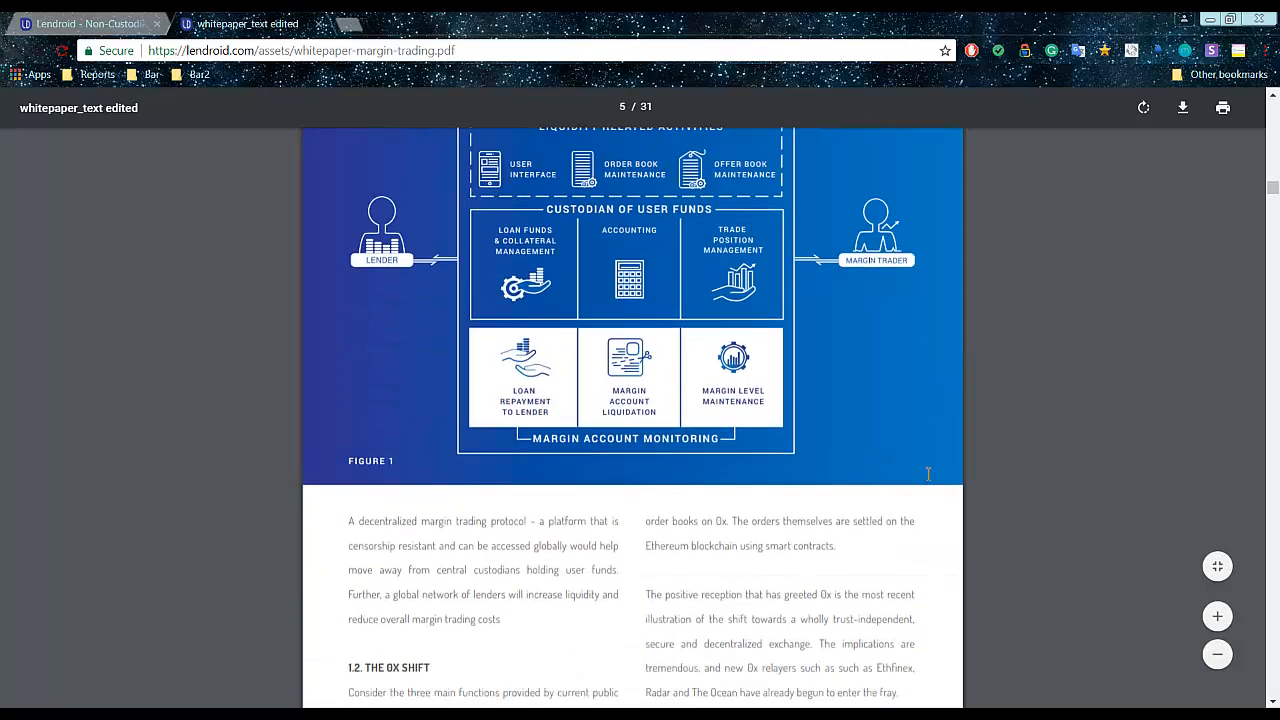
{"action": "scroll", "scroll_direction": "down", "scroll_amount": 3}
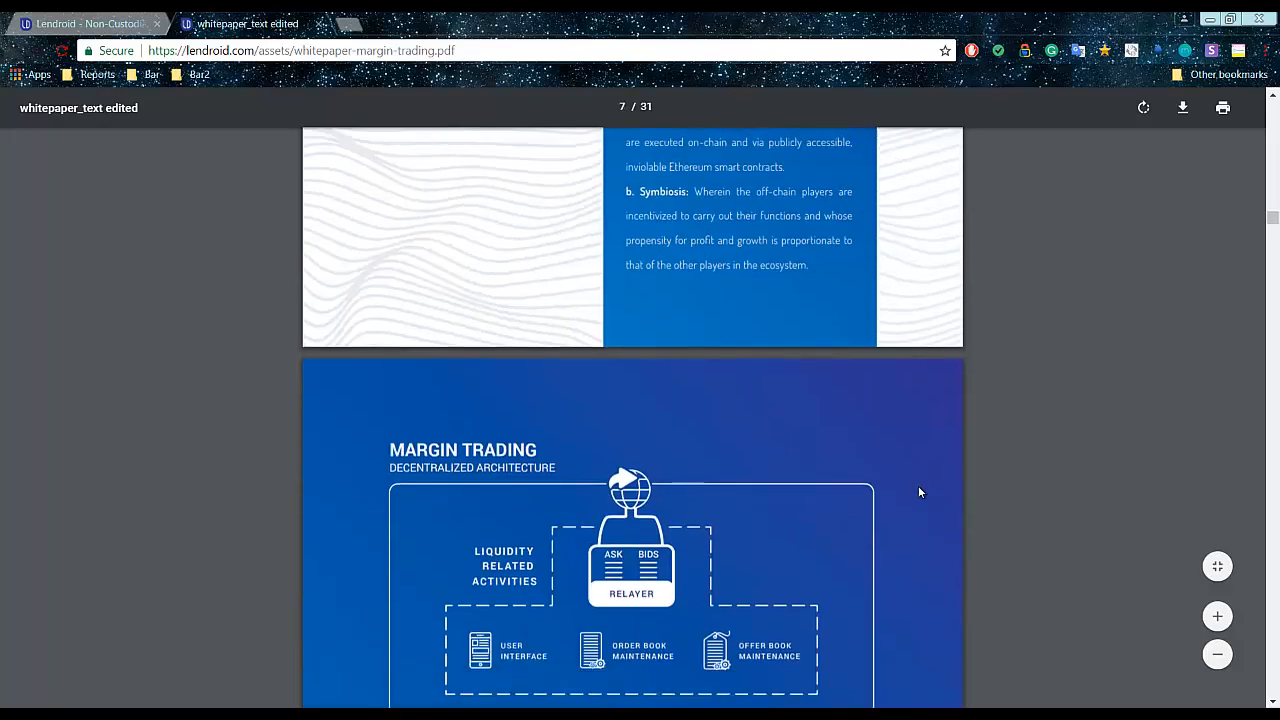
{"action": "scroll", "scroll_direction": "down", "scroll_amount": 3}
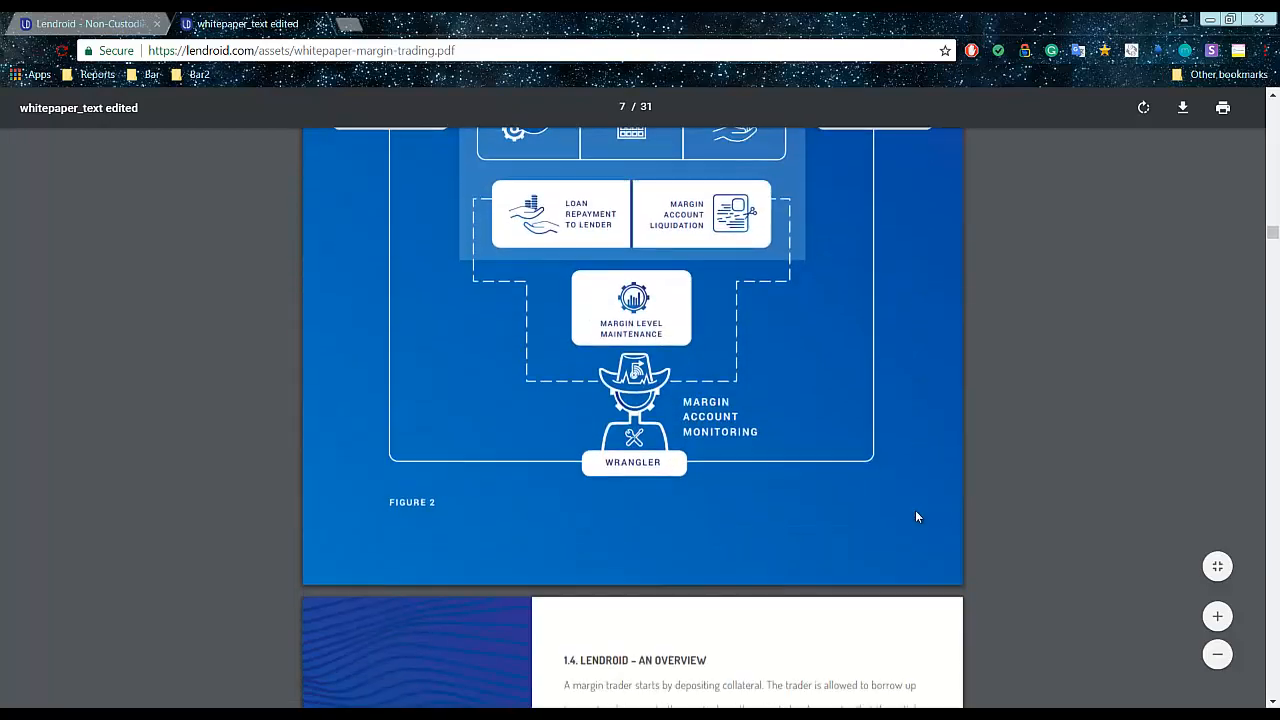
{"action": "scroll", "scroll_direction": "down", "scroll_amount": 3}
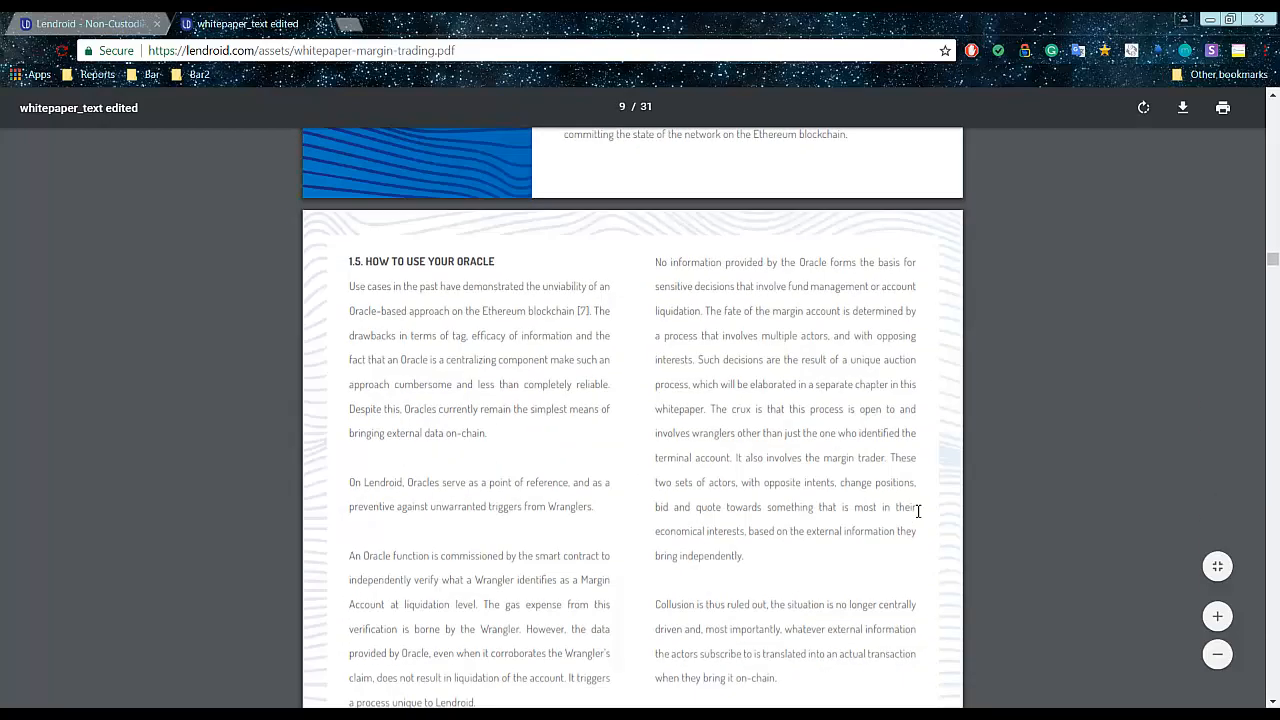
{"action": "scroll", "scroll_direction": "down", "scroll_amount": 3}
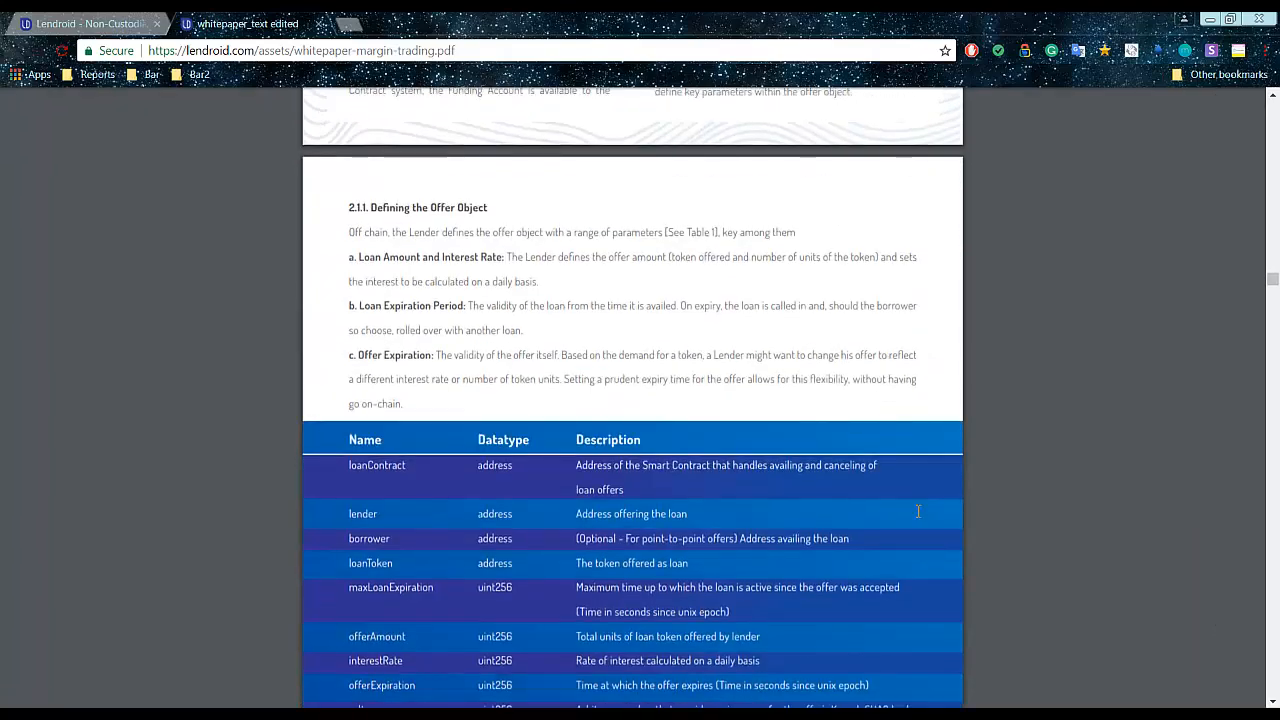
{"action": "scroll", "scroll_direction": "down", "scroll_amount": 3}
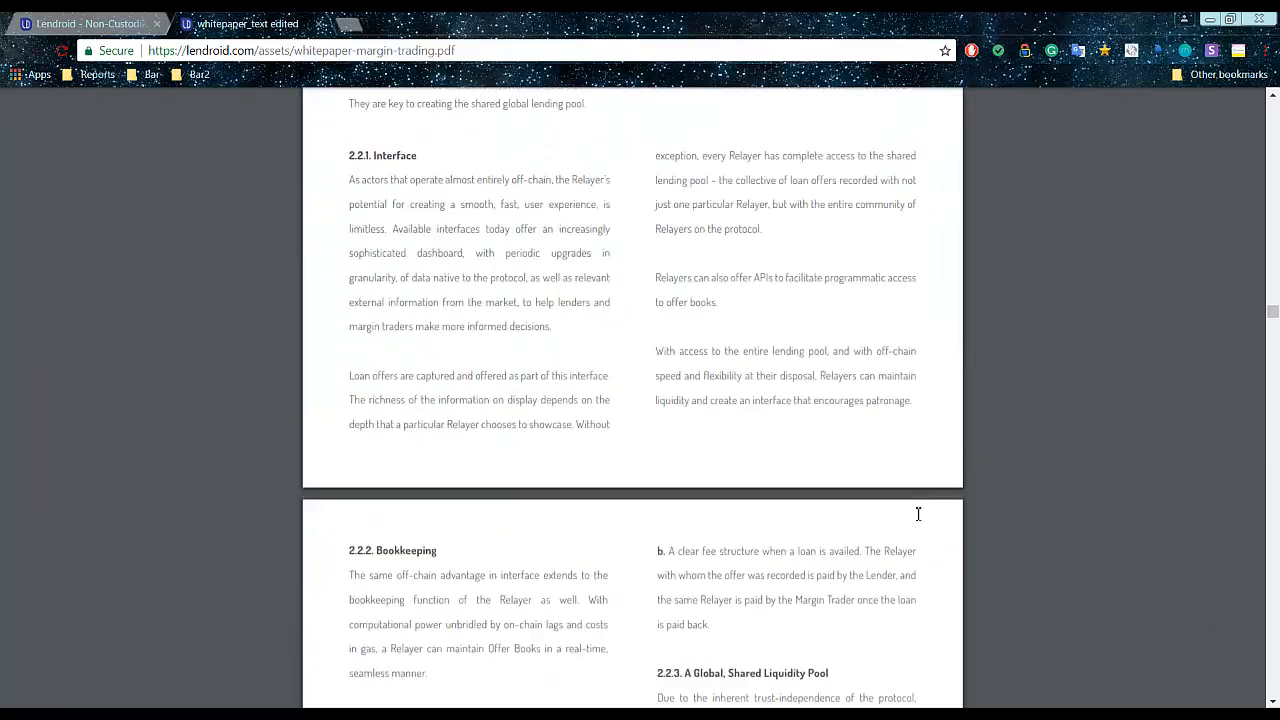
{"action": "scroll", "scroll_direction": "down", "scroll_amount": 3}
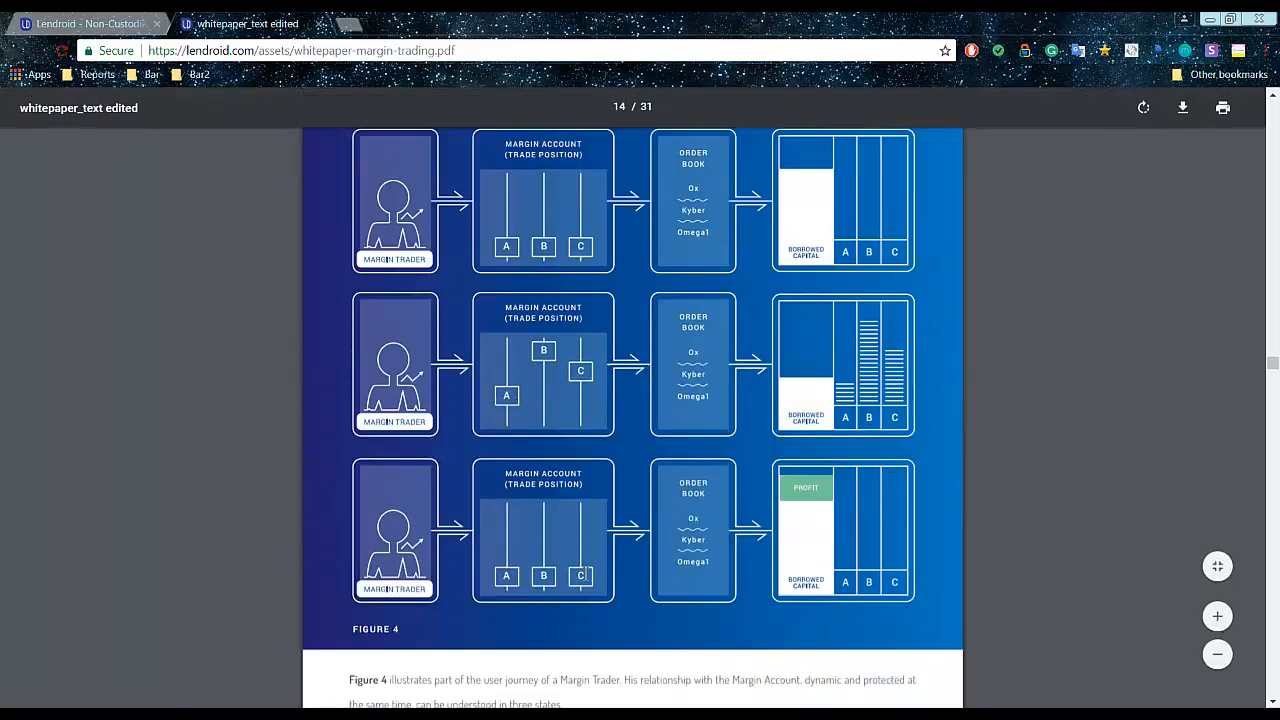
{"action": "scroll", "scroll_direction": "down", "scroll_amount": 3}
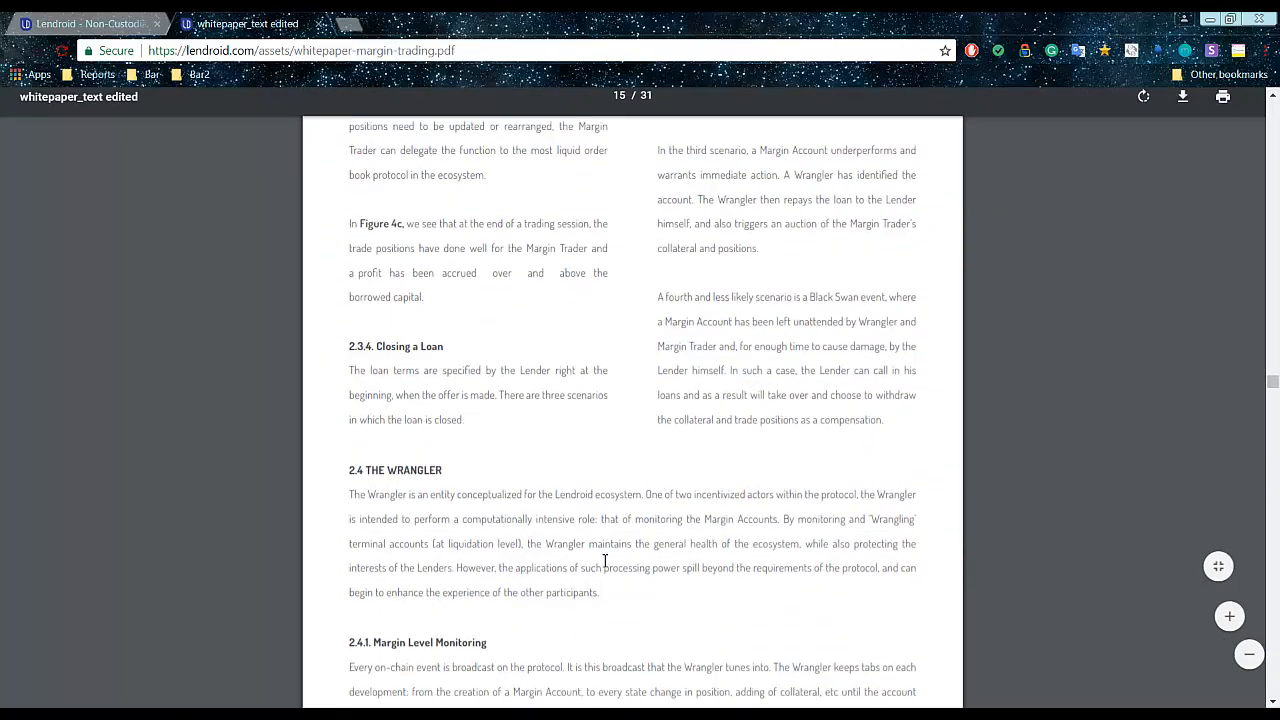
{"action": "scroll", "scroll_direction": "down", "scroll_amount": 3}
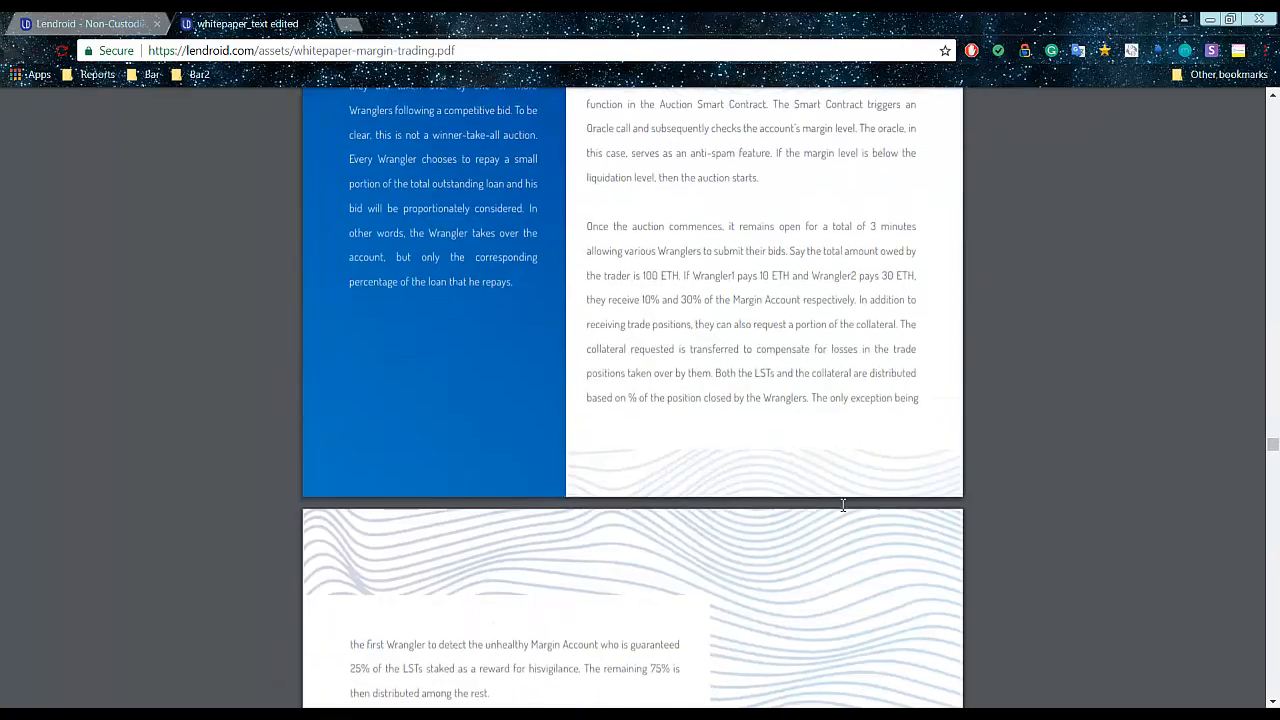
{"action": "scroll", "scroll_direction": "down", "scroll_amount": 3}
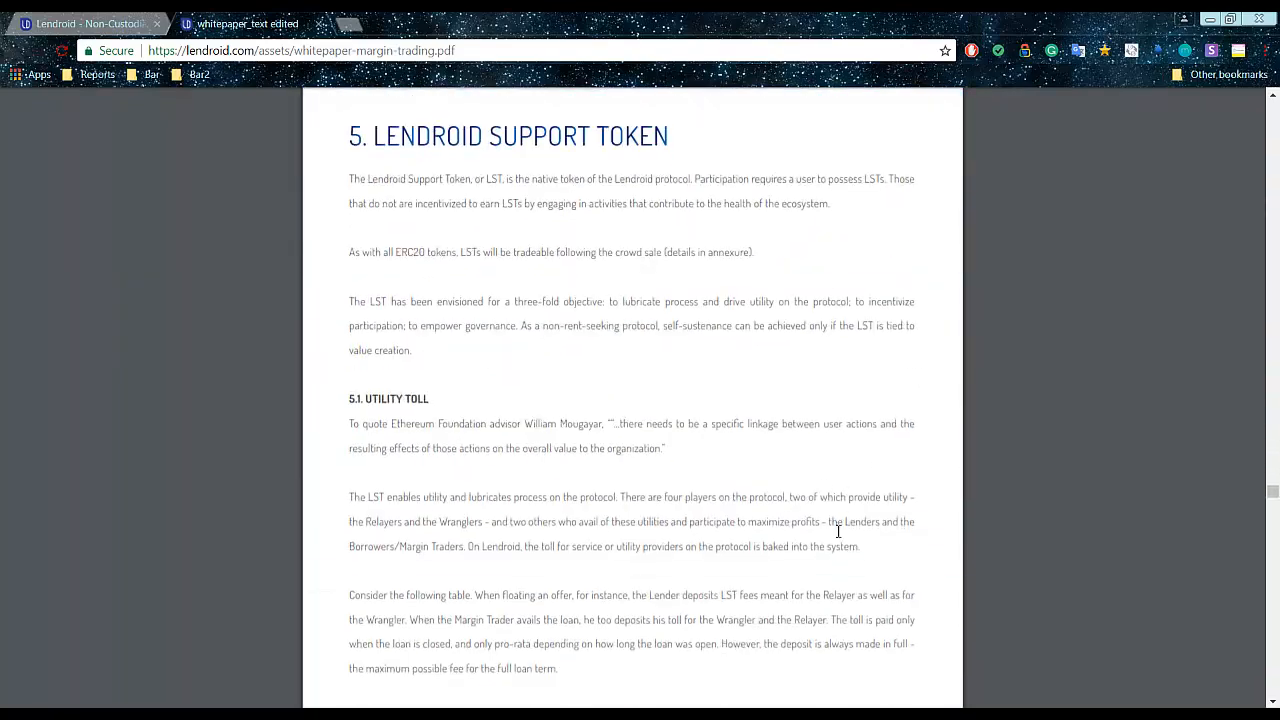
{"action": "scroll", "scroll_direction": "down", "scroll_amount": 3}
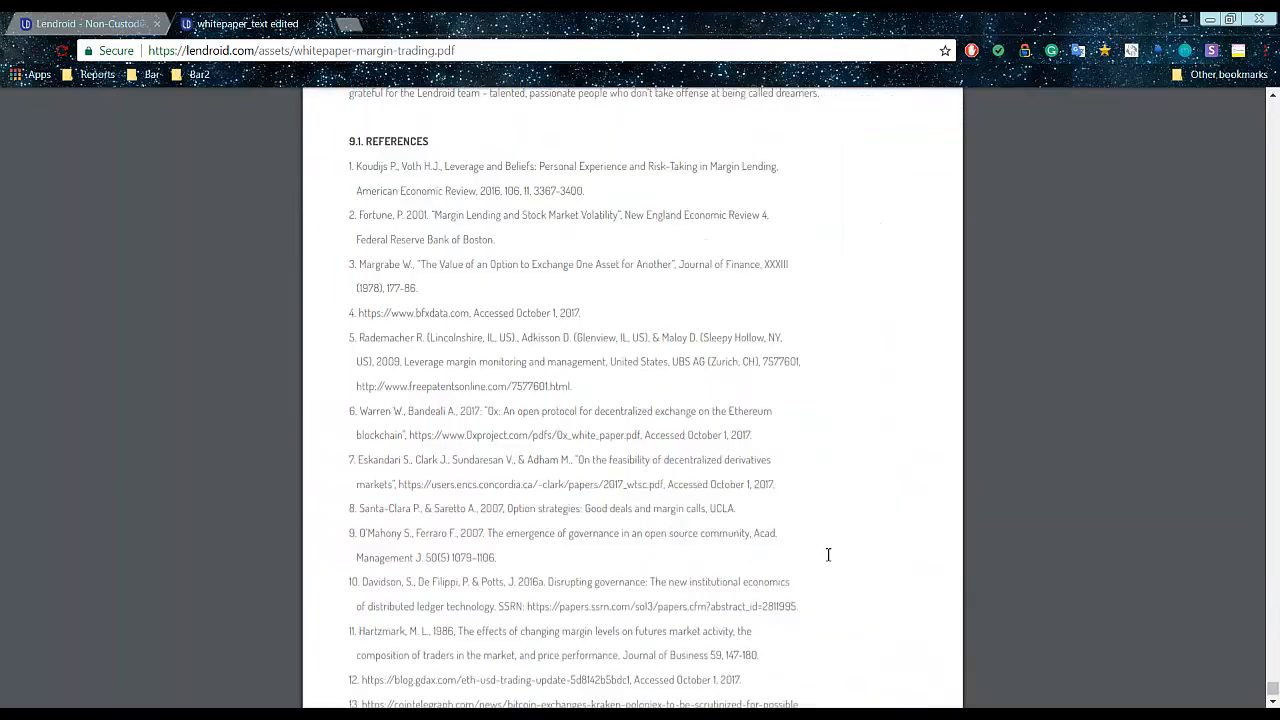
- Close the whitepaper PDF tab, returning to the lendroid.com home page countdown
{"action": "left_click", "coordinate": [85, 23]}
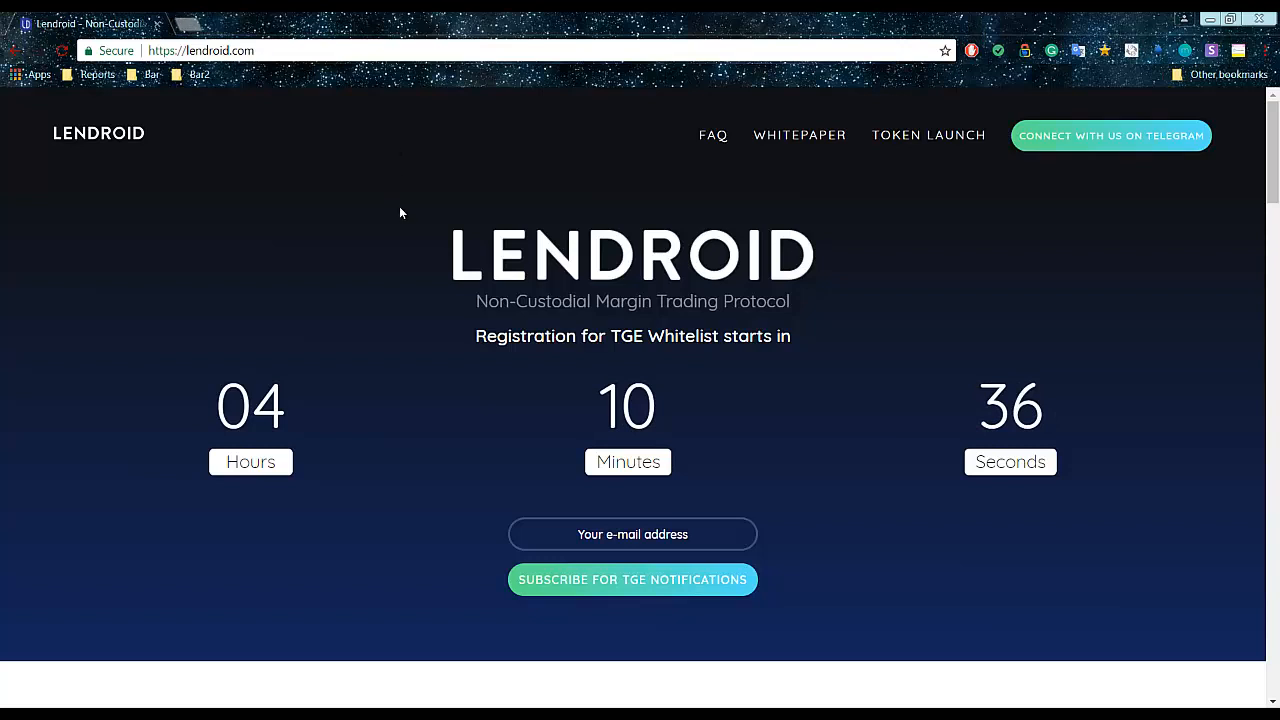
{"action": "mouse_move", "coordinate": [782, 360]}
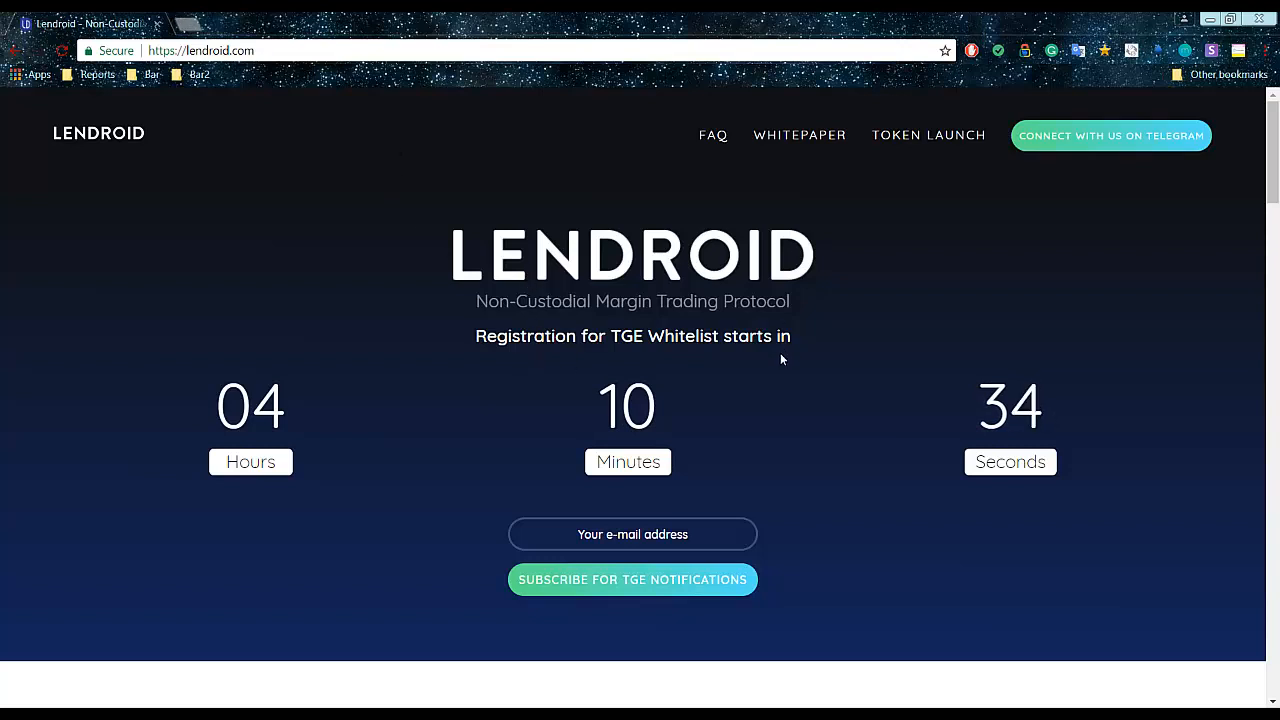
{"action": "mouse_move", "coordinate": [662, 485]}
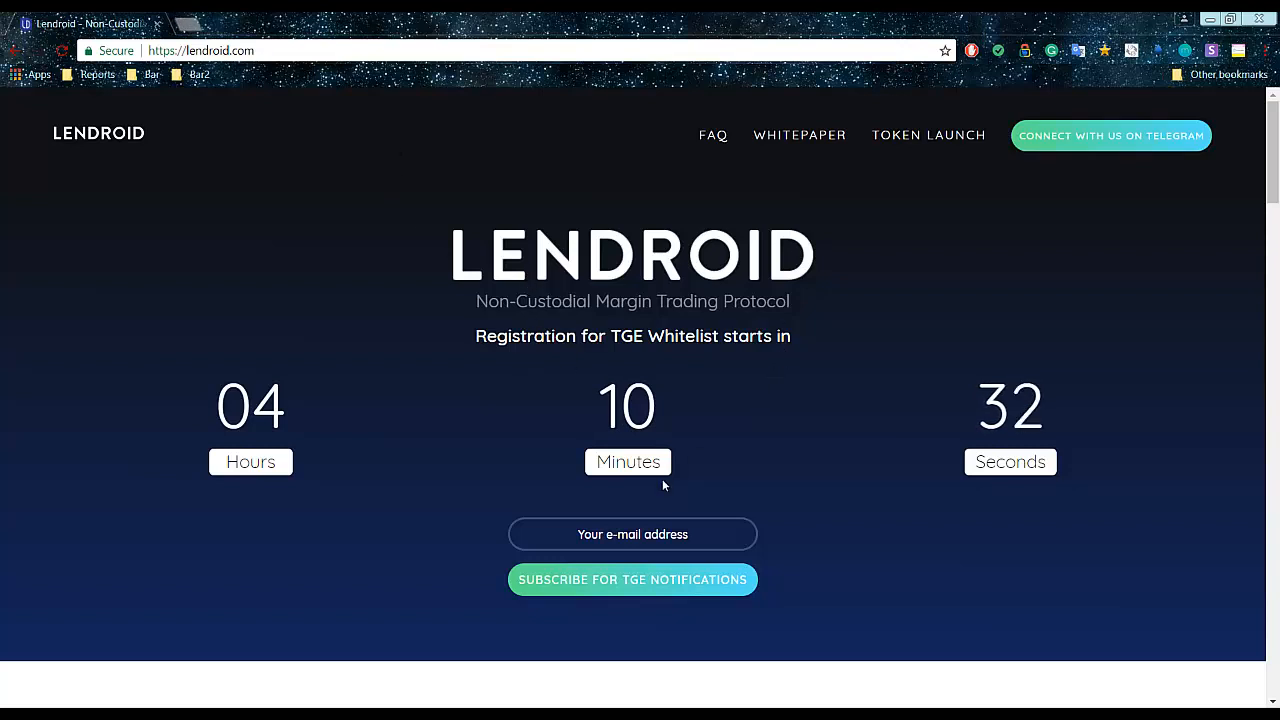